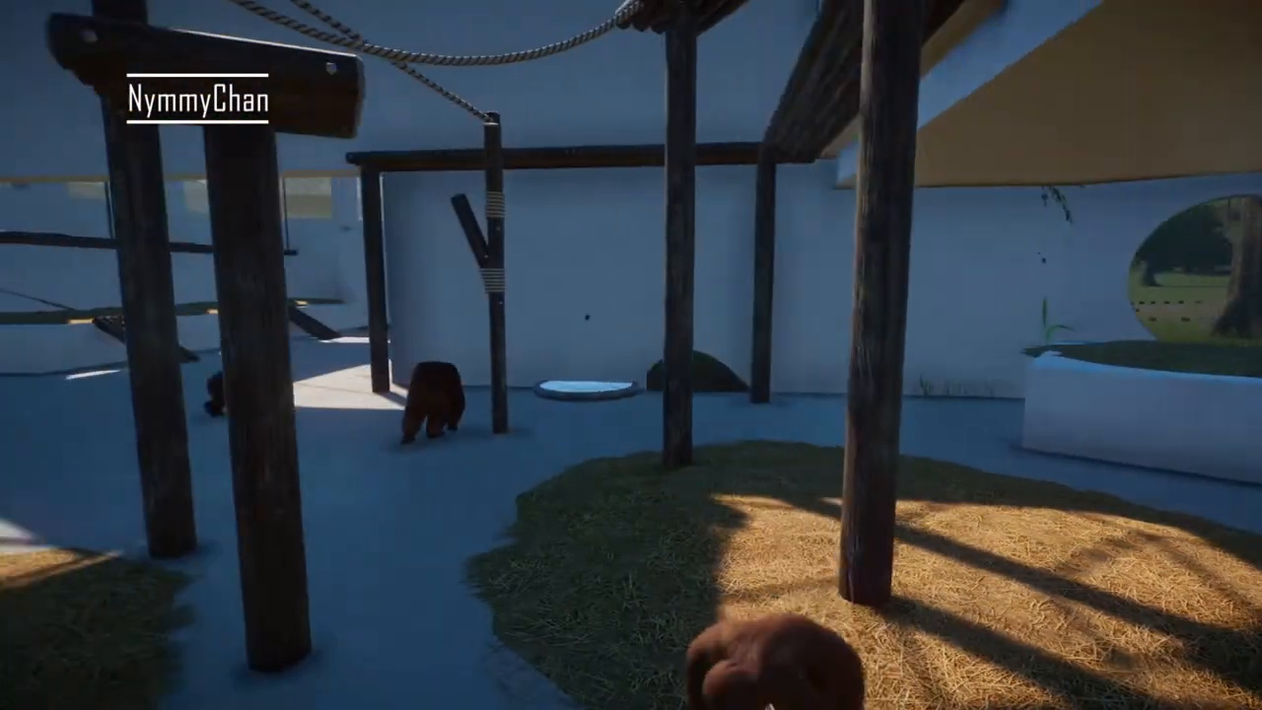
{"action": "mouse_move", "coordinate": [631, 355]}
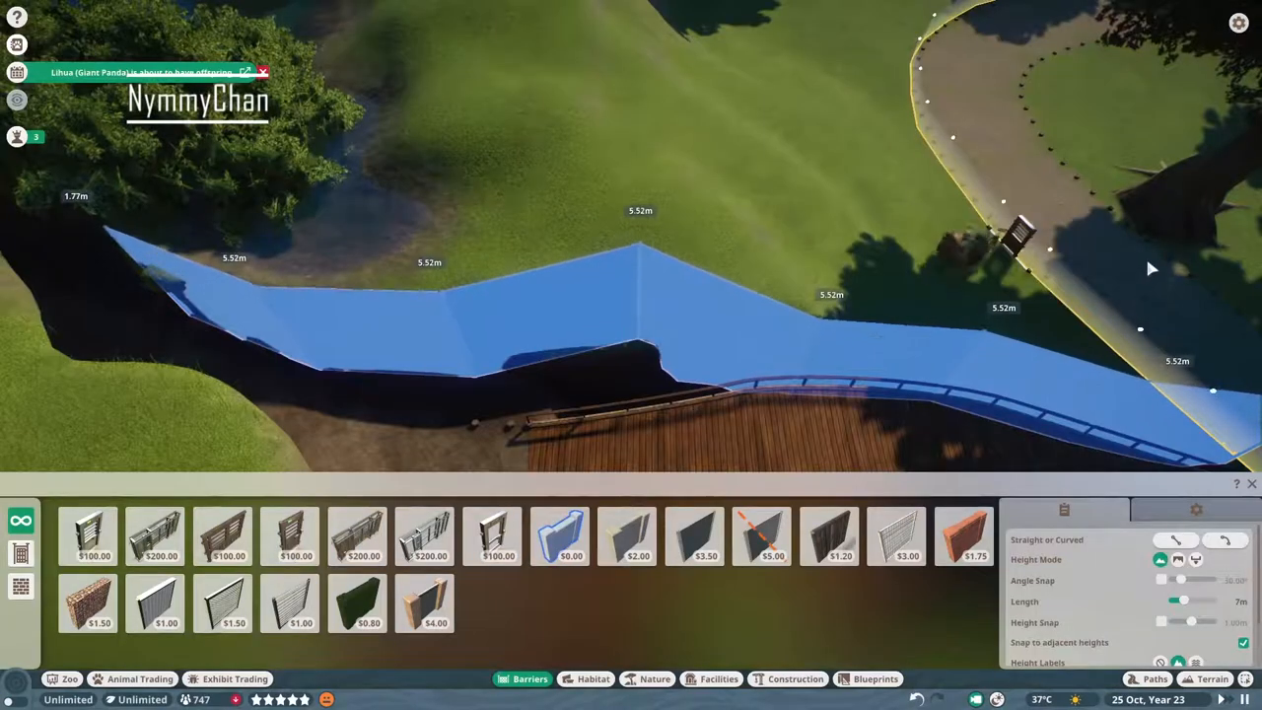
Confirm a sandy boulder's placement at the foot of the rocky ridge.
{"action": "left_click", "coordinate": [761, 536]}
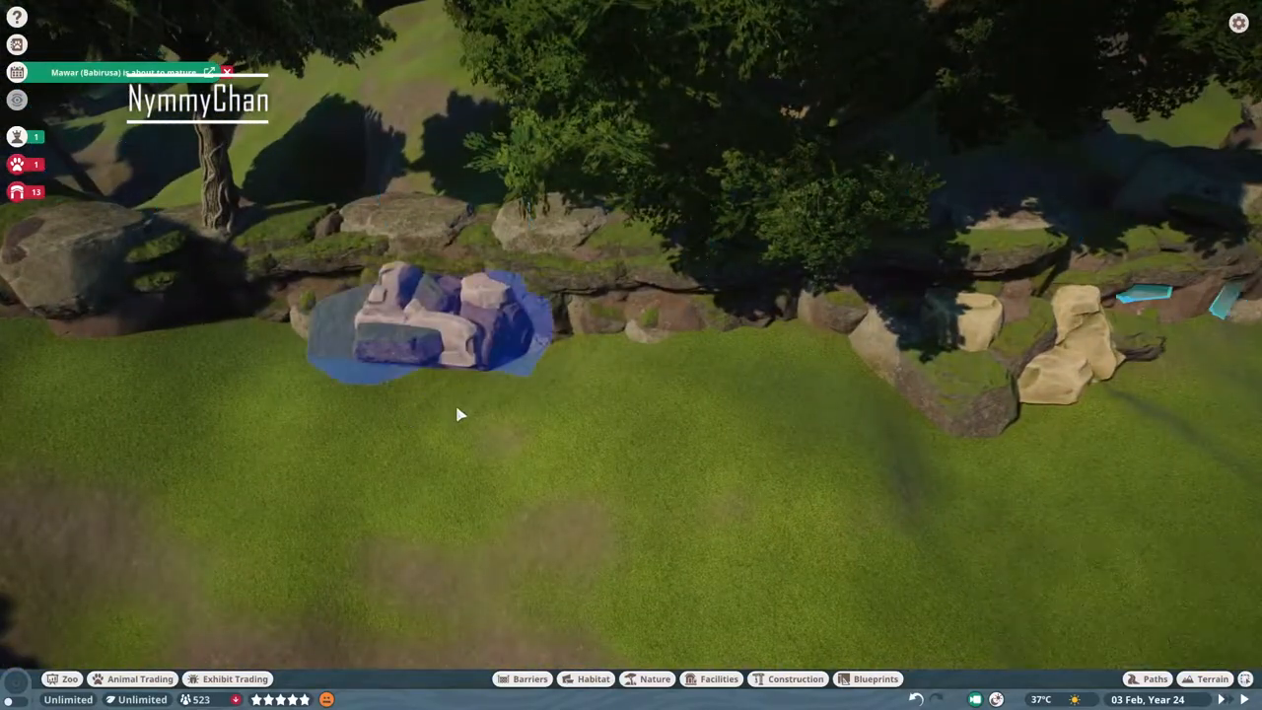
Place a boulder at the ledge foot and two large mossy rocks under the overhang.
{"action": "left_click", "coordinate": [655, 679]}
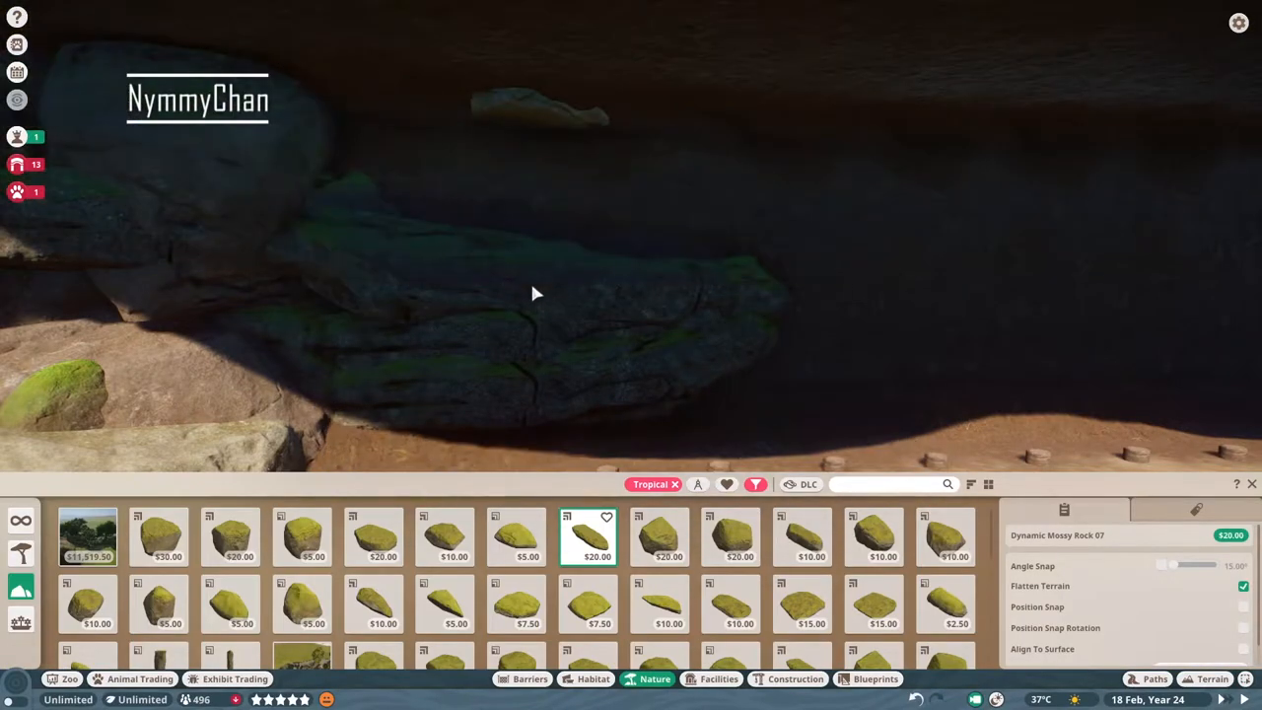
{"action": "left_click", "coordinate": [515, 535]}
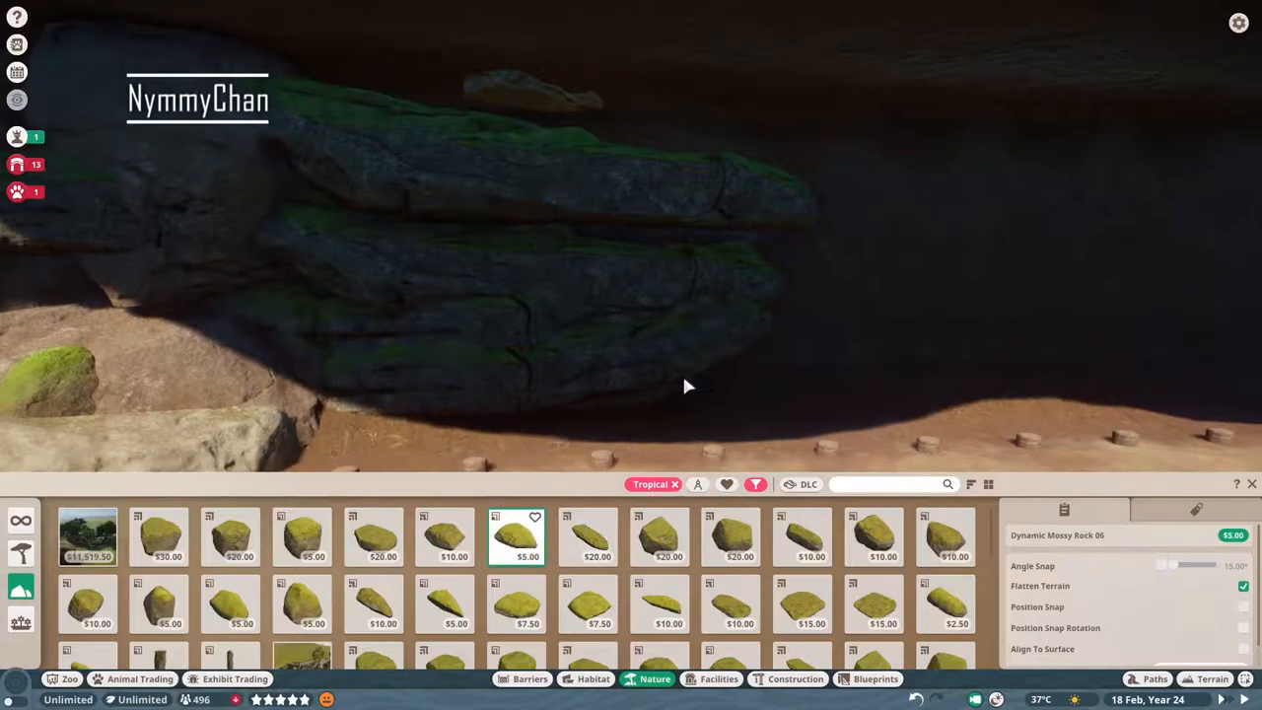
{"action": "left_click", "coordinate": [729, 537]}
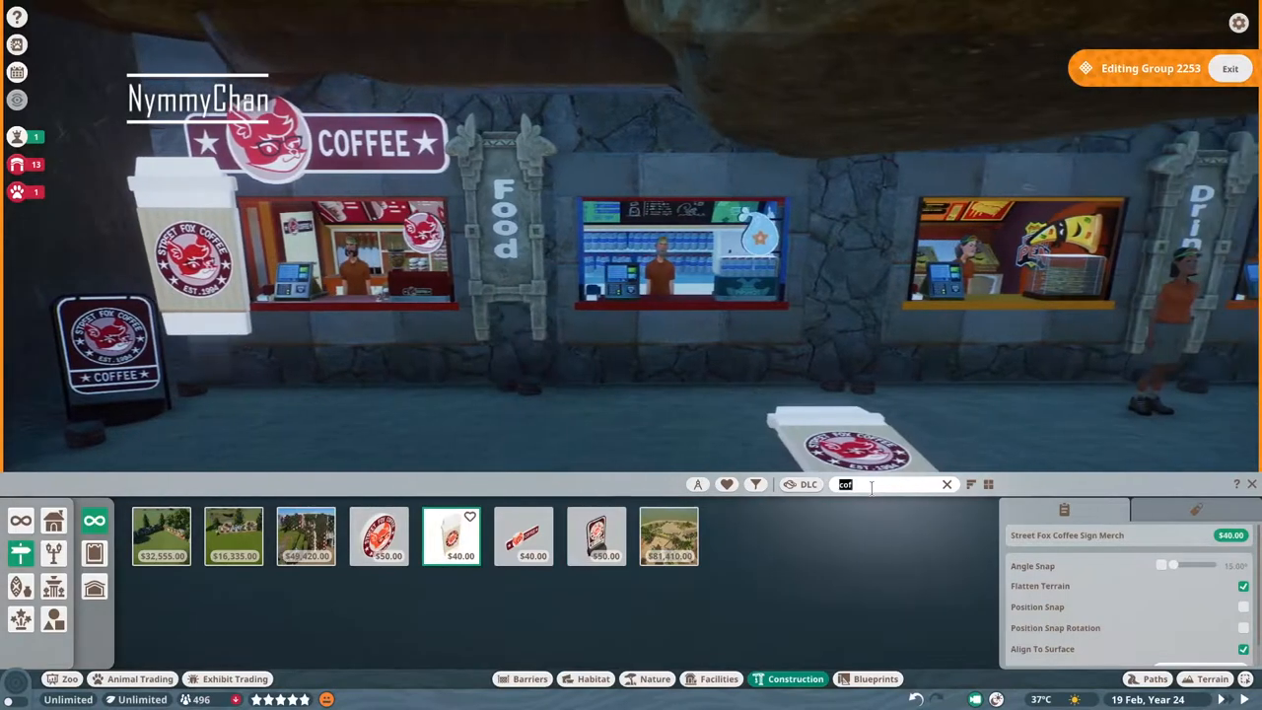
Add Pipshot Water and Hotdog Squad signs to their stalls, plus a horizontal plank wall piece.
{"action": "type", "text": "water"}
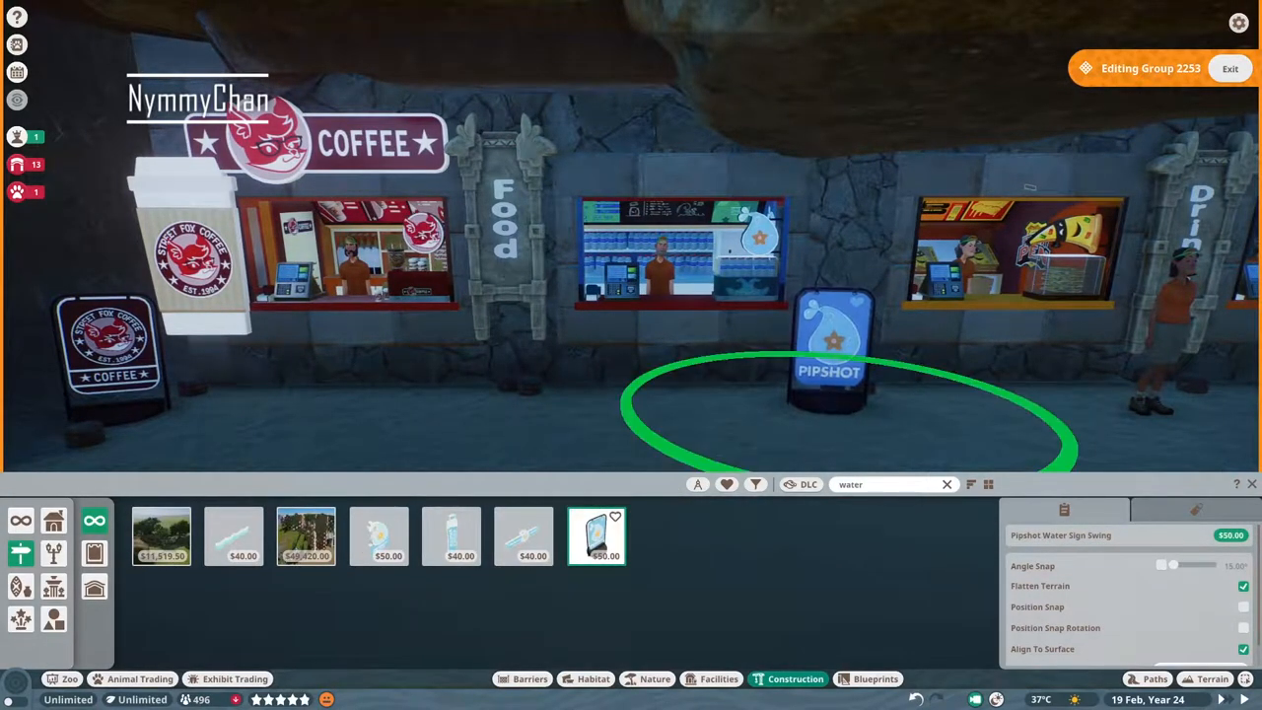
{"action": "left_click", "coordinate": [452, 536]}
{"action": "type", "text": "pizz"}
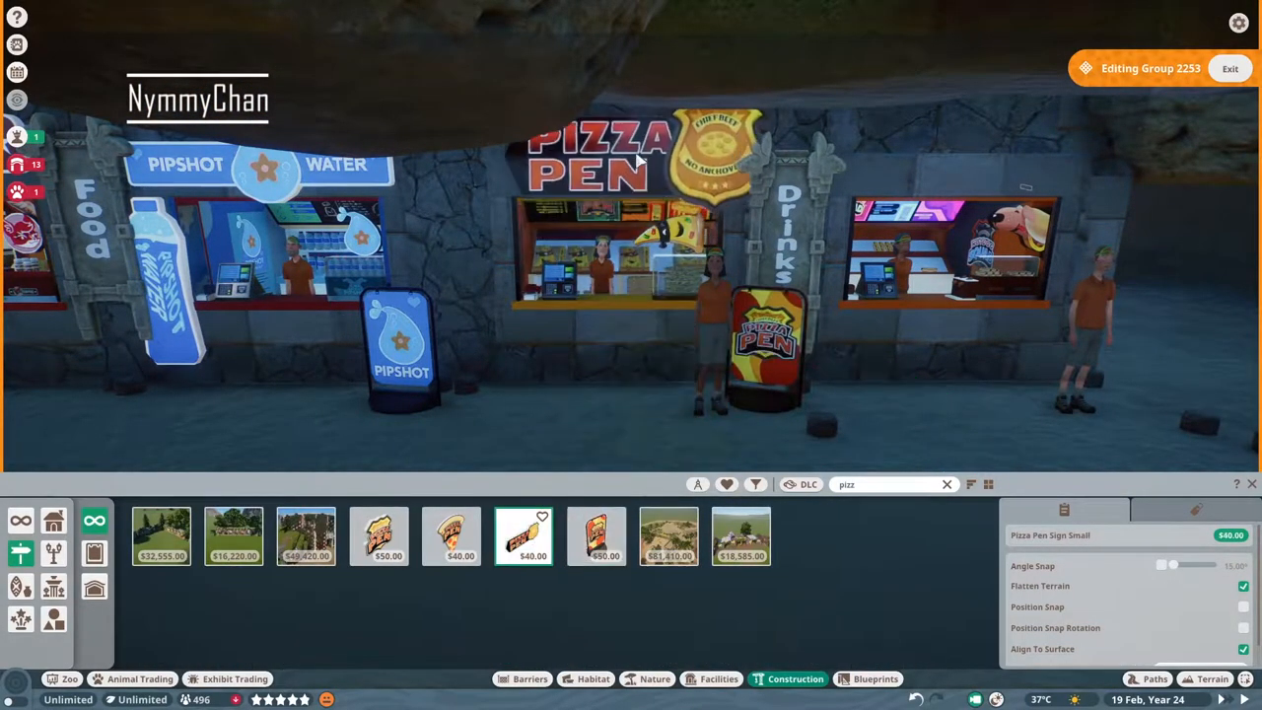
{"action": "type", "text": "hot"}
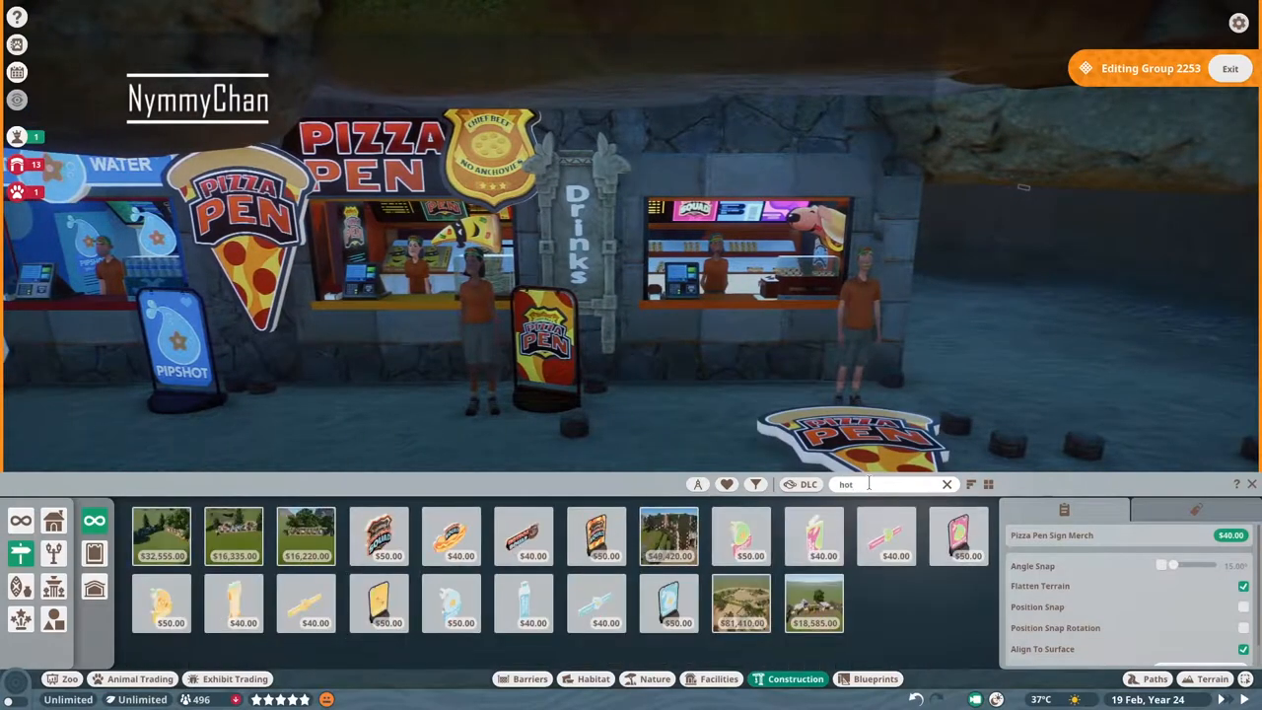
{"action": "left_click", "coordinate": [595, 536]}
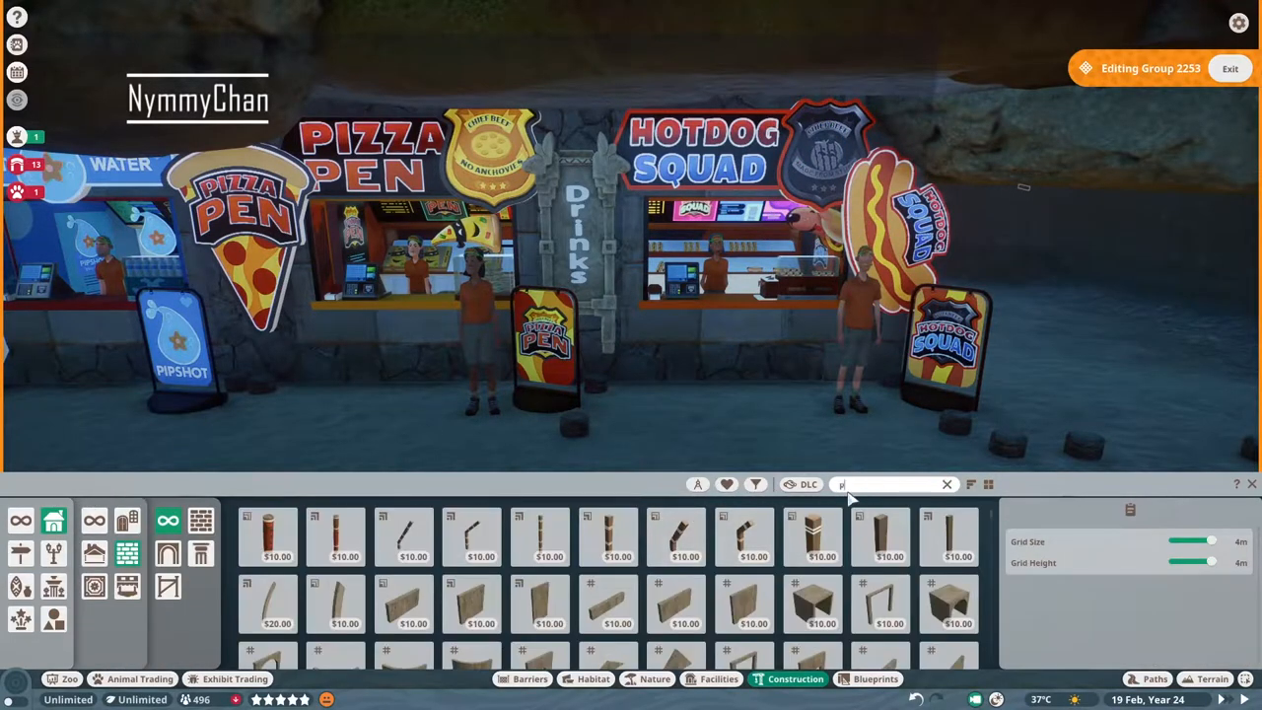
{"action": "type", "text": "plank"}
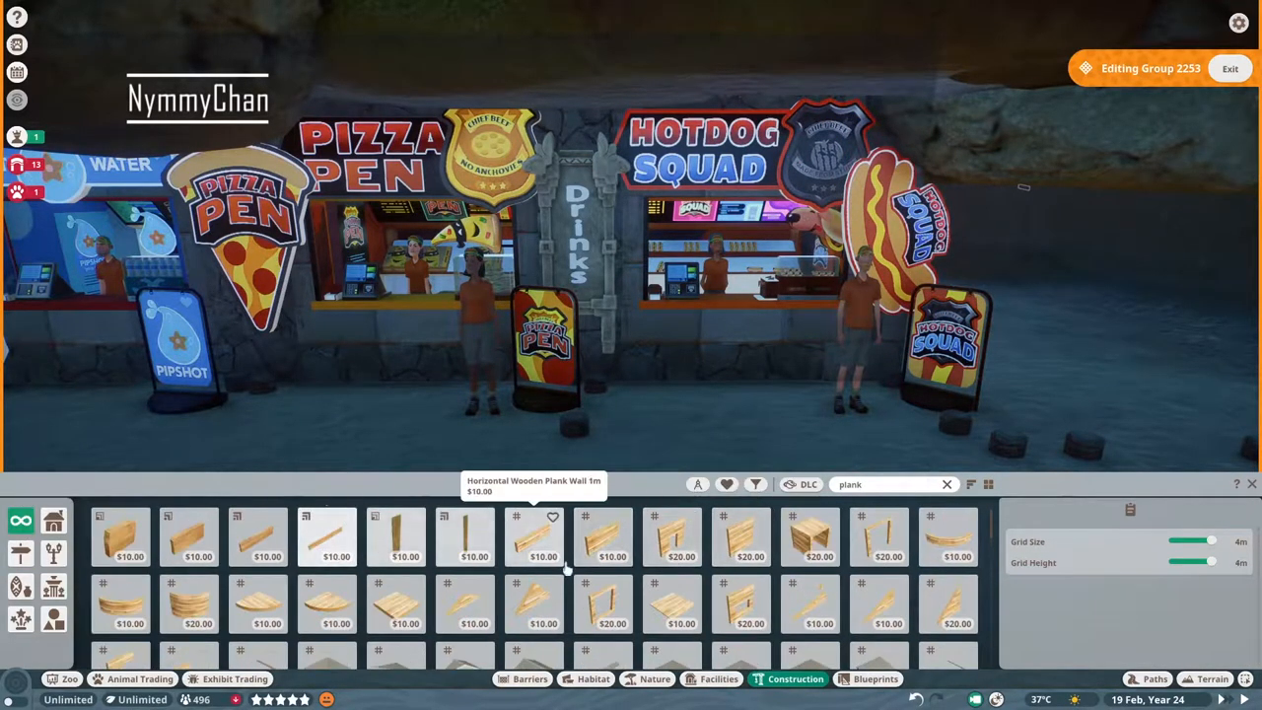
{"action": "left_click", "coordinate": [741, 535]}
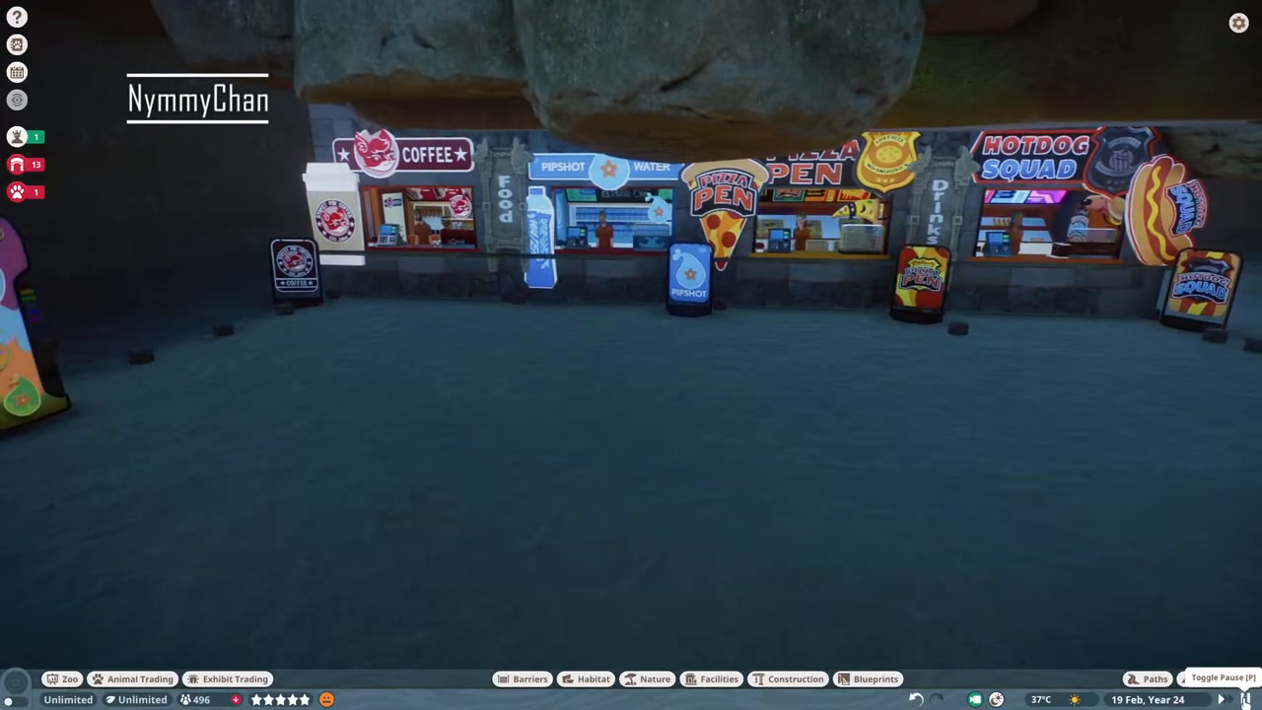
Exit group editing, place a picnic table, stone bench and bin, and dig the corner basin.
{"action": "left_click", "coordinate": [719, 678]}
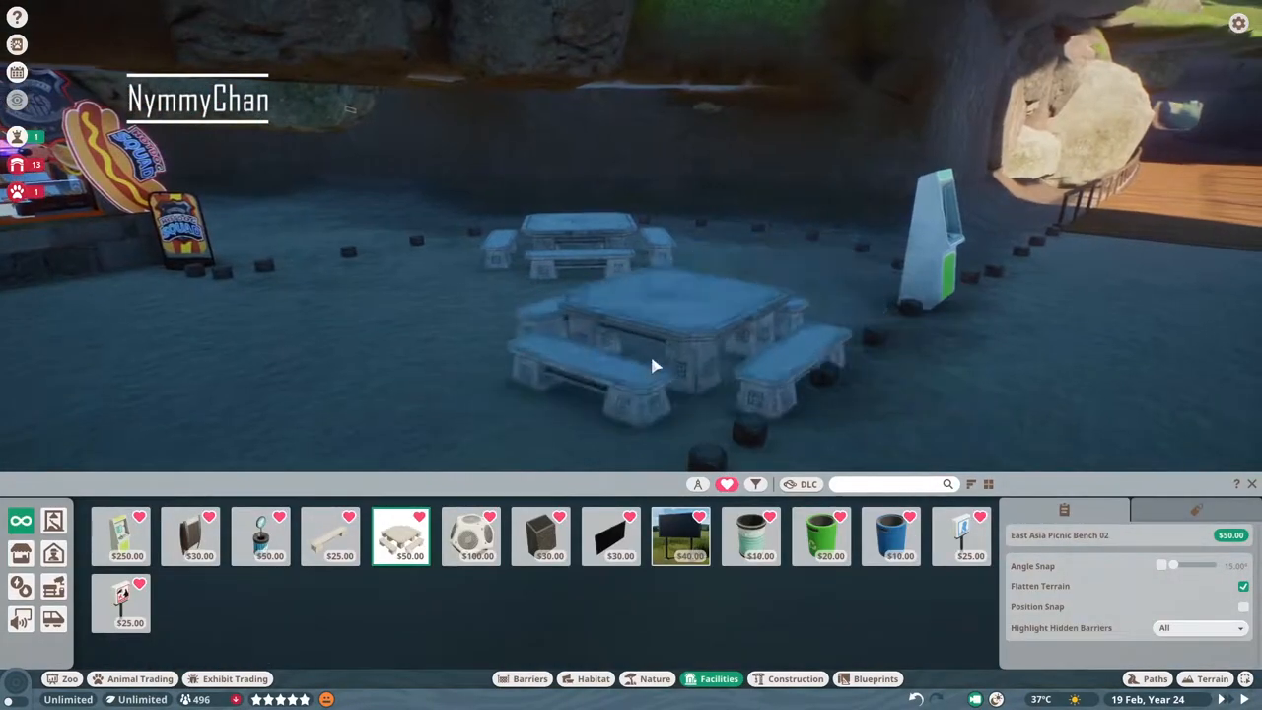
{"action": "left_click", "coordinate": [331, 535]}
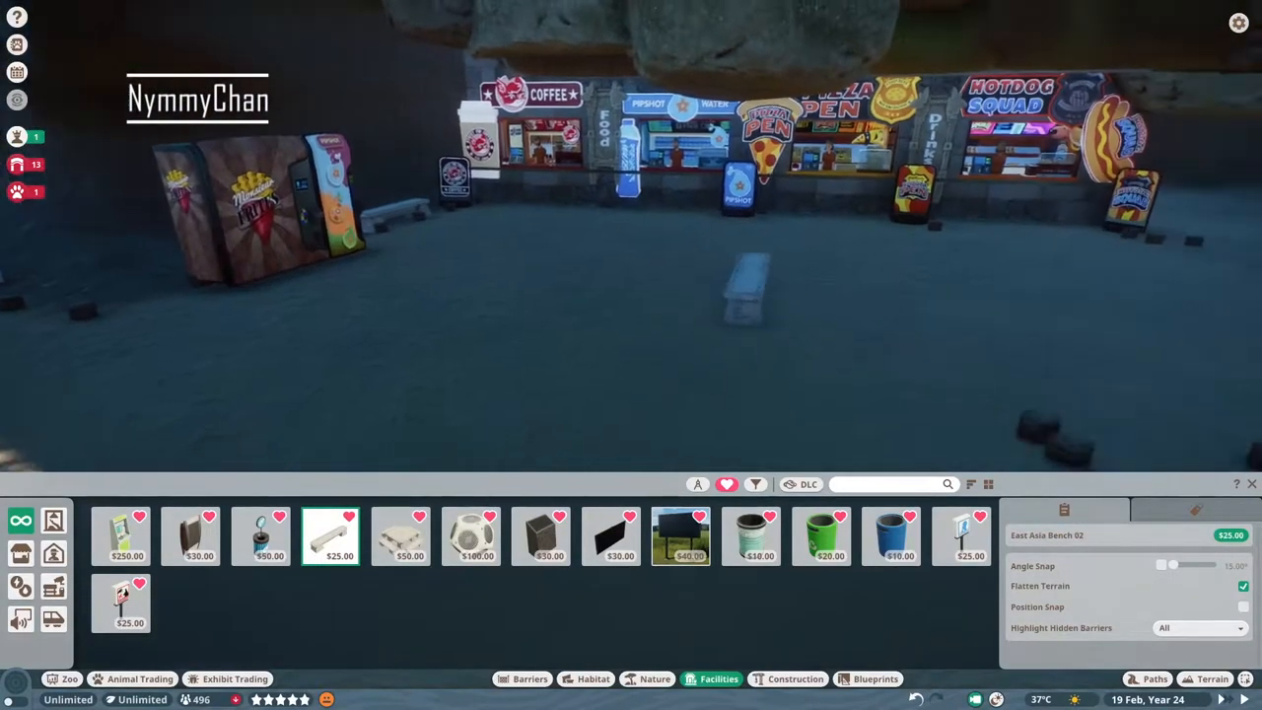
{"action": "left_click", "coordinate": [751, 535]}
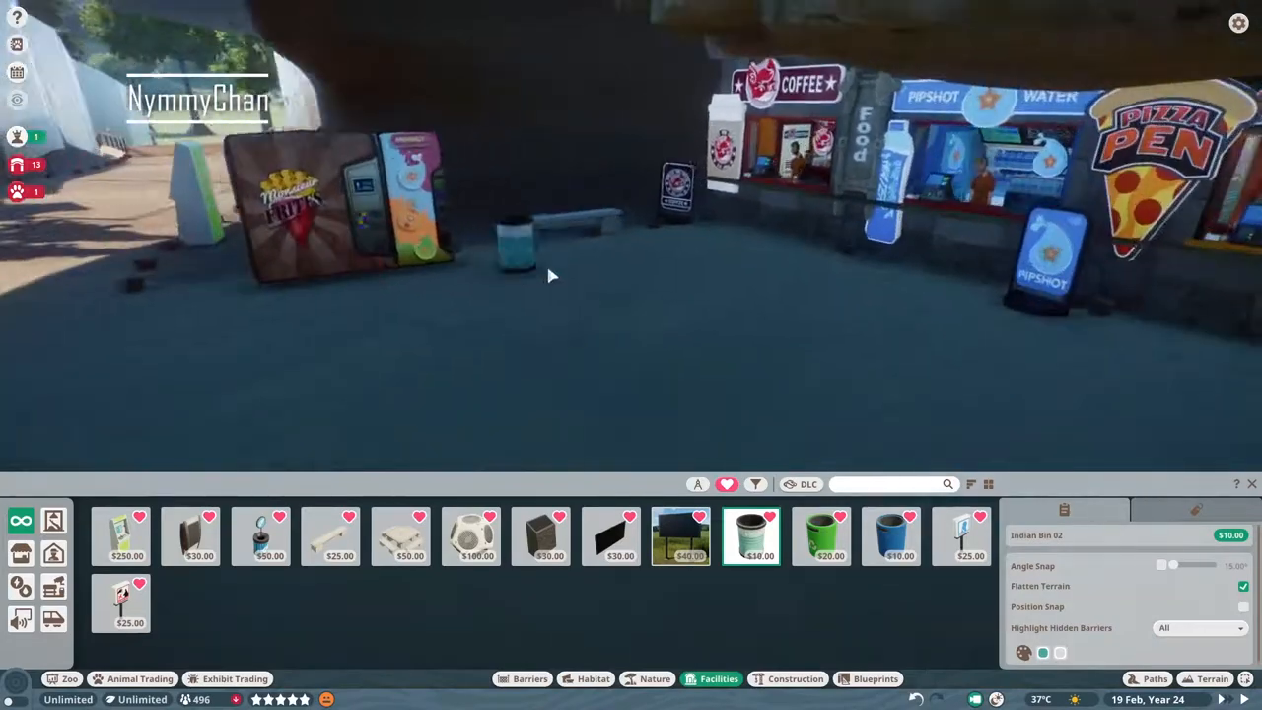
{"action": "left_click", "coordinate": [1211, 678]}
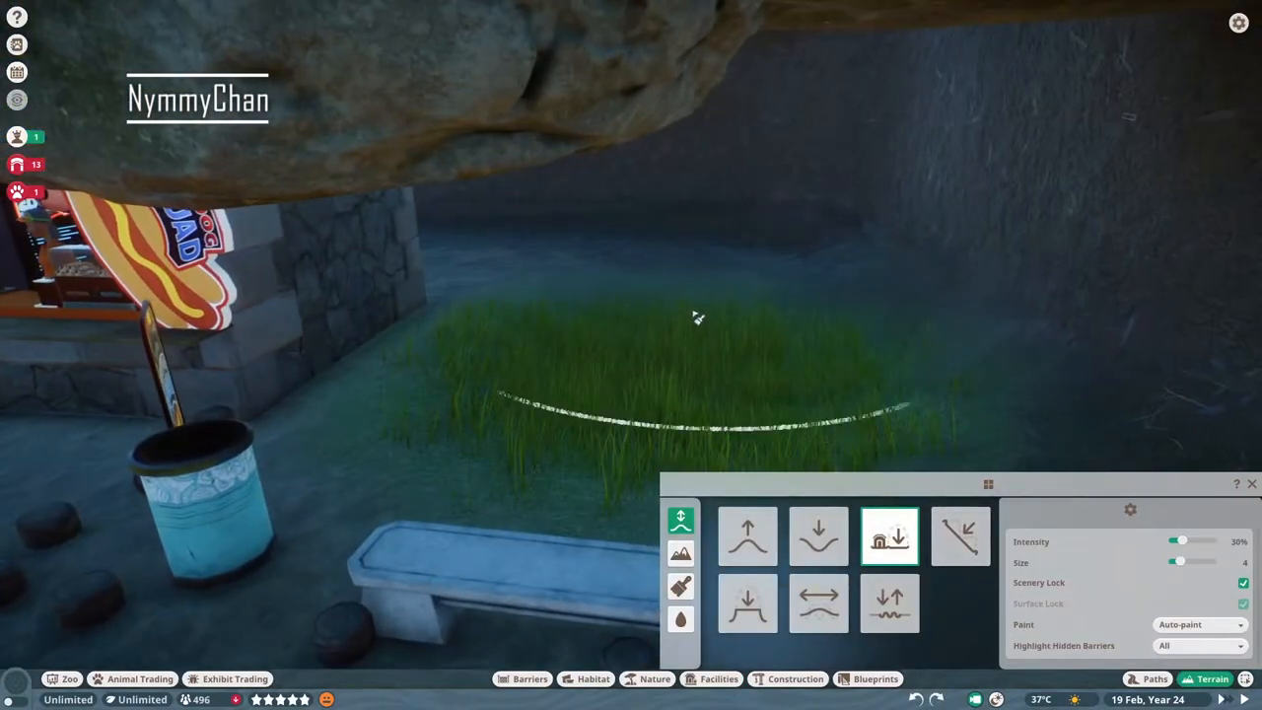
{"action": "left_click", "coordinate": [818, 536]}
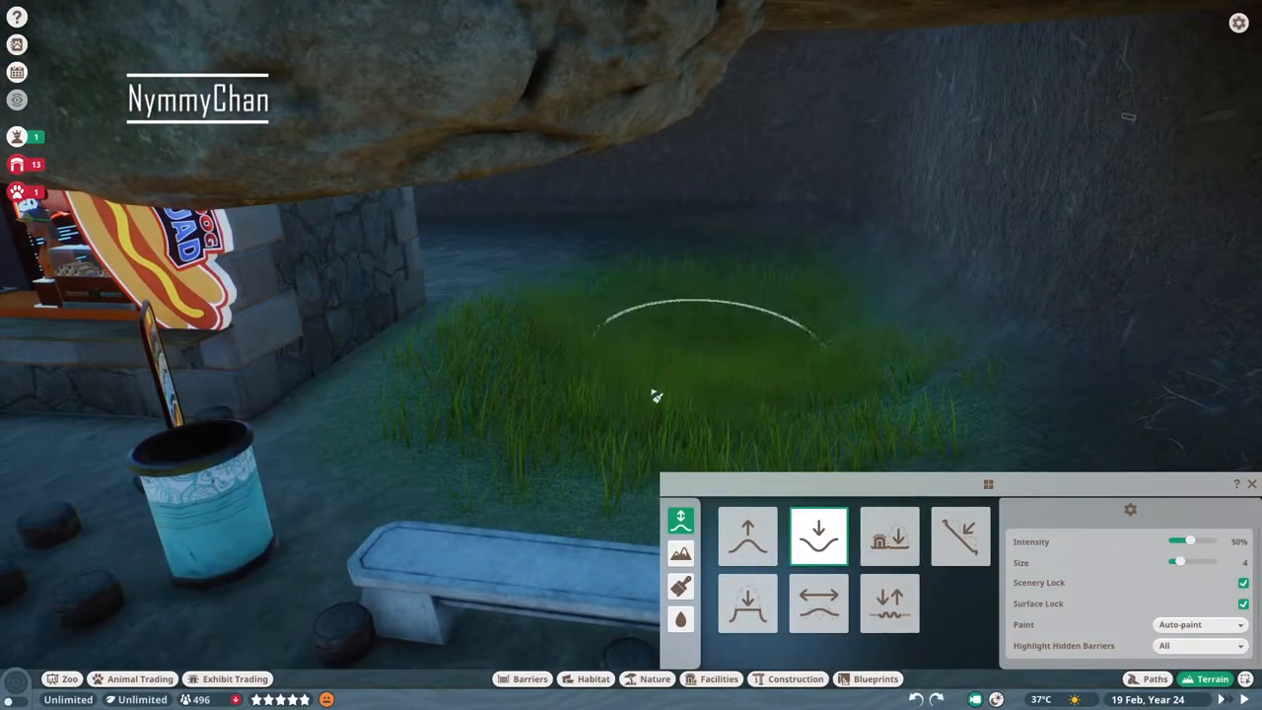
{"action": "left_click", "coordinate": [680, 619]}
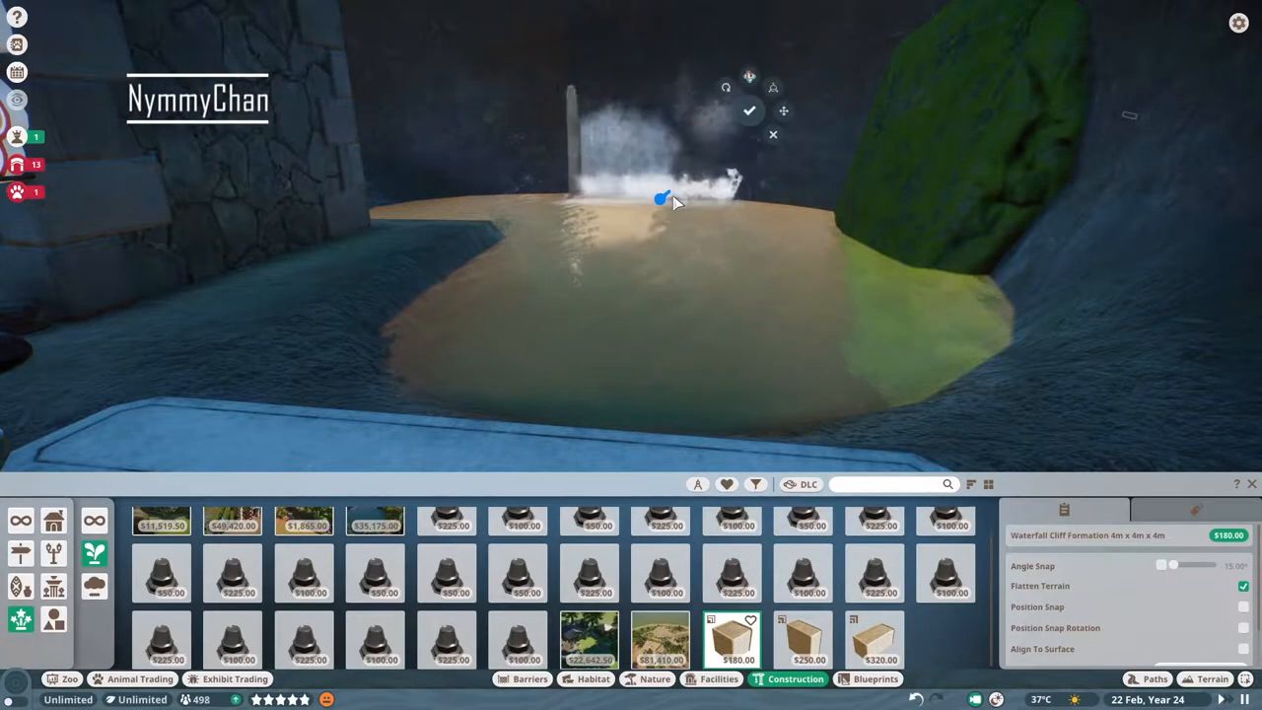
Confirm the waterfall at the back of the corner pool and pick a mossy boulder.
{"action": "left_click", "coordinate": [750, 110]}
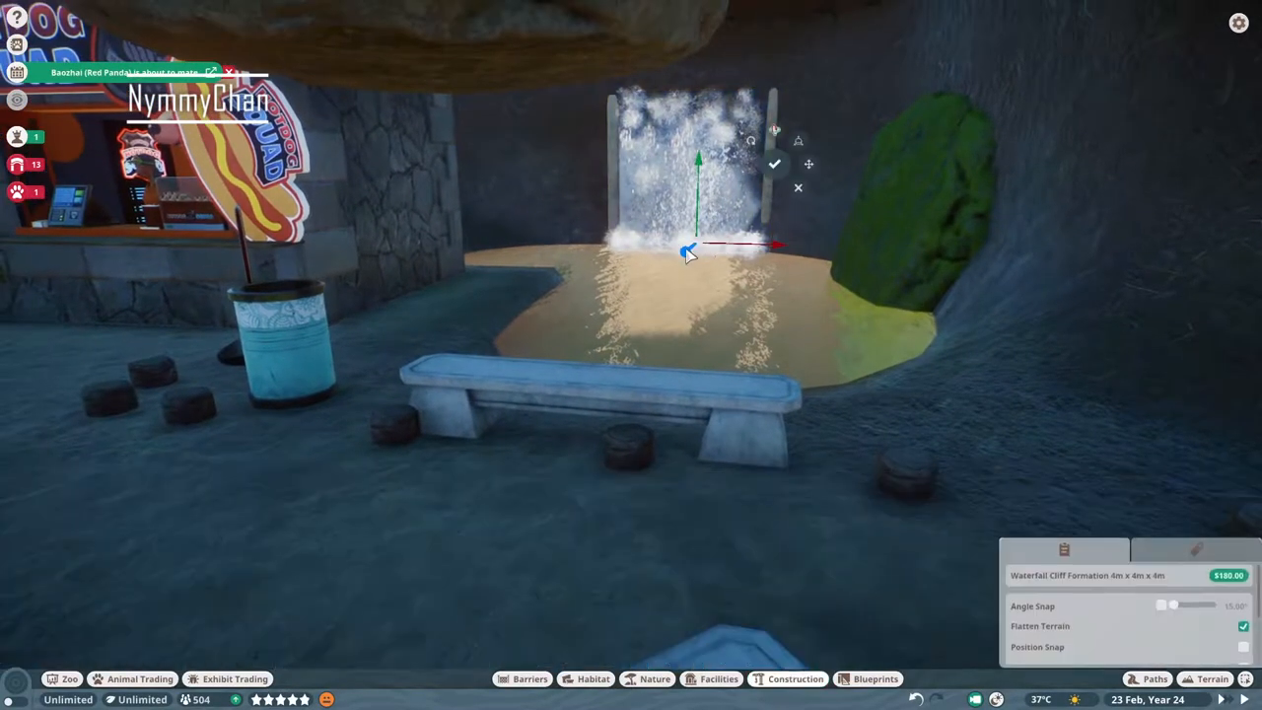
{"action": "left_click", "coordinate": [655, 679]}
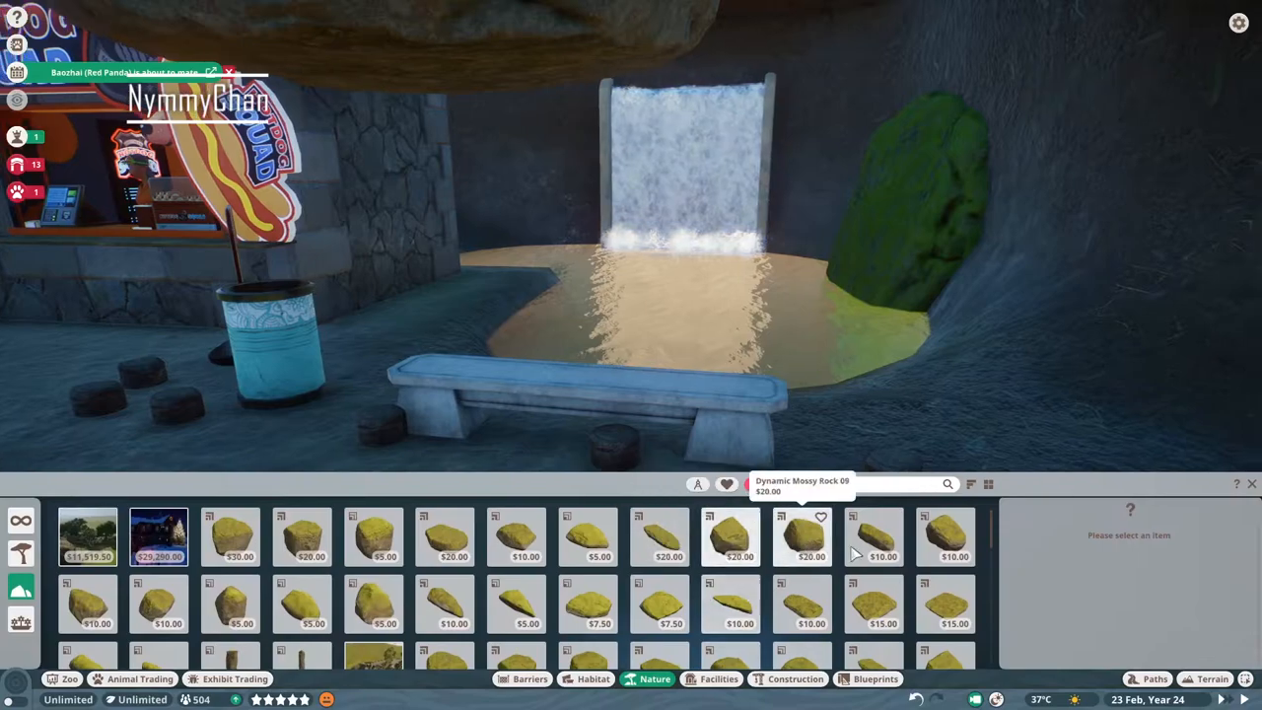
{"action": "left_click", "coordinate": [872, 537]}
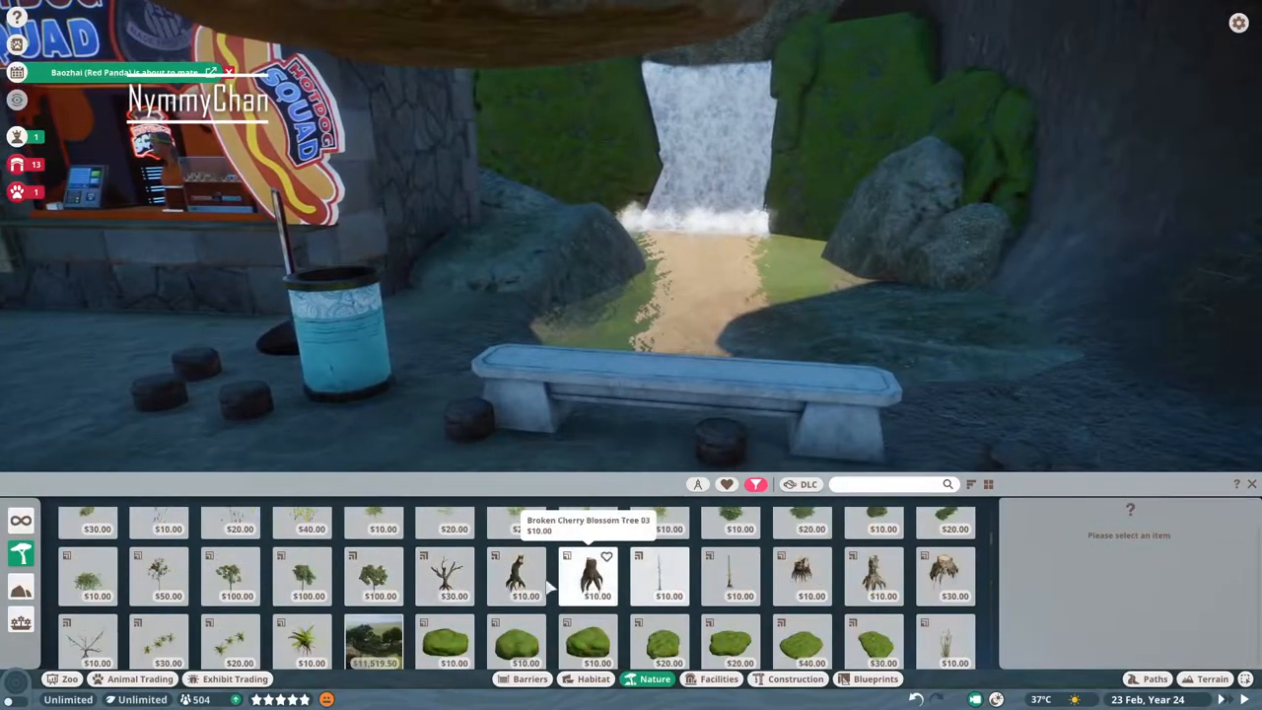
Place a leaning dead tree by the waterfall and spread carpet moss beneath it.
{"action": "left_click", "coordinate": [730, 577]}
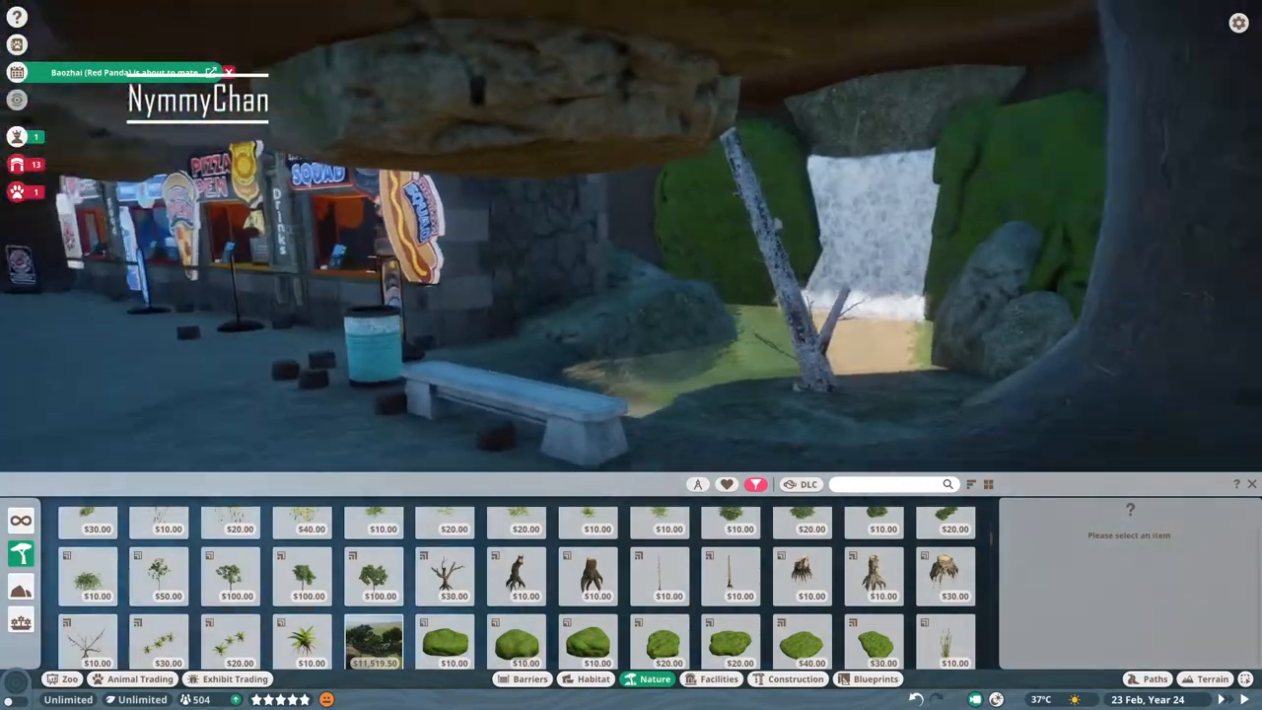
{"action": "left_click", "coordinate": [802, 585]}
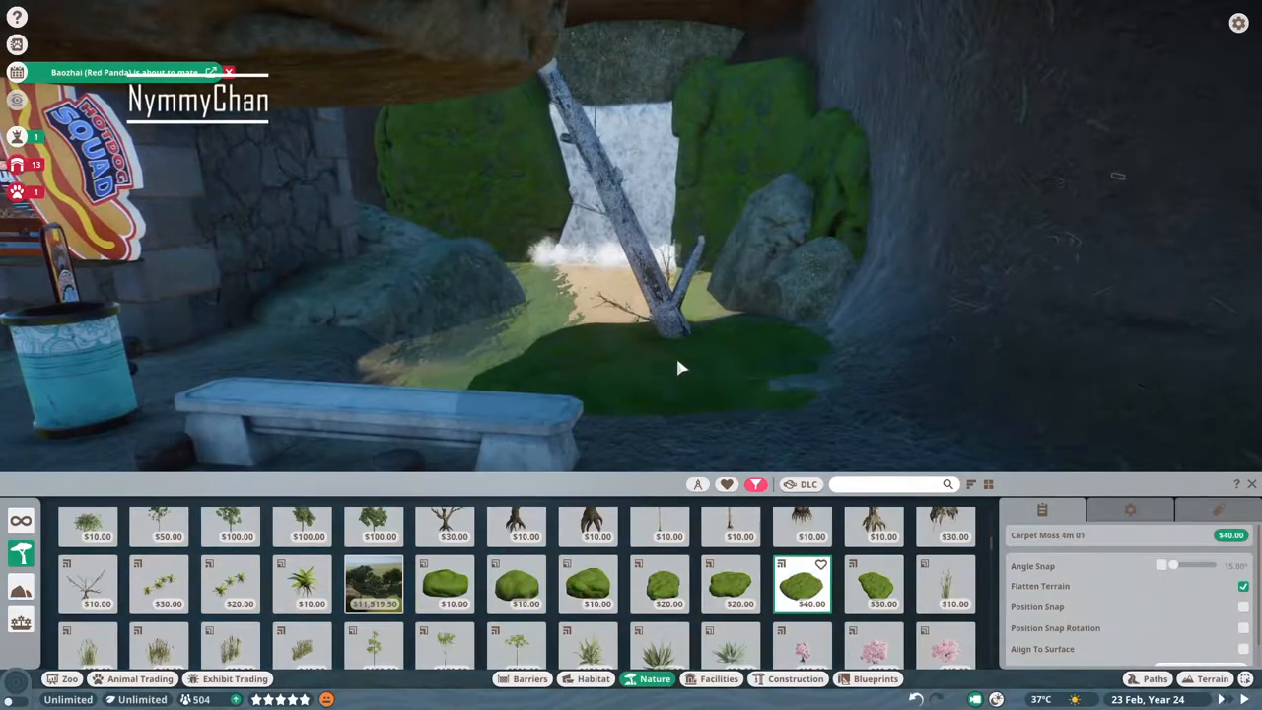
{"action": "left_click", "coordinate": [755, 484]}
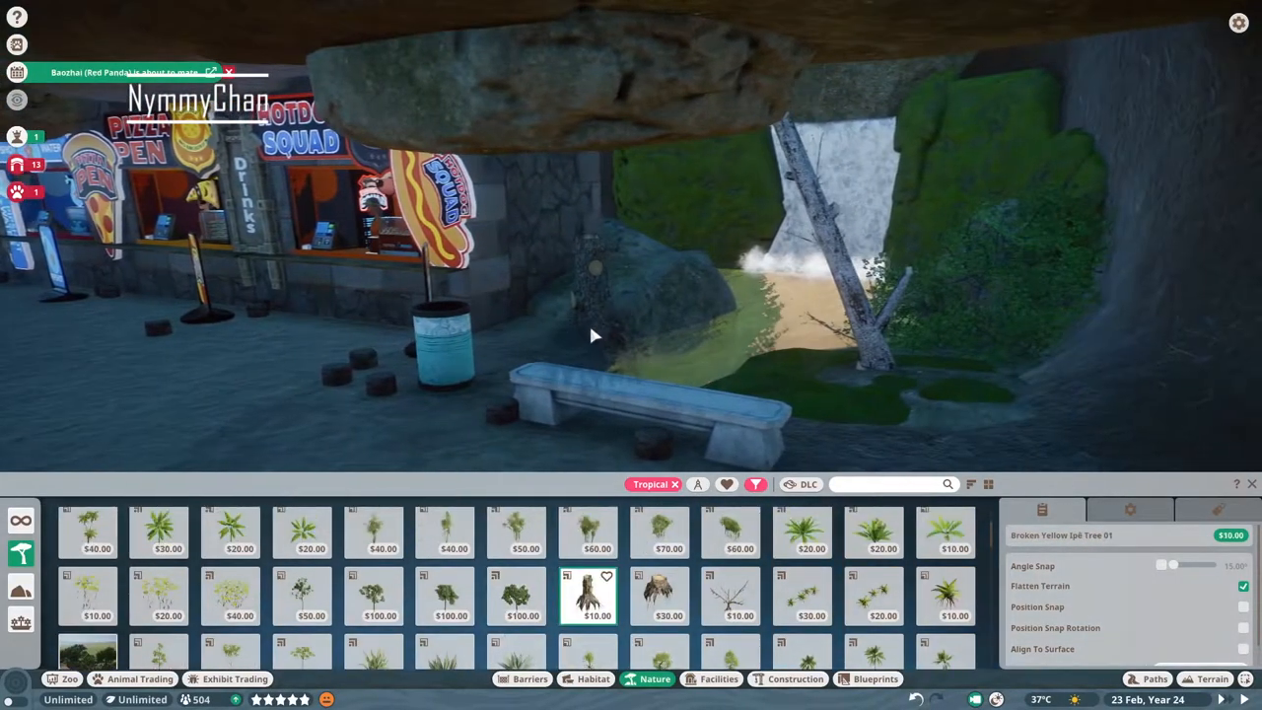
Add a broken tree stump near the rocks and hang Liana Vines under the overhang.
{"action": "left_click", "coordinate": [729, 594]}
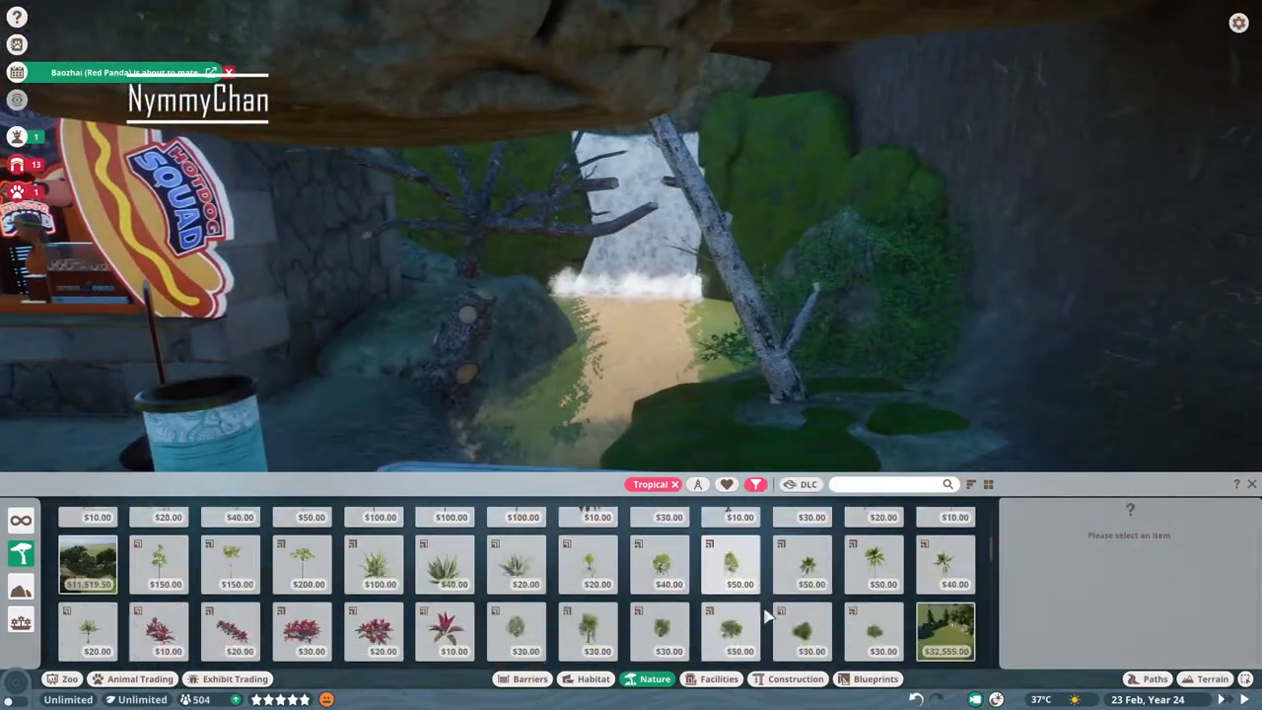
{"action": "left_click", "coordinate": [586, 611]}
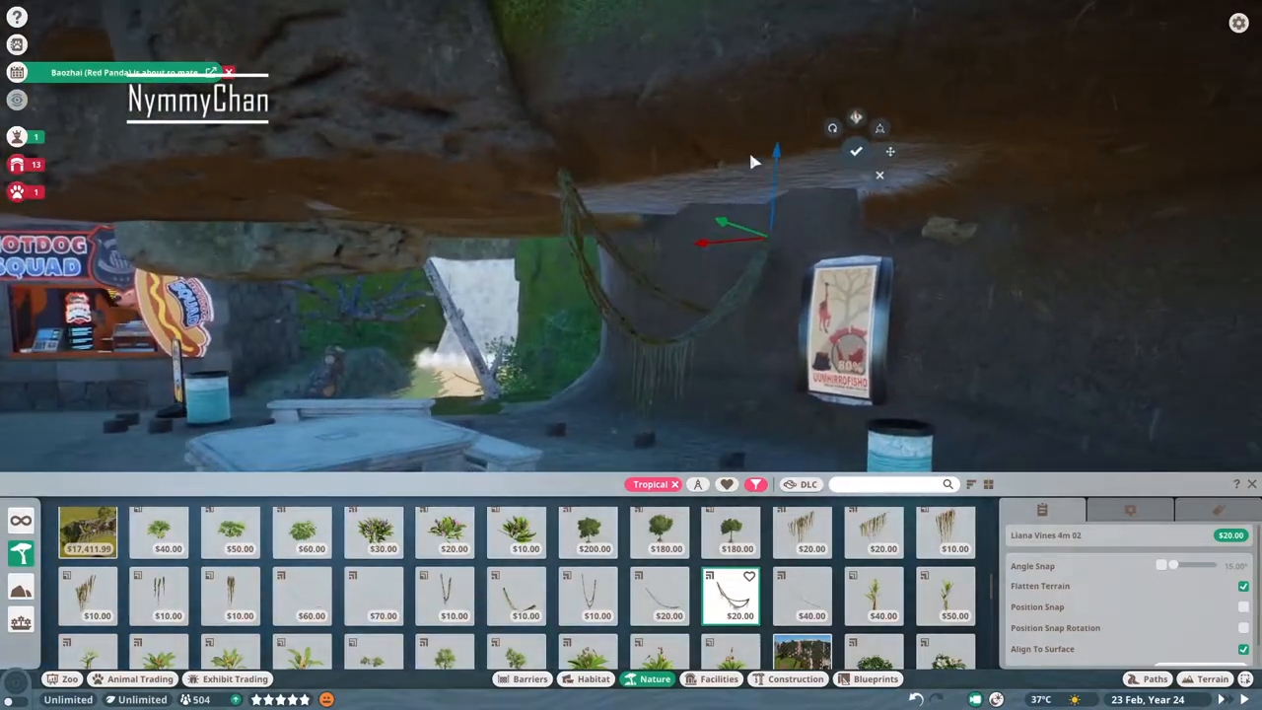
{"action": "left_click", "coordinate": [878, 128]}
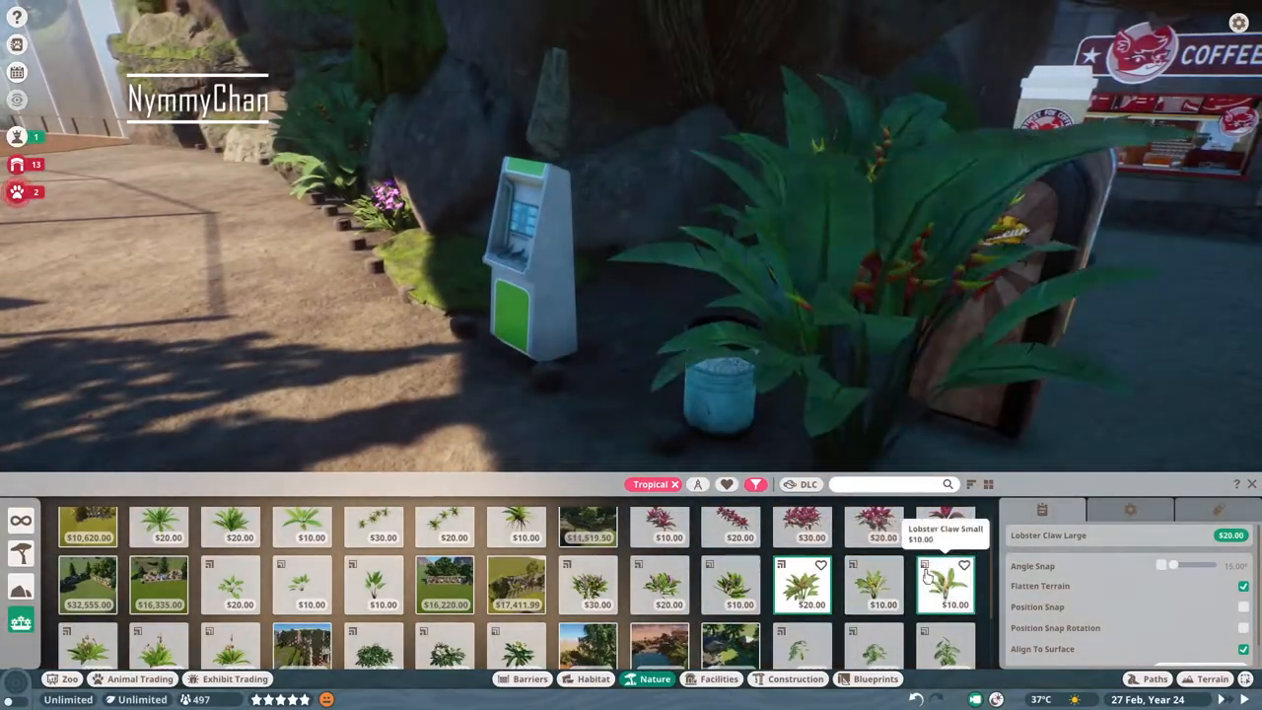
Plant lobster claw, elephant ear ferns and a large Swiss cheese plant along the rocks.
{"action": "left_click", "coordinate": [587, 581]}
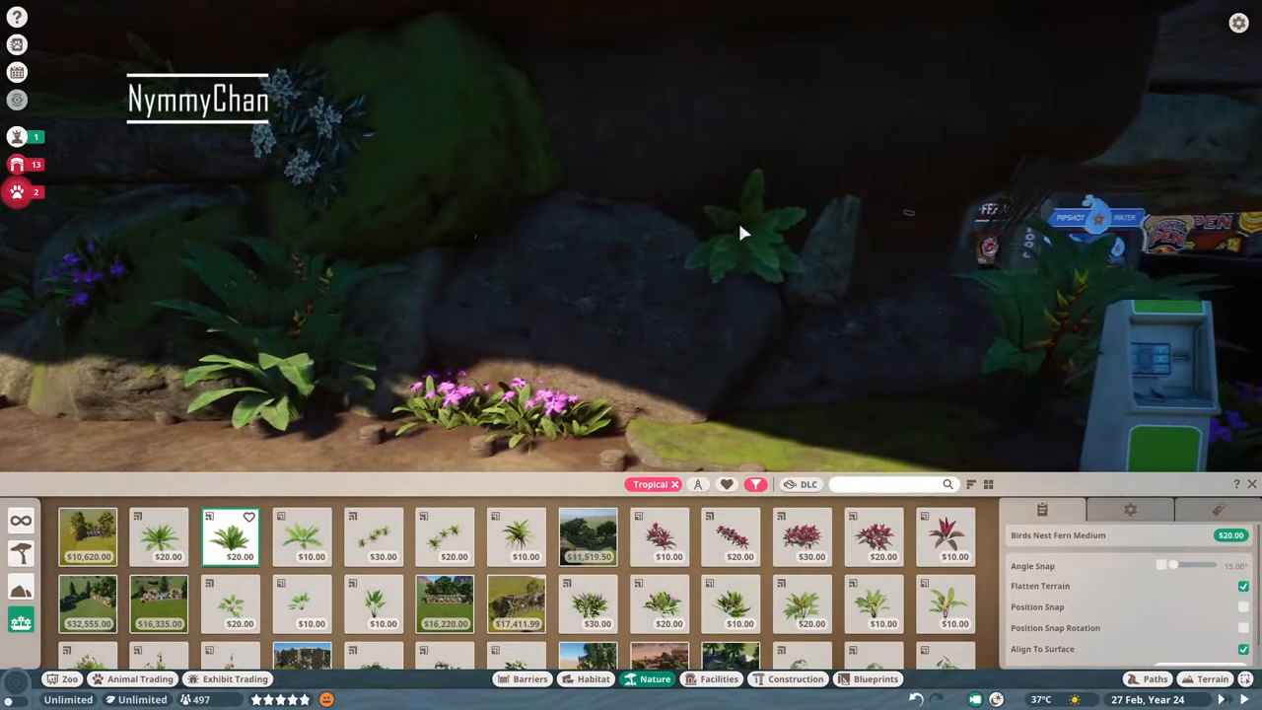
{"action": "left_click", "coordinate": [660, 603]}
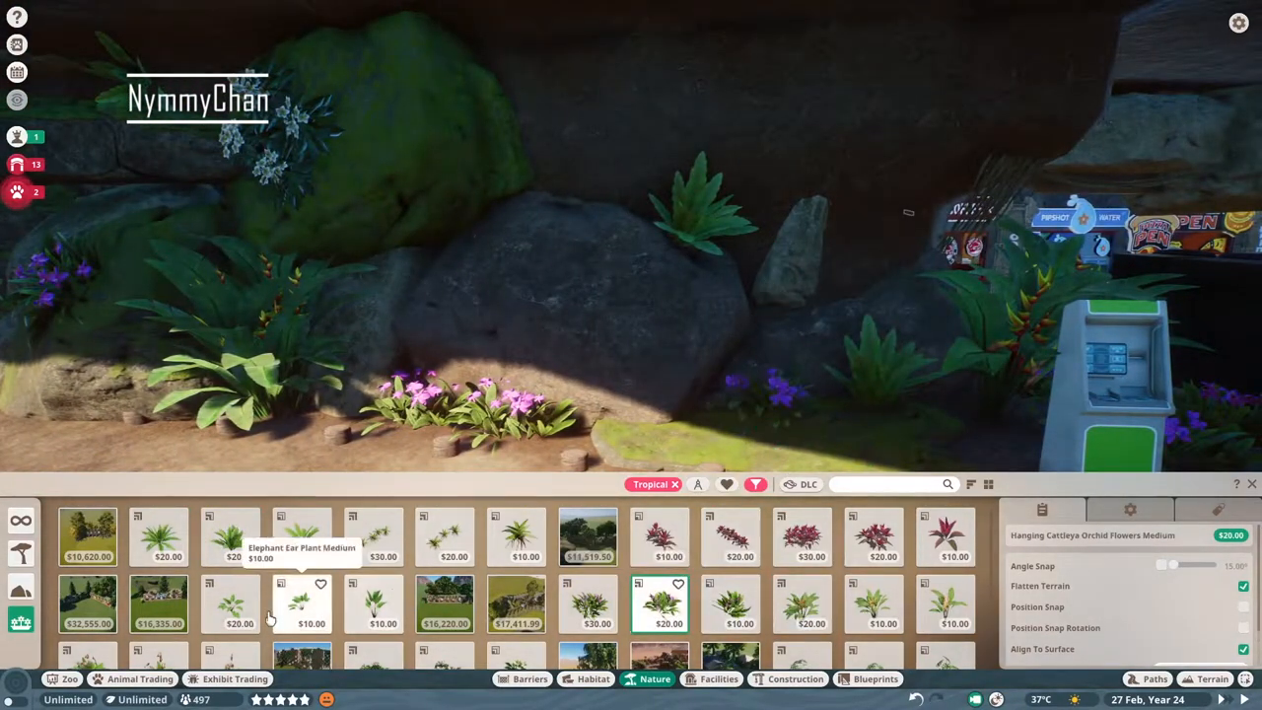
{"action": "left_click", "coordinate": [228, 603]}
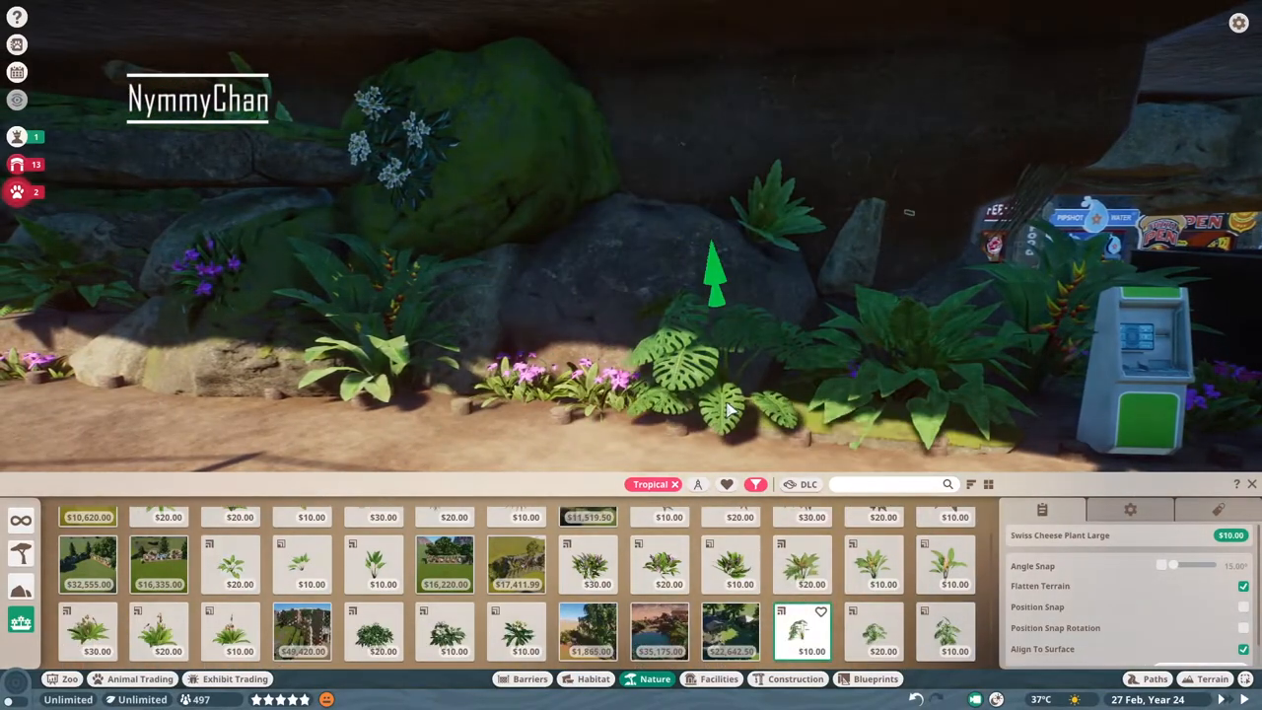
{"action": "left_click", "coordinate": [372, 631]}
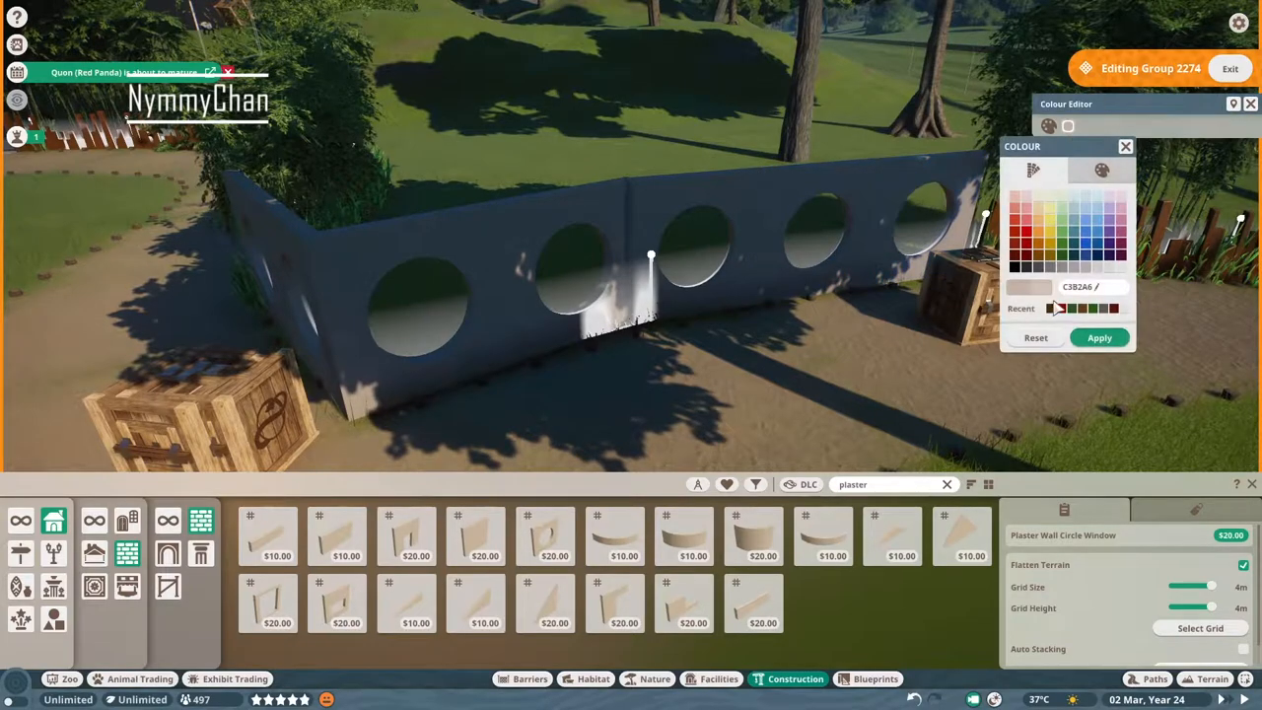
Apply a recent colour to the wall group and place a plain plaster wall section.
{"action": "left_click", "coordinate": [1098, 337]}
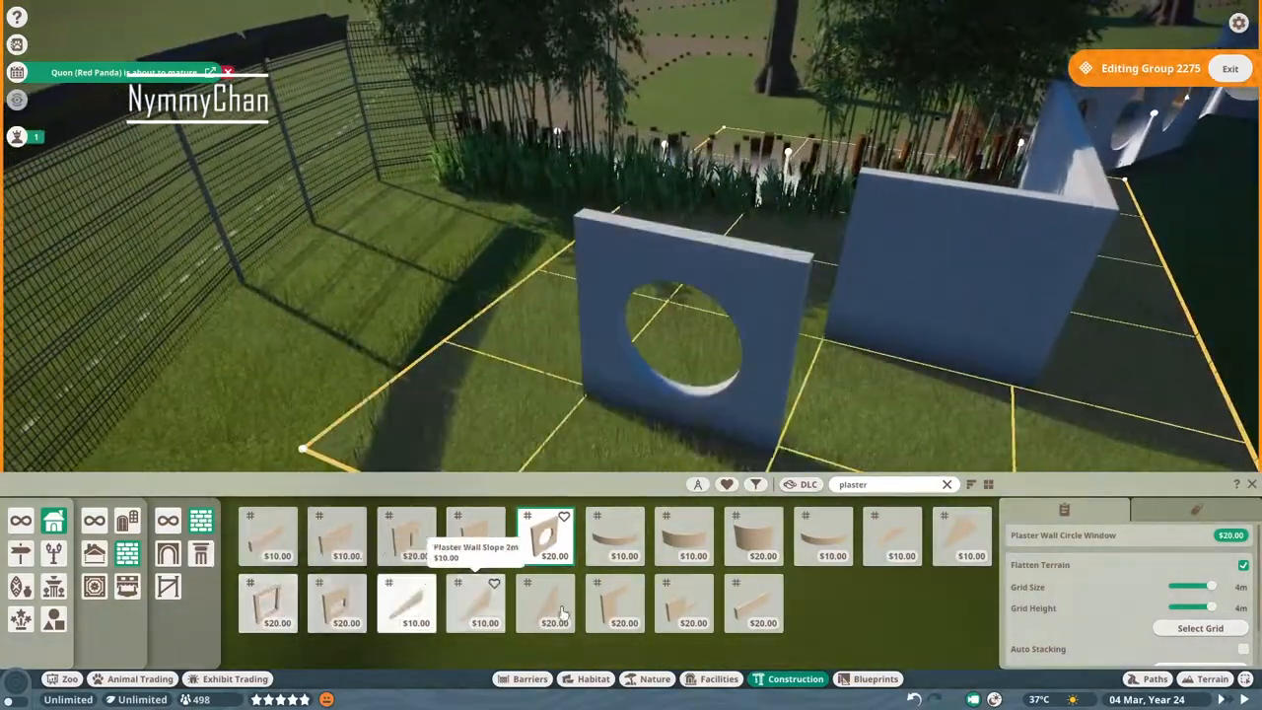
{"action": "left_click", "coordinate": [754, 601]}
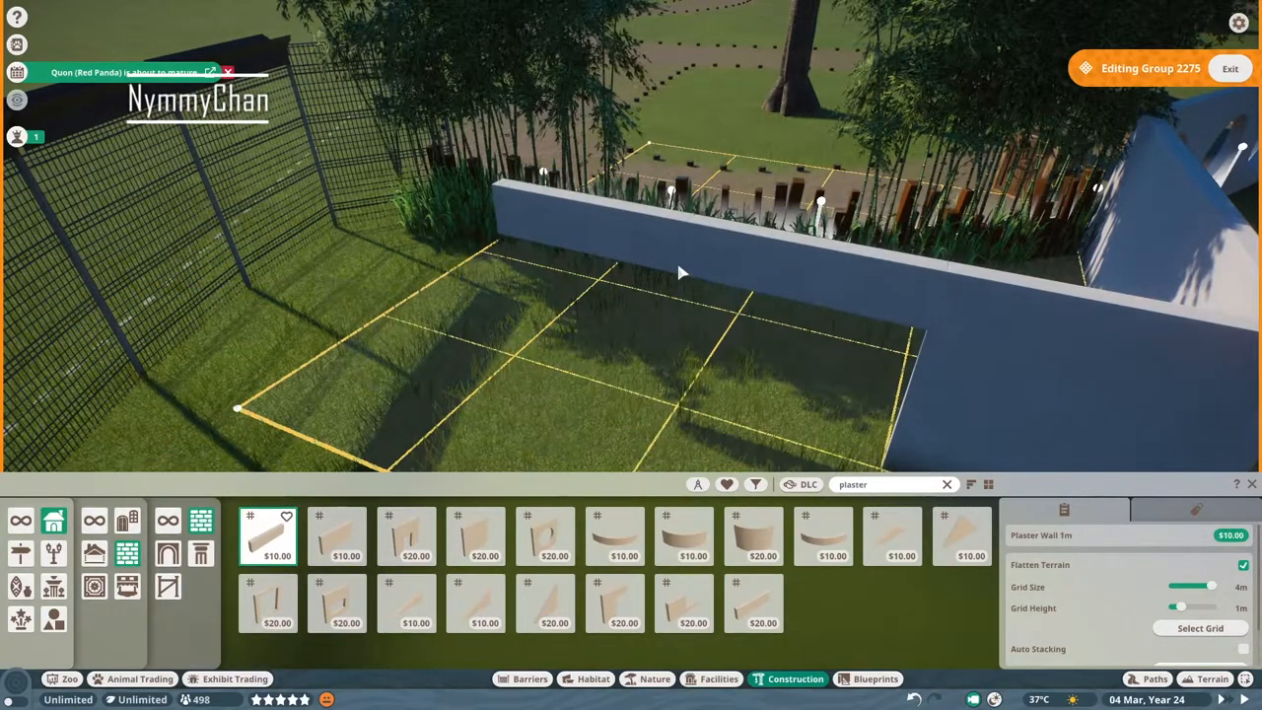
{"action": "left_click", "coordinate": [475, 536]}
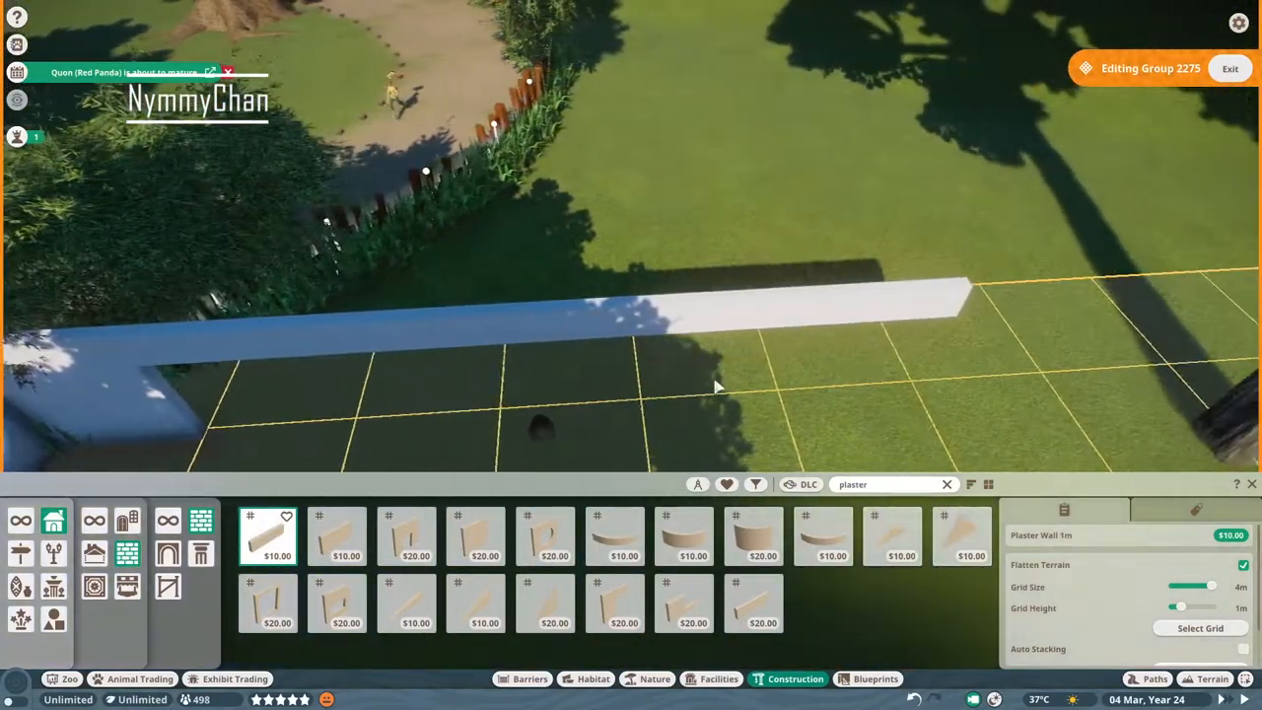
Add round-window and doorway plaster walls beside the tree, then an arch.
{"action": "left_click", "coordinate": [544, 535]}
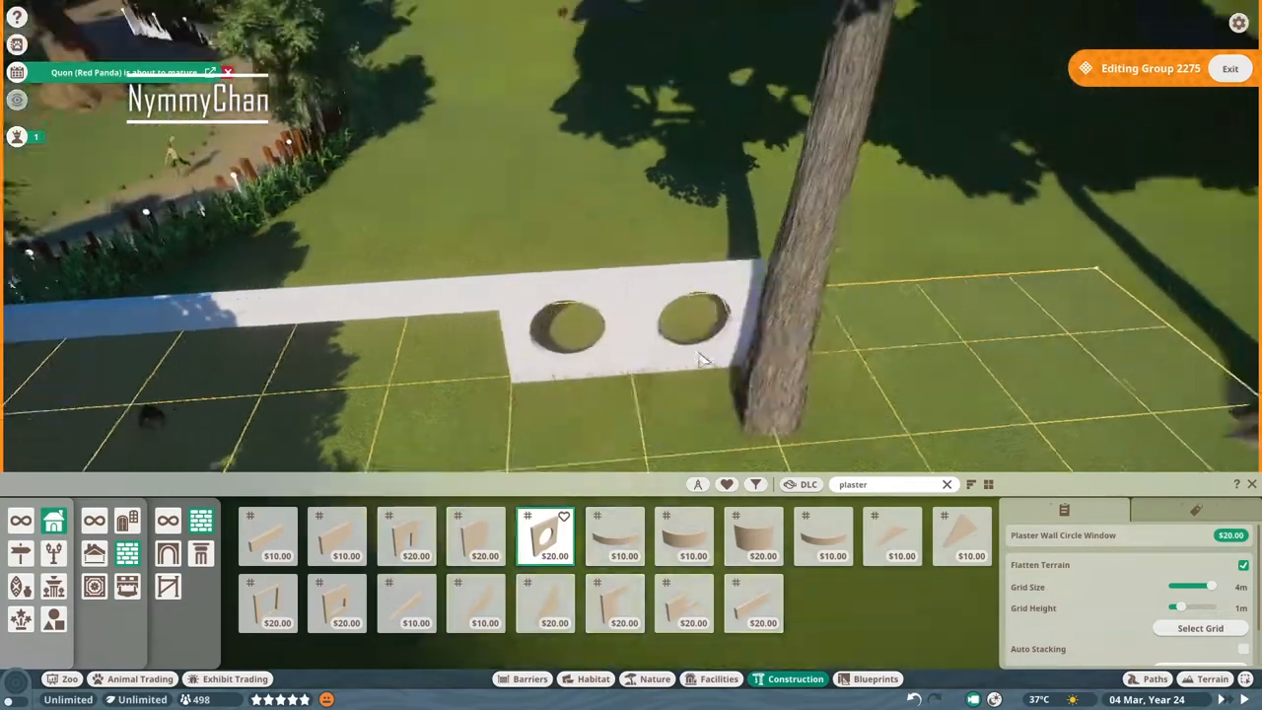
{"action": "left_click", "coordinate": [406, 535]}
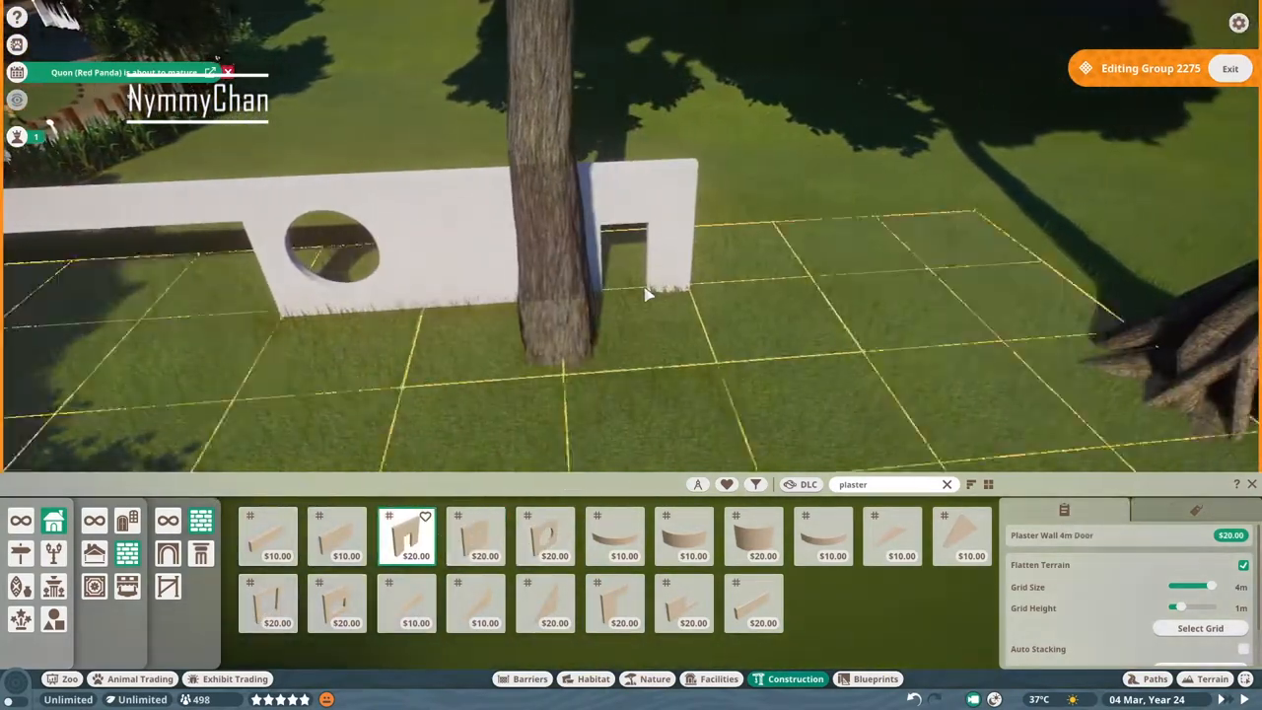
{"action": "left_click", "coordinate": [545, 536]}
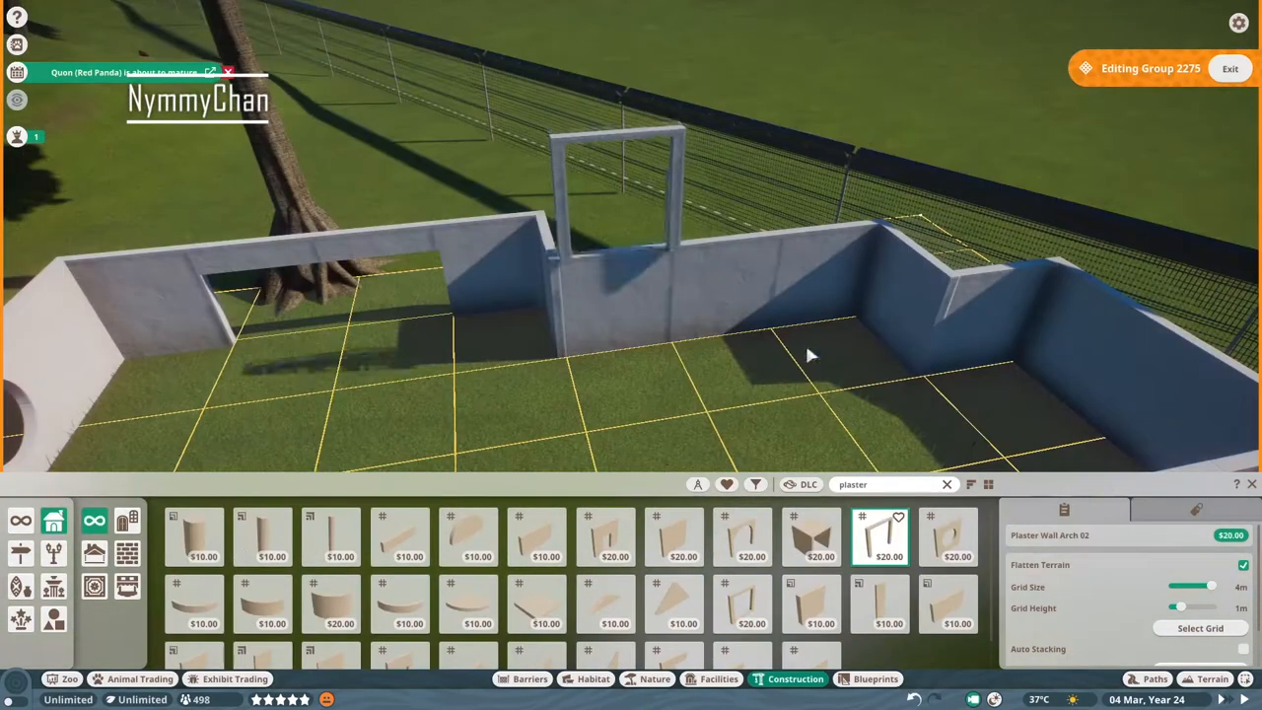
{"action": "left_click", "coordinate": [742, 604]}
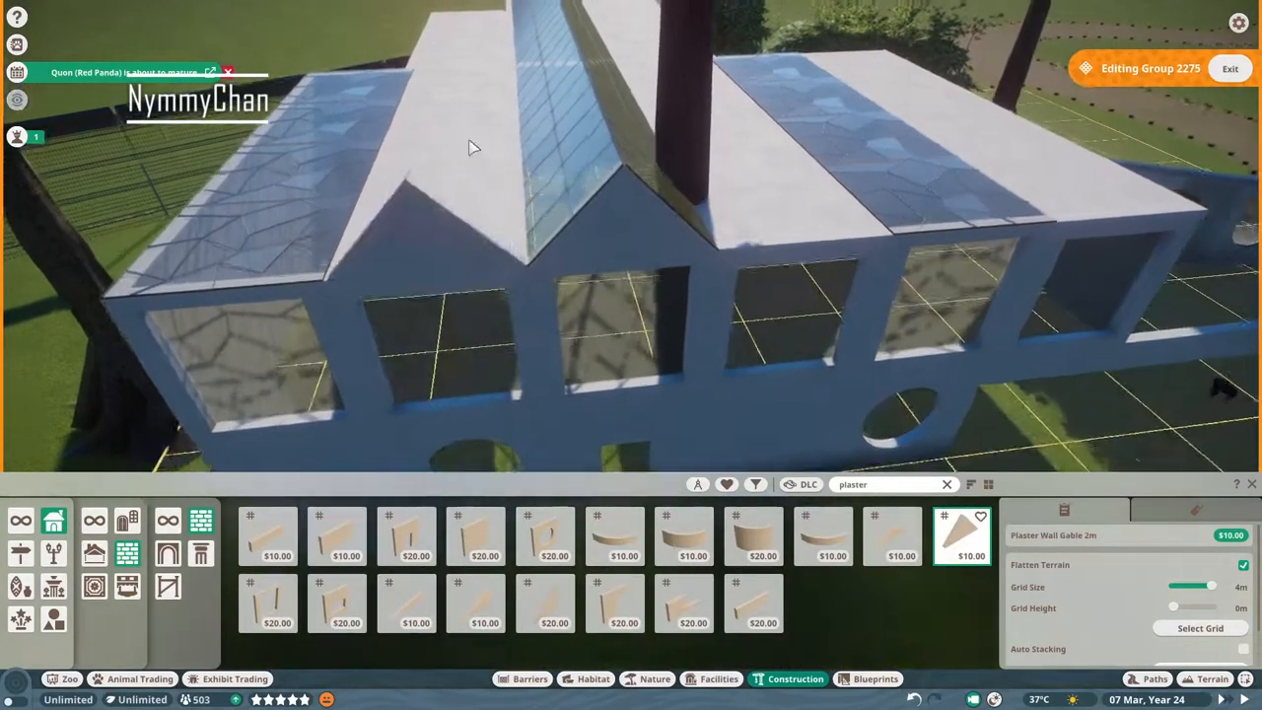
Drag along the house top to lay the pitched glass roof and gable pieces.
{"action": "left_click_drag", "start_coordinate": [473, 147], "coordinate": [897, 173]}
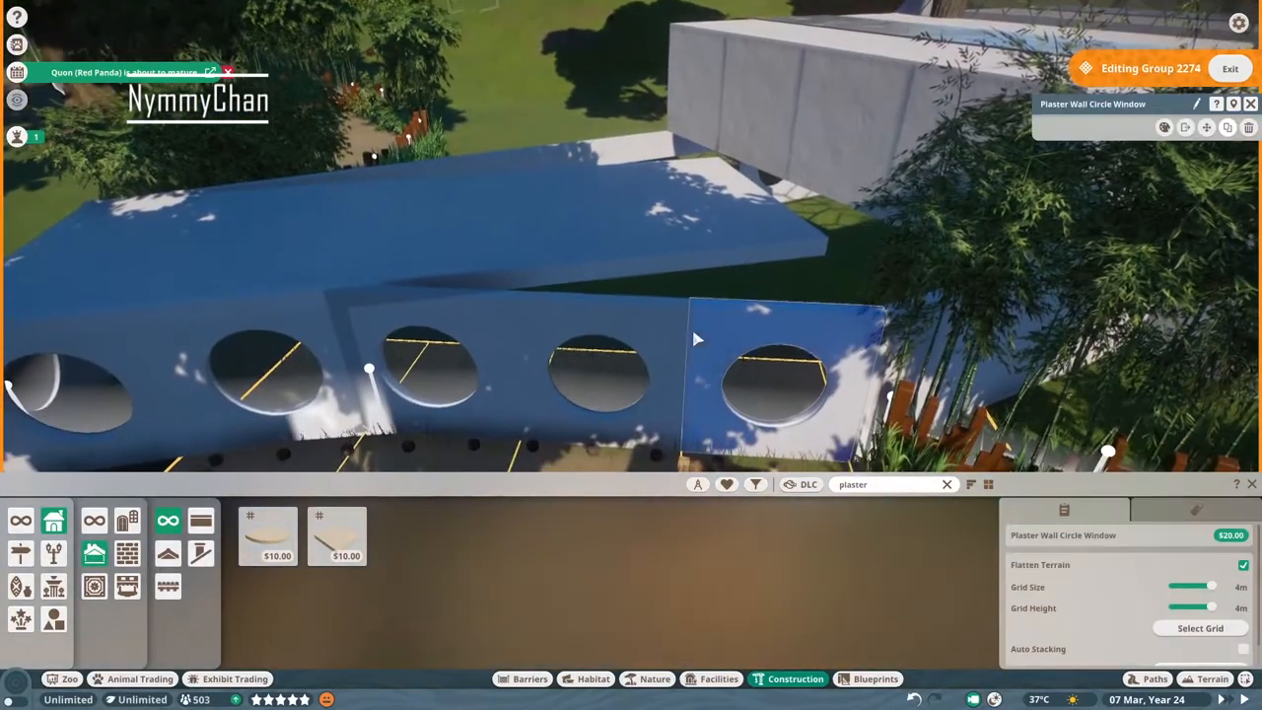
Select the flat plaster roof pieces over the round-window walls.
{"action": "left_click", "coordinate": [337, 535]}
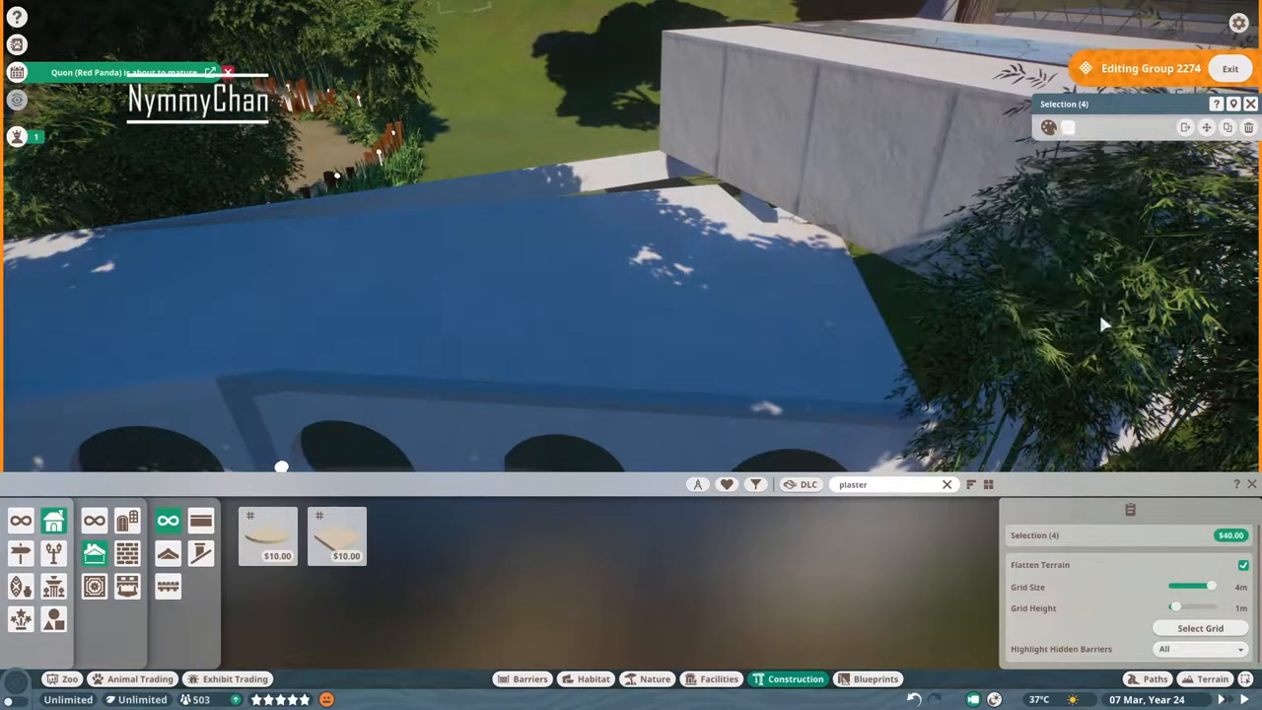
{"action": "left_click", "coordinate": [337, 535]}
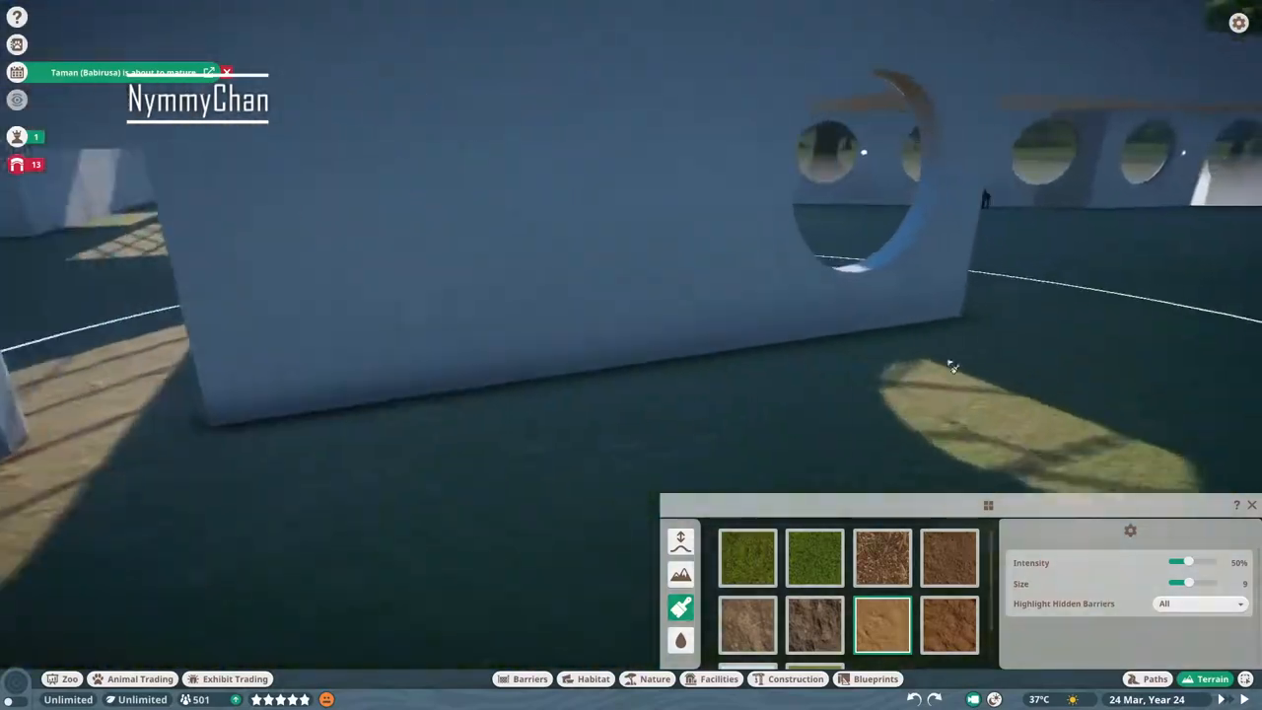
Brush the sand texture over the monkey house's interior floor.
{"action": "left_click", "coordinate": [794, 678]}
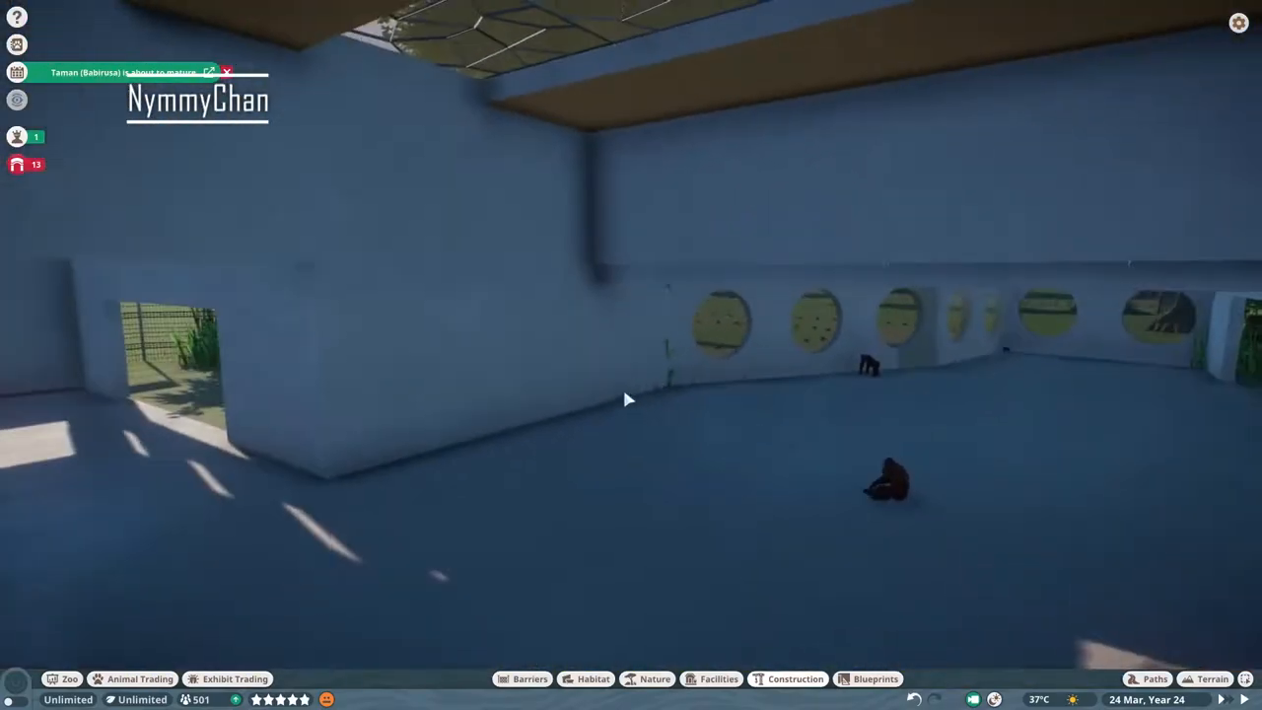
{"action": "left_click", "coordinate": [795, 678]}
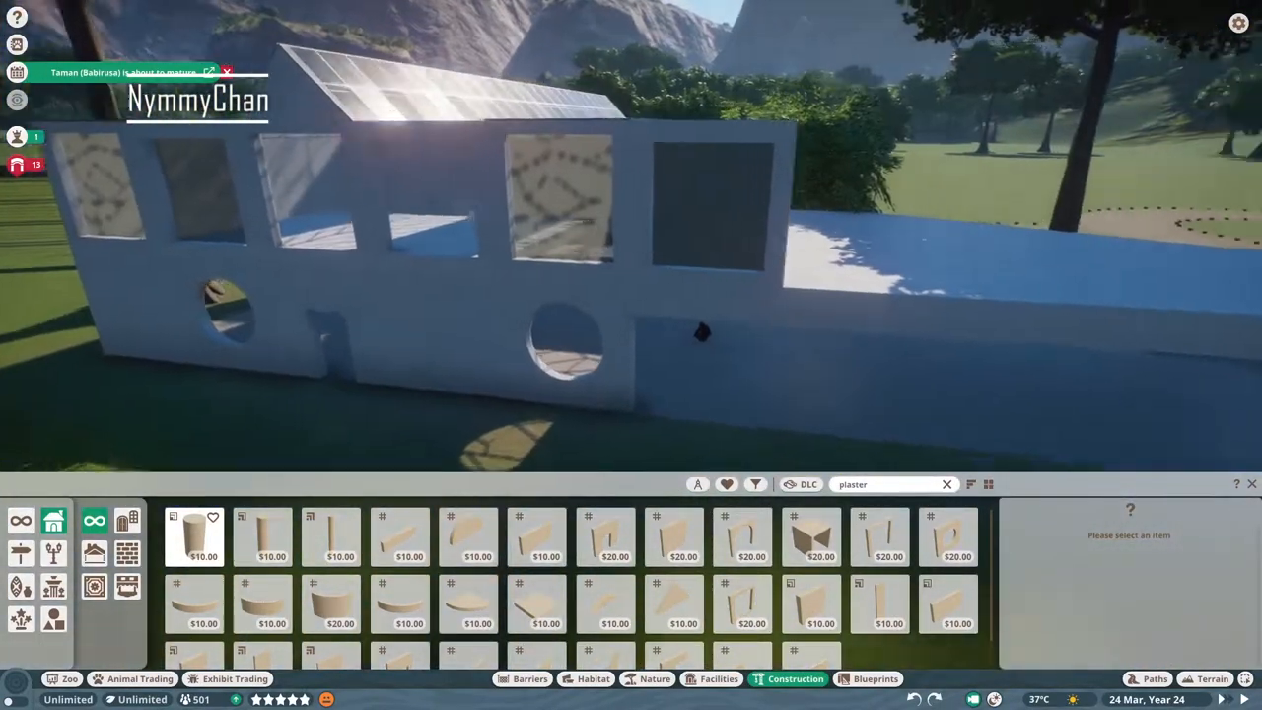
Line the round-window walls with Plaster Wall 1m ledges capped by floor slabs and 1m x 4m panels.
{"action": "left_click", "coordinate": [401, 537]}
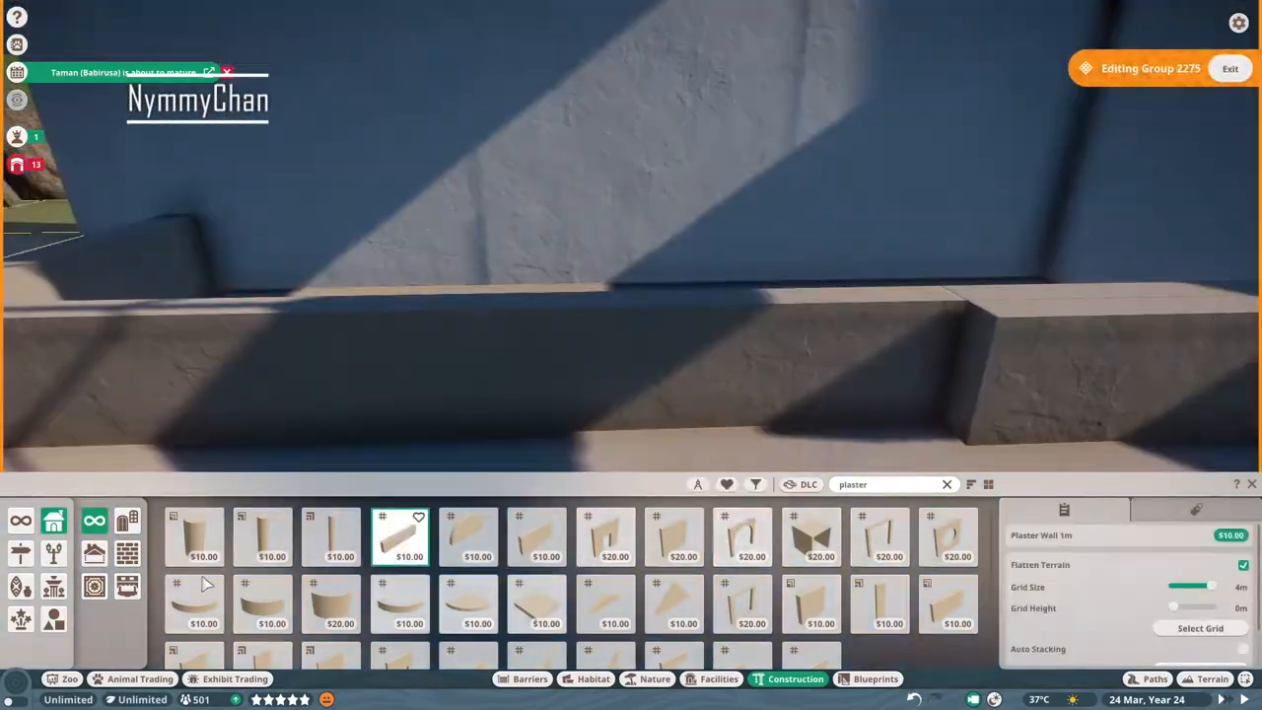
{"action": "left_click", "coordinate": [535, 602]}
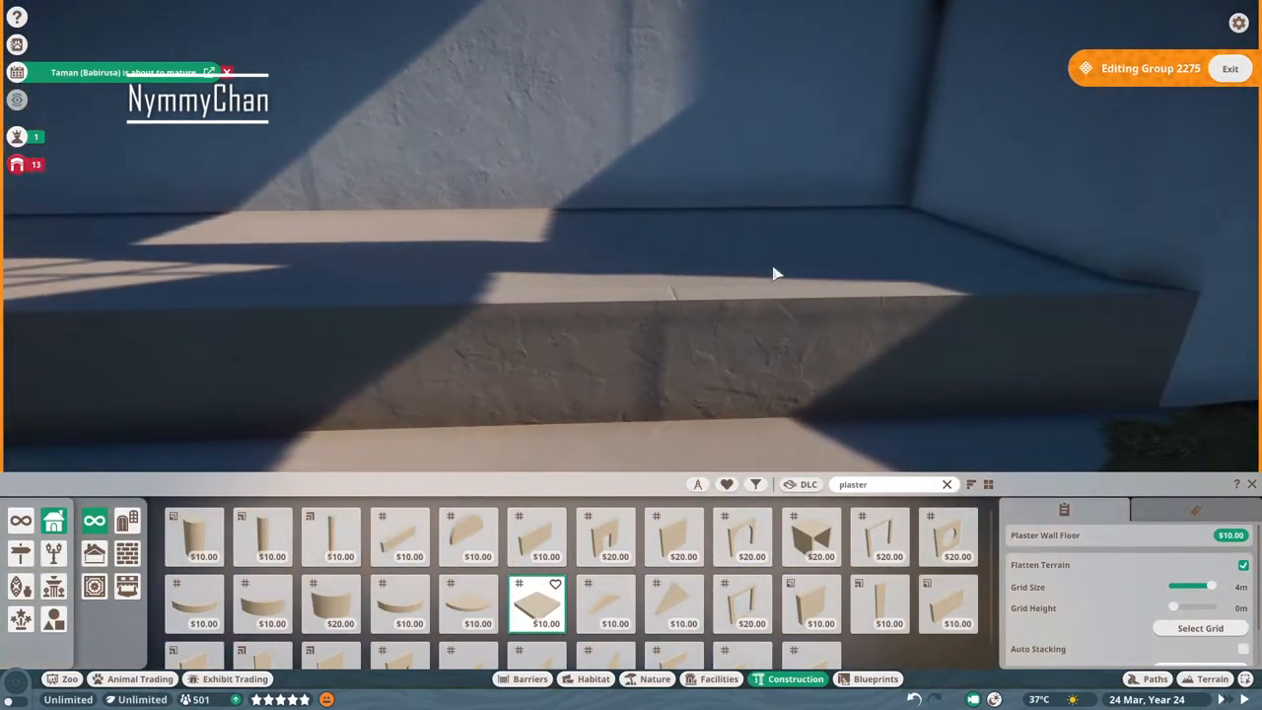
{"action": "left_click", "coordinate": [592, 678]}
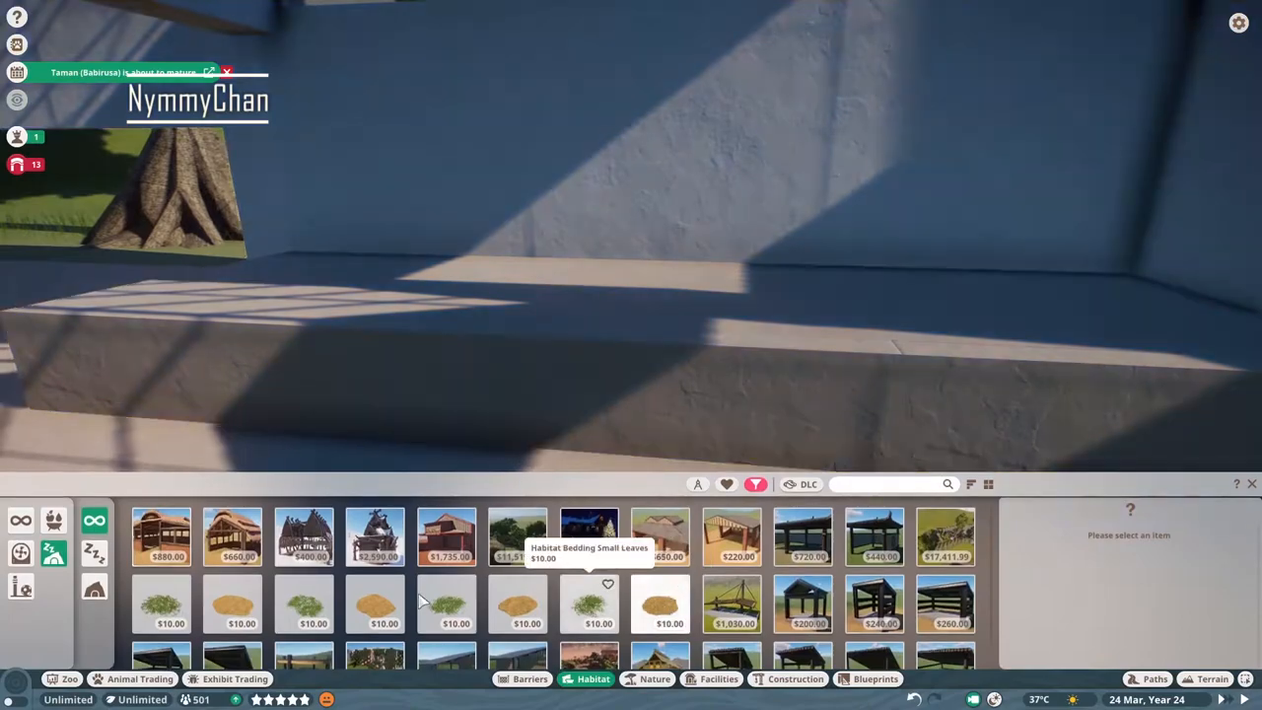
{"action": "left_click", "coordinate": [375, 603]}
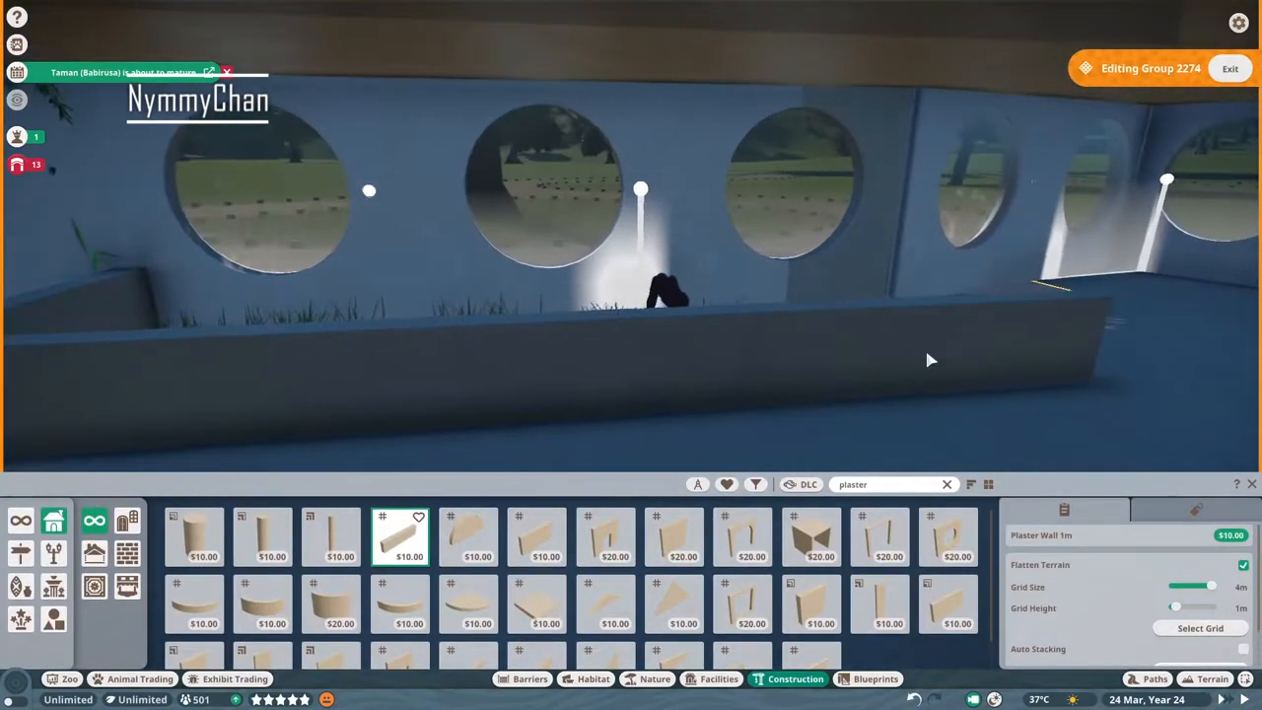
{"action": "left_click", "coordinate": [536, 601]}
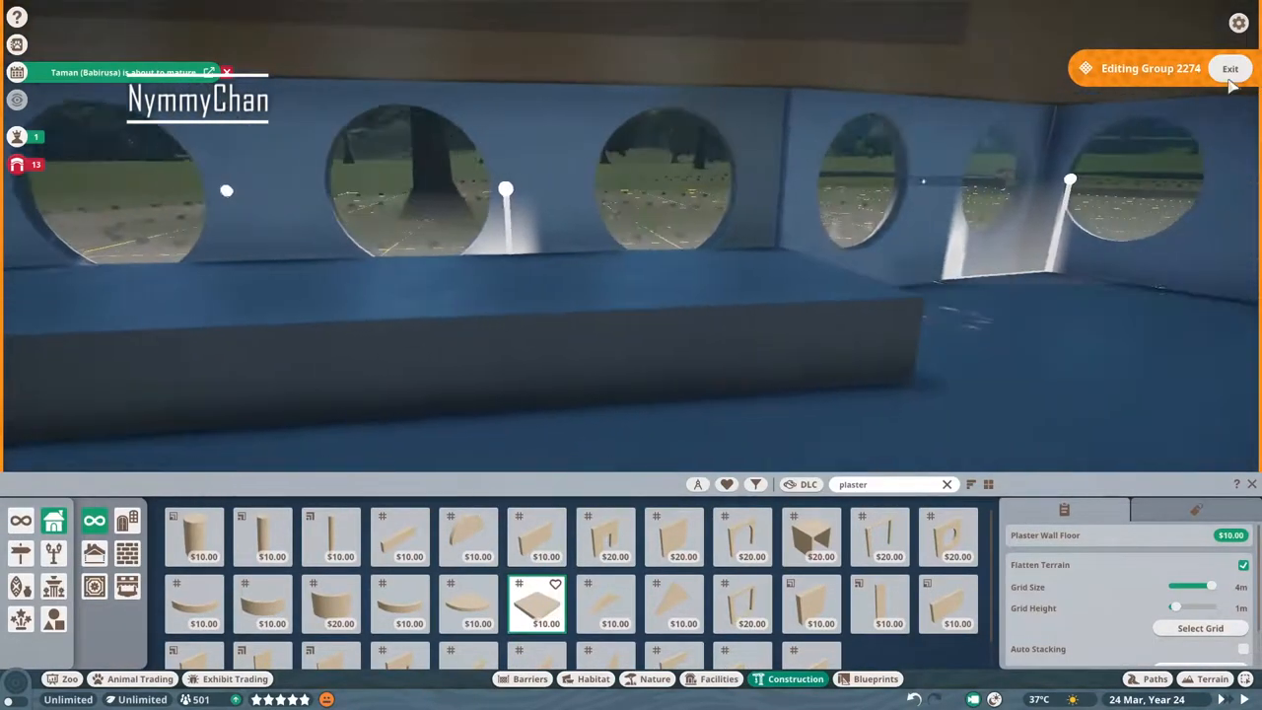
{"action": "left_click", "coordinate": [400, 537]}
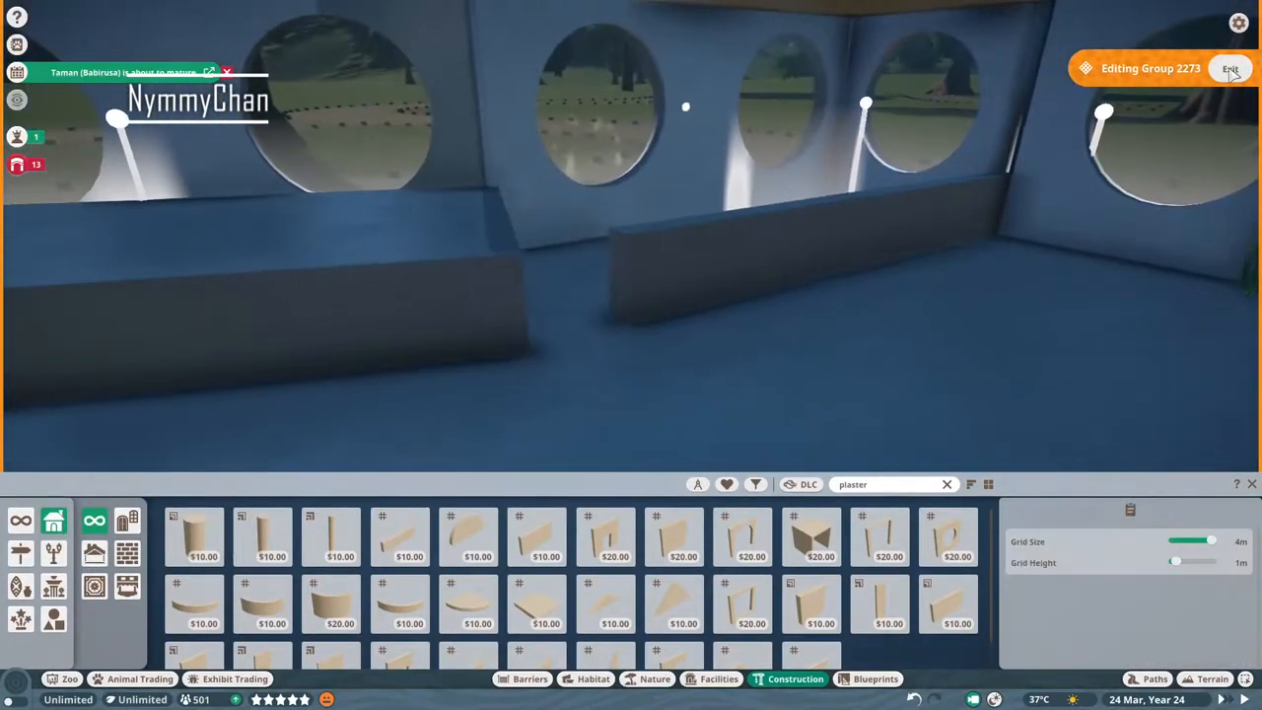
{"action": "left_click", "coordinate": [535, 603]}
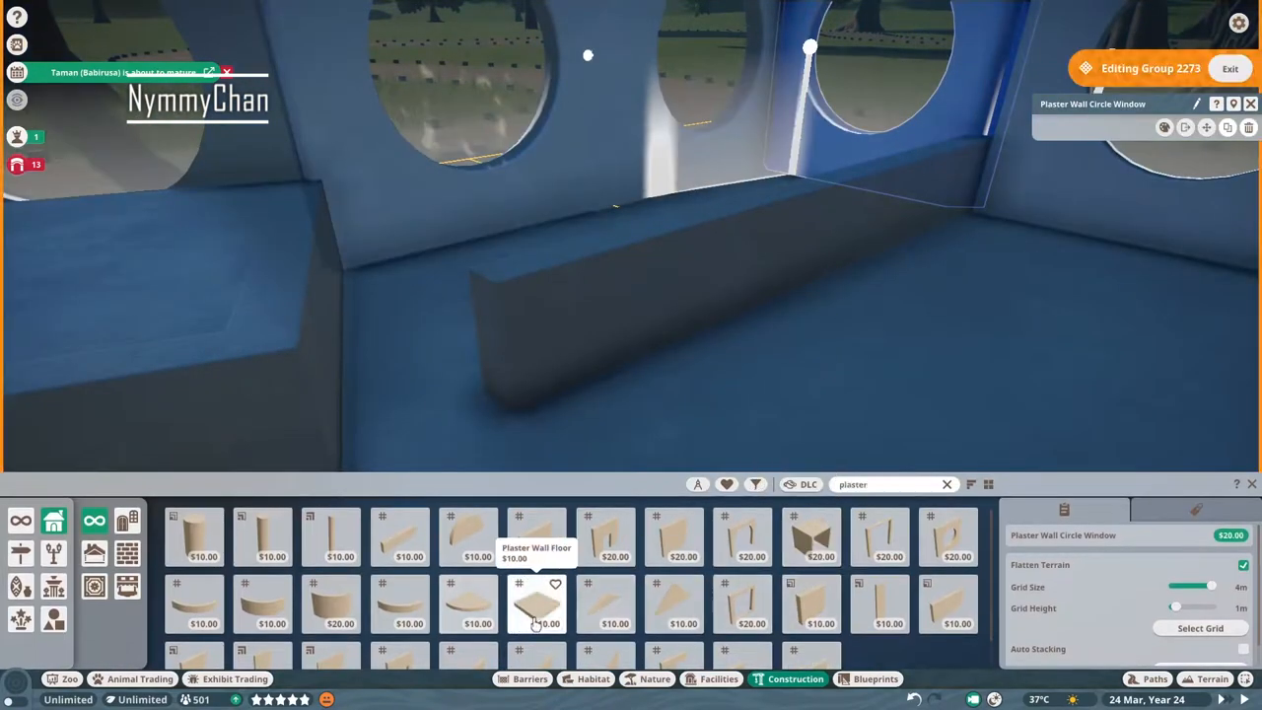
{"action": "left_click", "coordinate": [538, 603]}
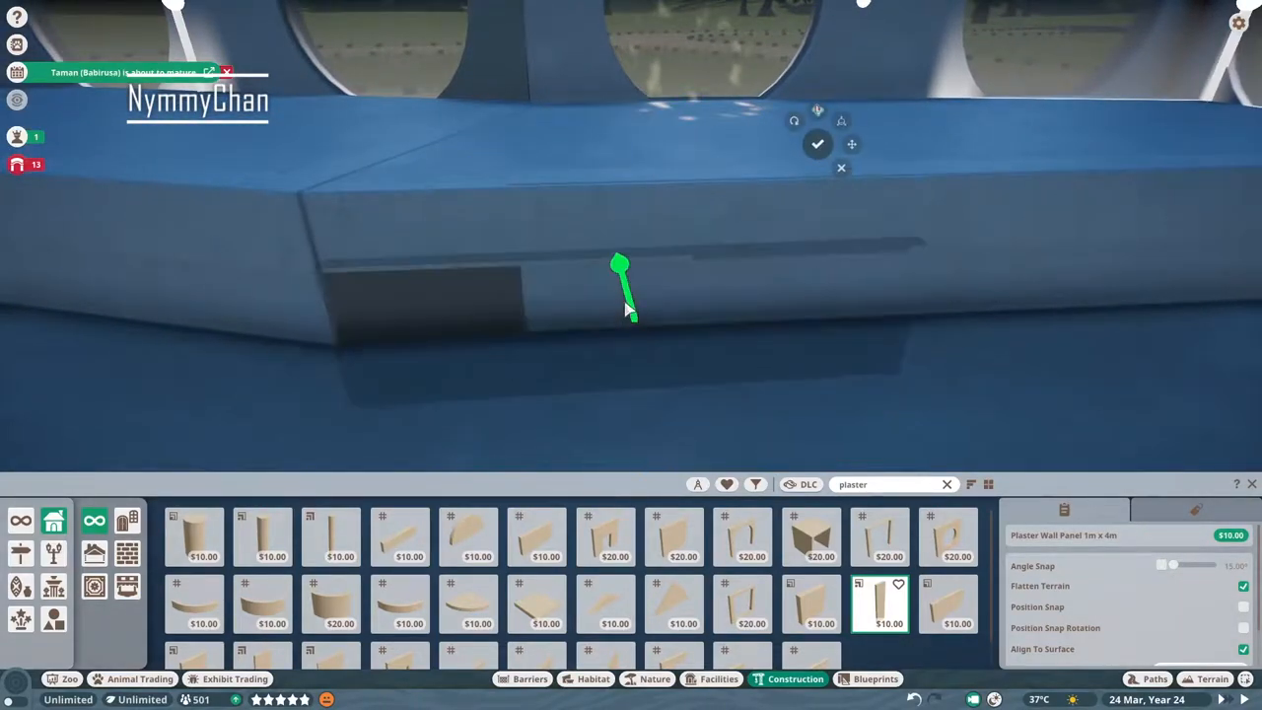
{"action": "left_click", "coordinate": [1194, 508]}
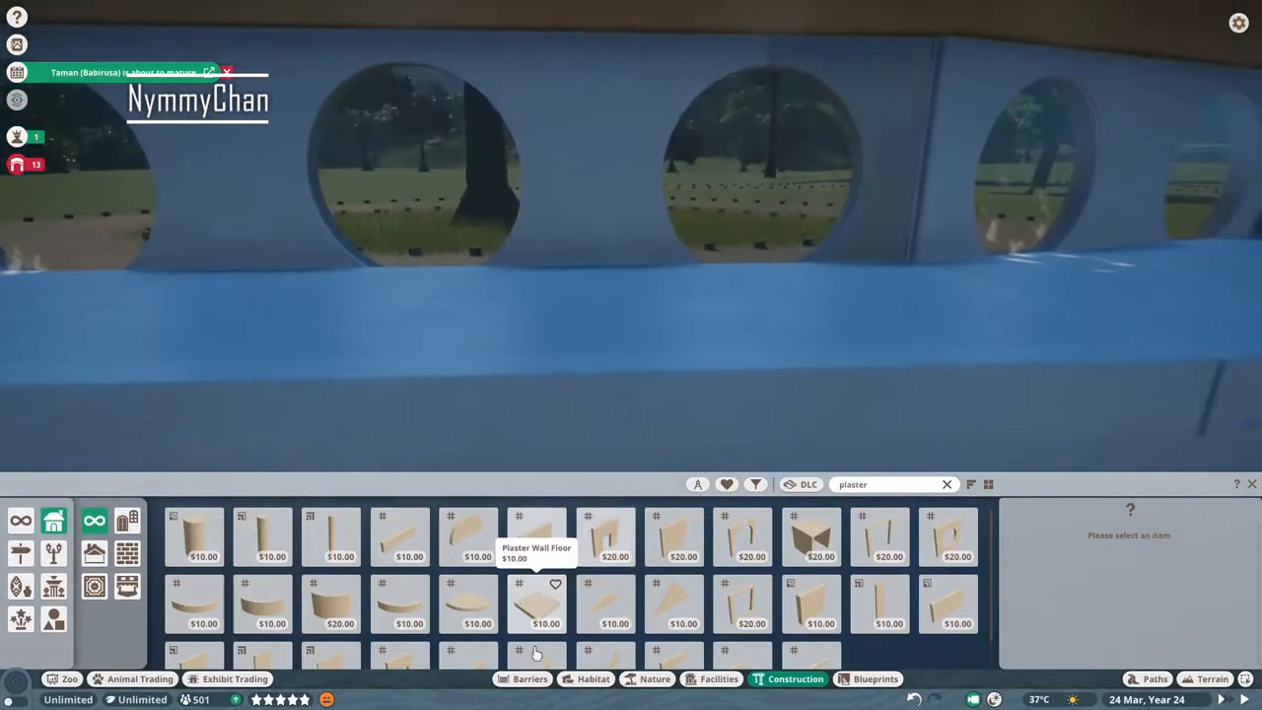
{"action": "left_click", "coordinate": [592, 678]}
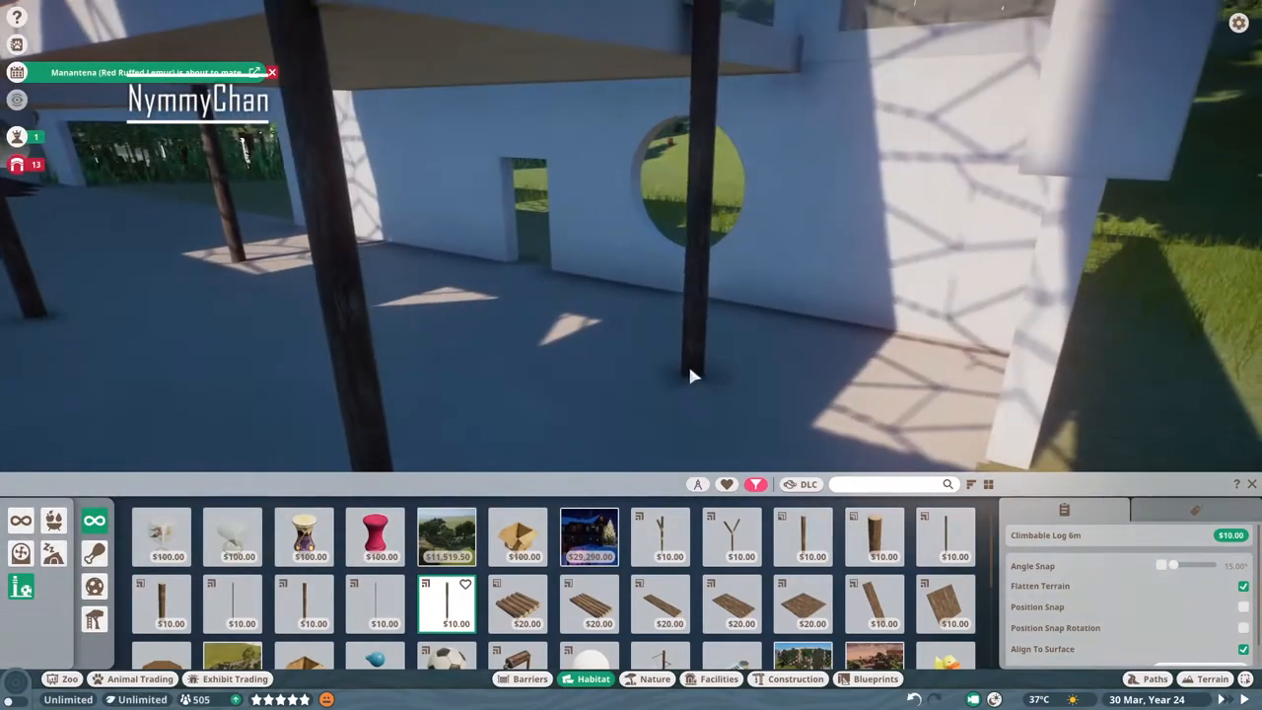
Place a Climbable Log 6m inside and lower ground beside the doorway into a pool.
{"action": "left_click", "coordinate": [53, 553]}
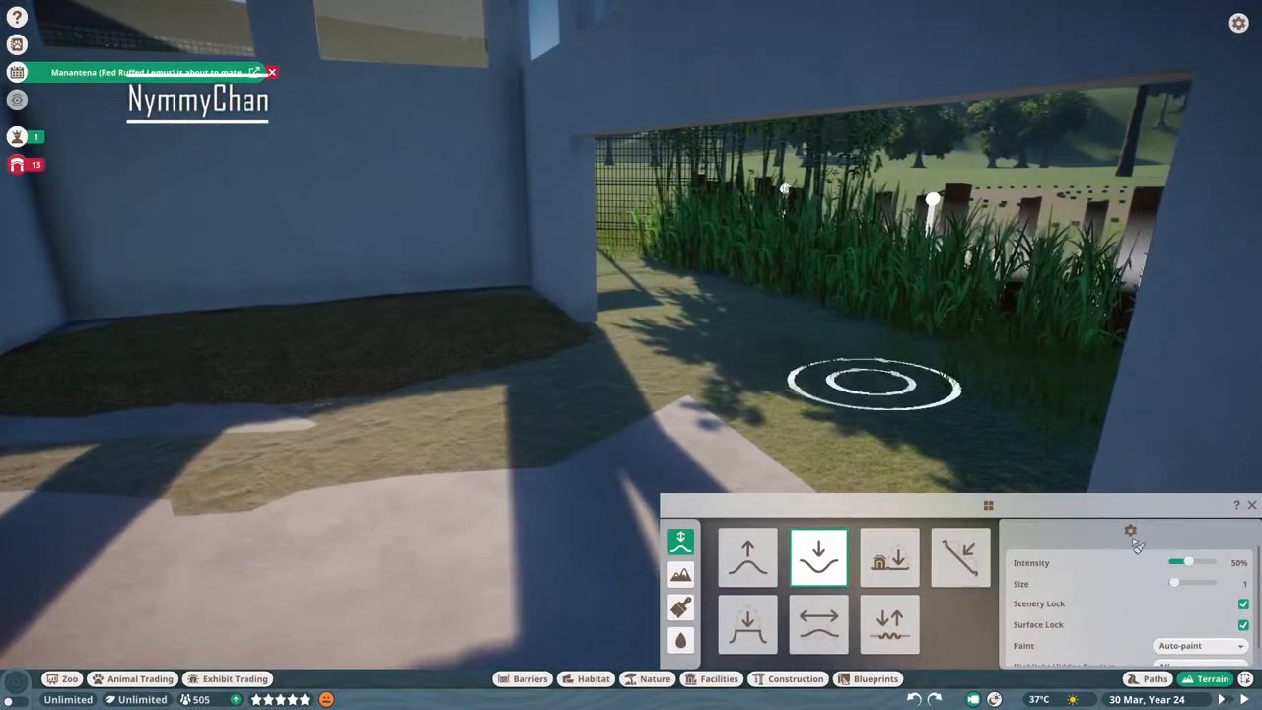
{"action": "left_click", "coordinate": [889, 557]}
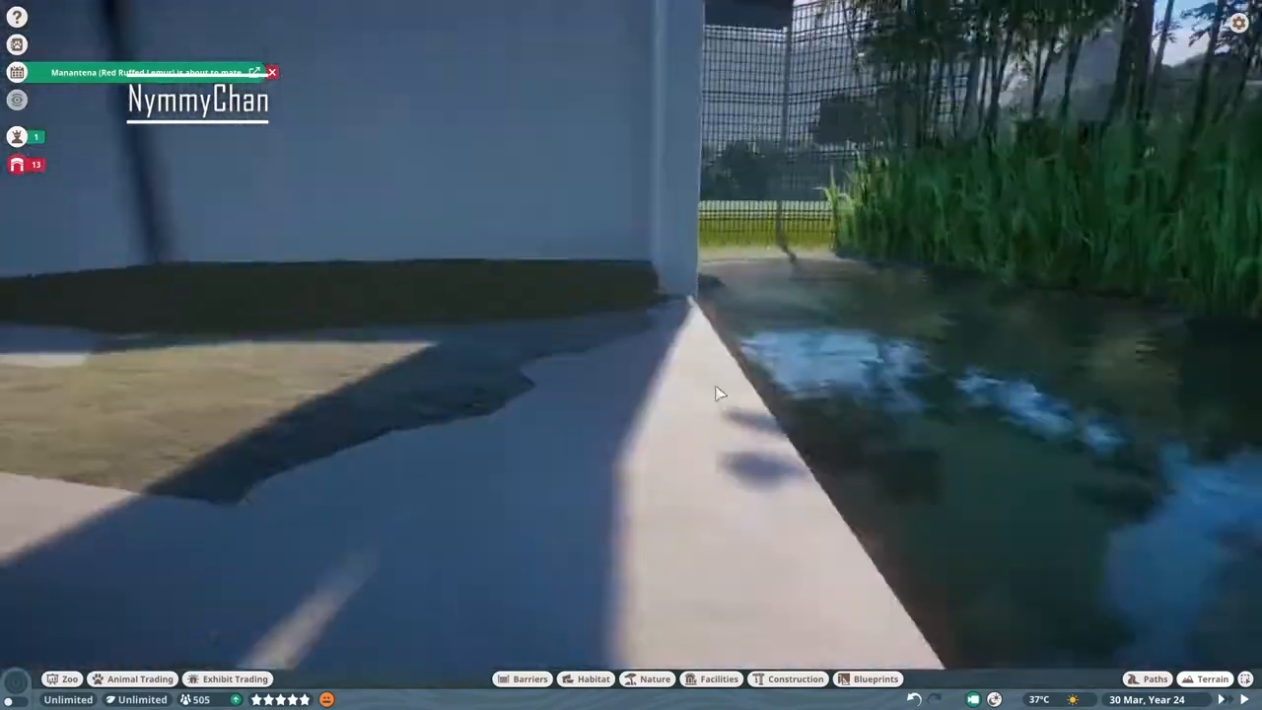
{"action": "left_click", "coordinate": [655, 679]}
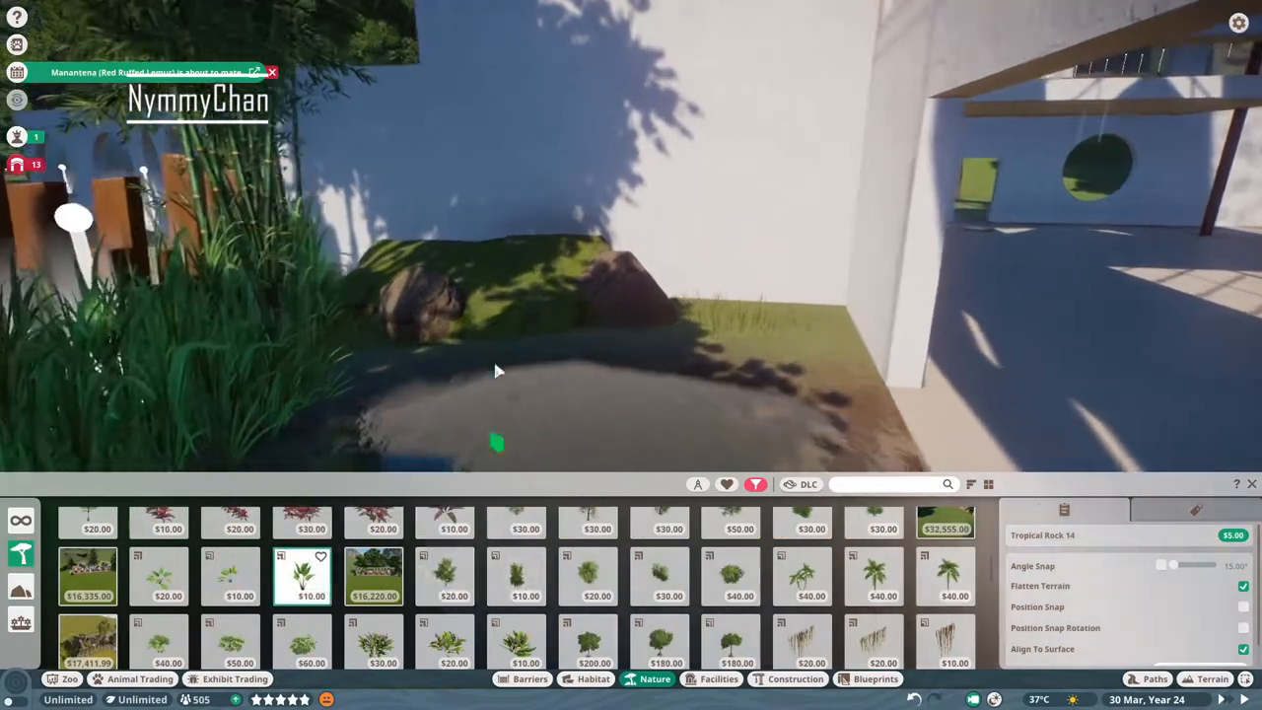
Place a tropical rock by the wall and grass patches on the house floor.
{"action": "left_click", "coordinate": [803, 577]}
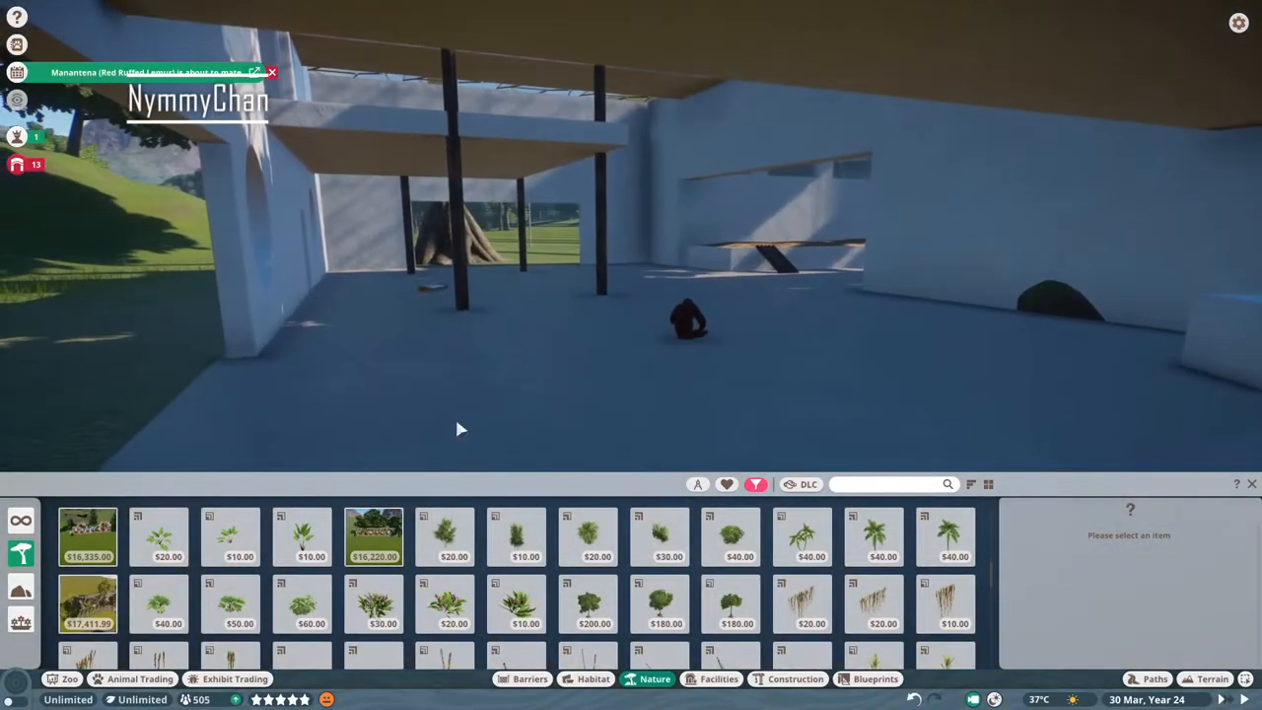
{"action": "left_click", "coordinate": [592, 678]}
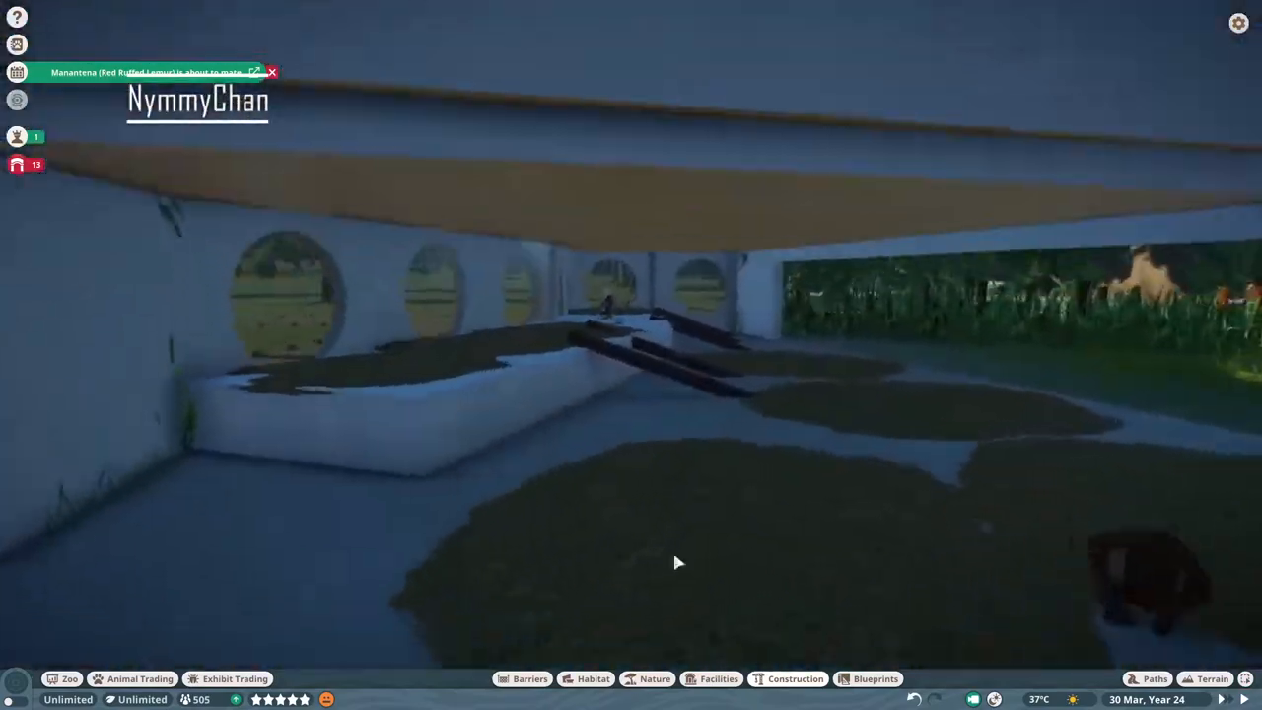
Stand Climbable Log 4m posts with a small platform on the grass patches.
{"action": "left_click", "coordinate": [593, 678]}
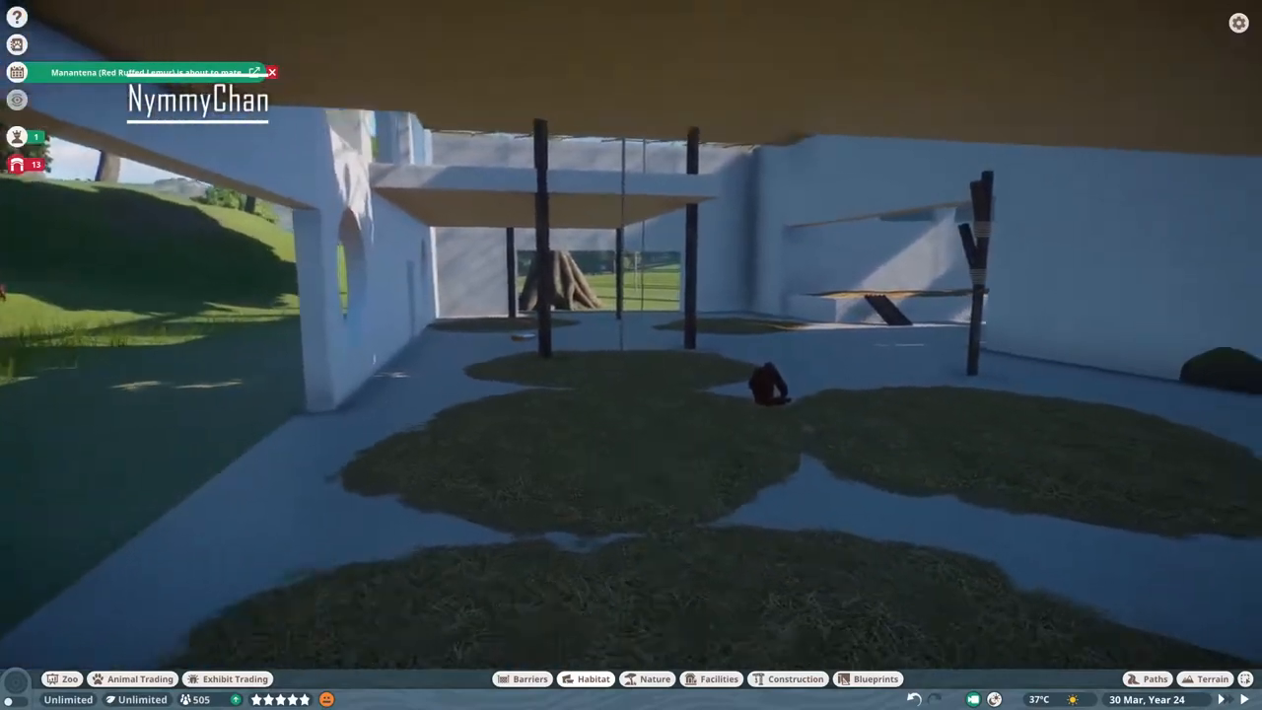
{"action": "left_click", "coordinate": [592, 678]}
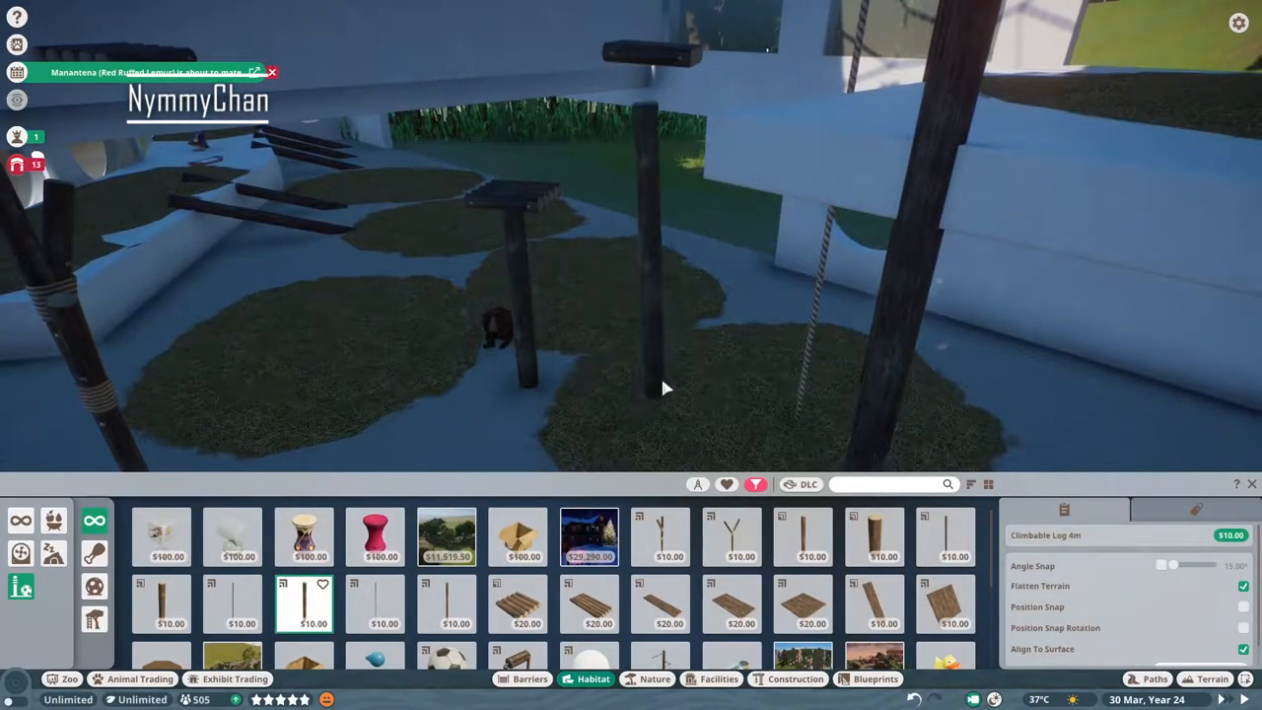
String ropes between climbing posts, add a Climbable Branch 4m and a 4m x 2m wall platform.
{"action": "left_click", "coordinate": [456, 602]}
{"action": "type", "text": "rope"}
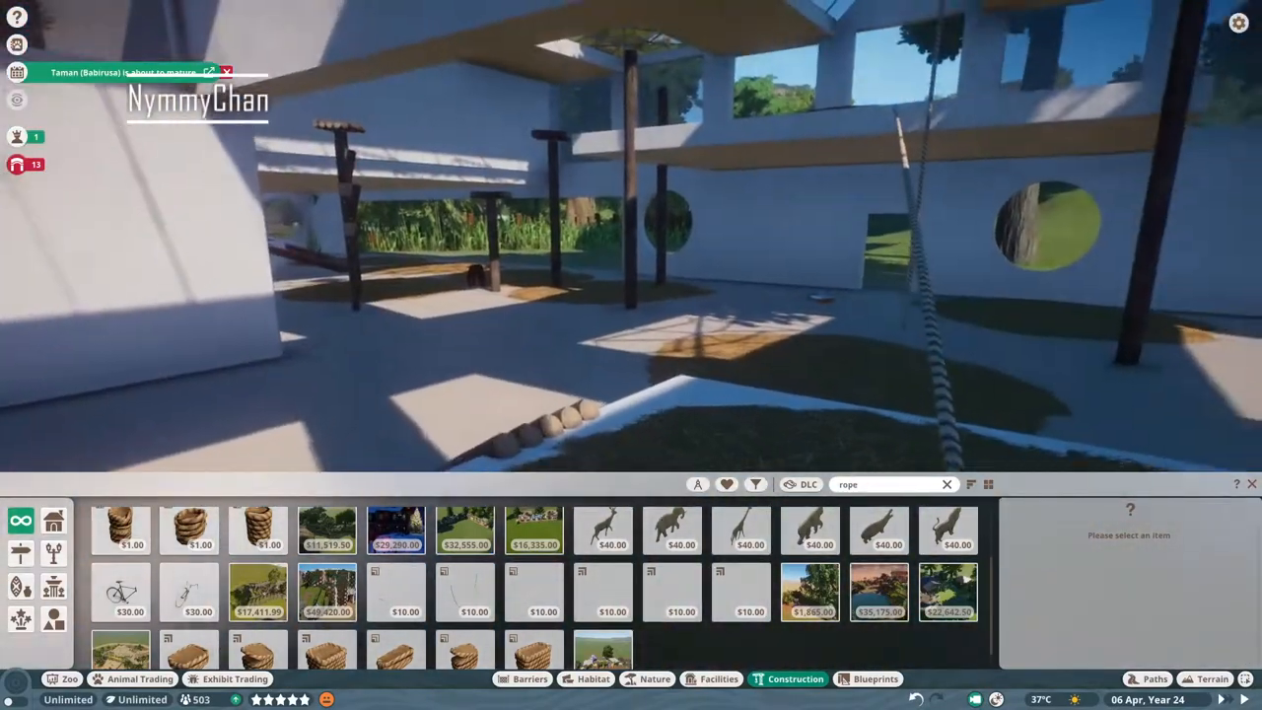
{"action": "left_click", "coordinate": [602, 592]}
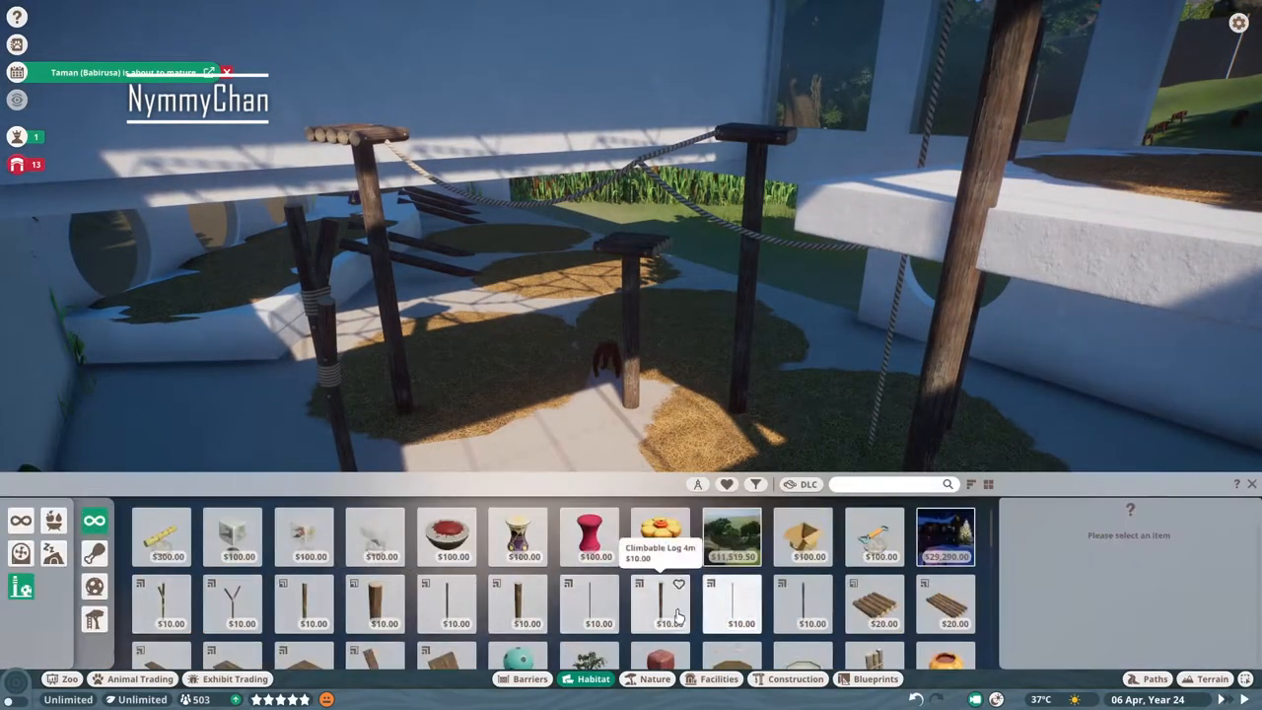
{"action": "left_click", "coordinate": [812, 603]}
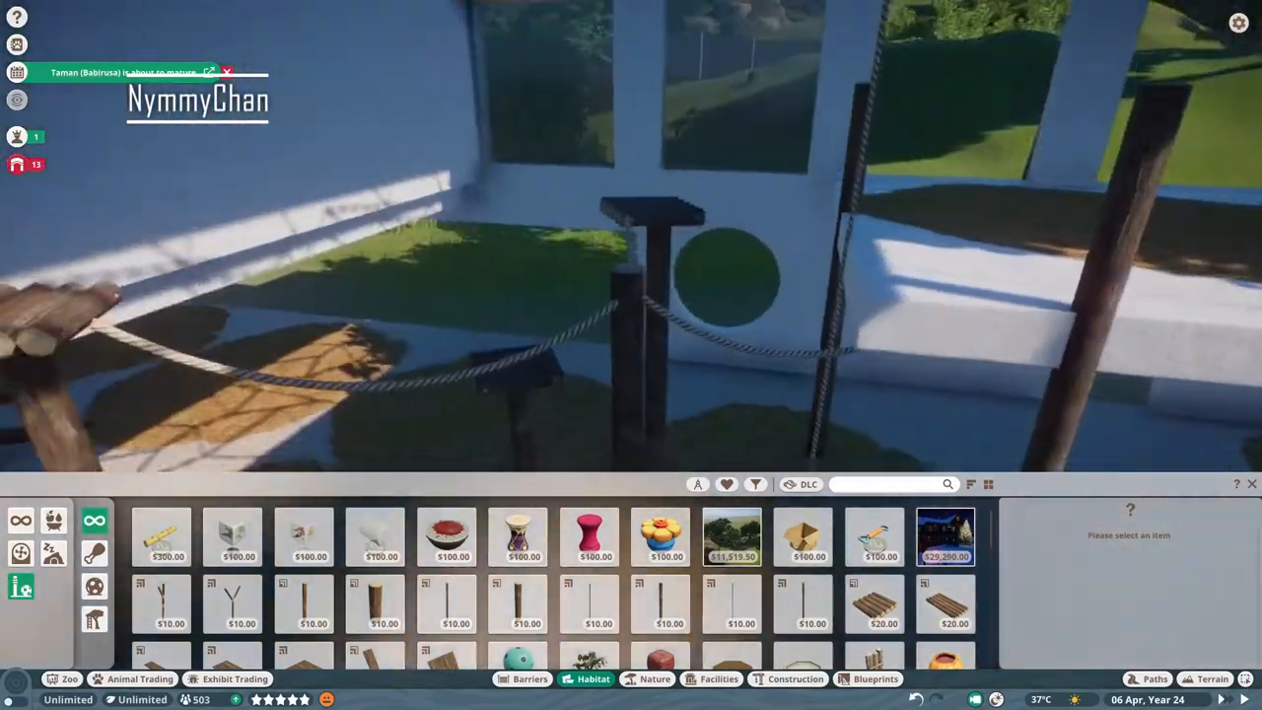
{"action": "left_click", "coordinate": [454, 603]}
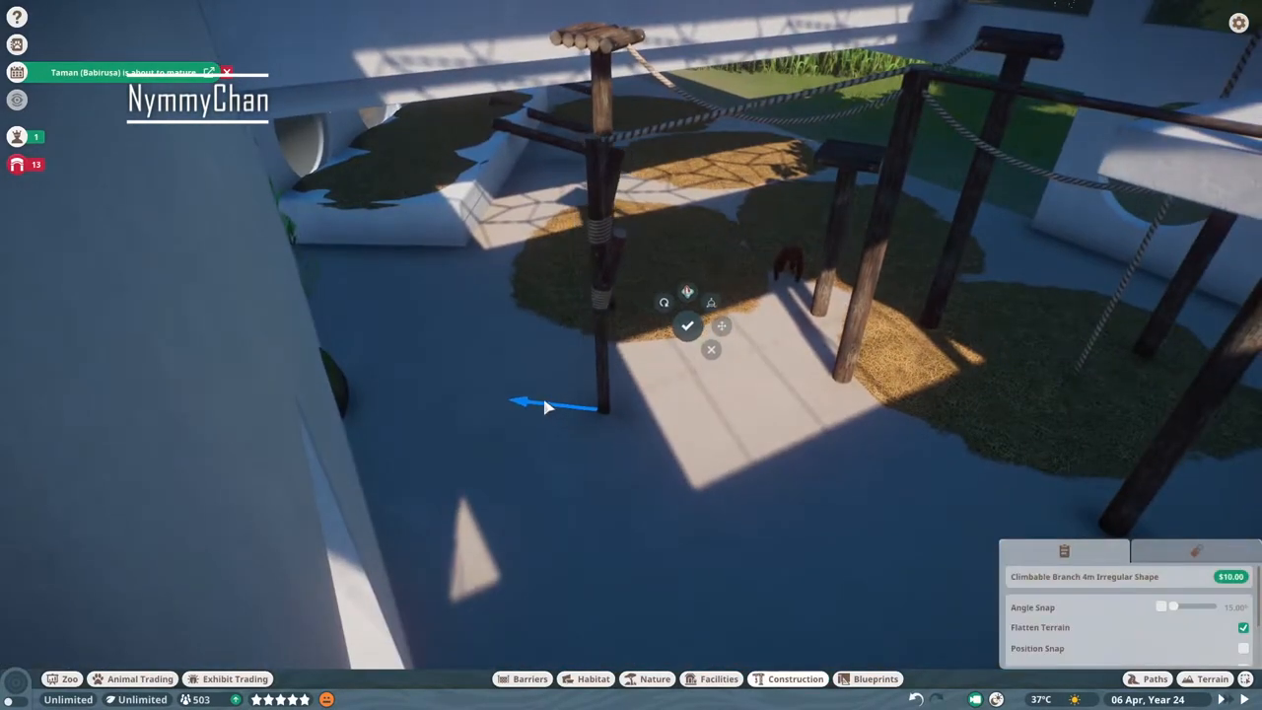
{"action": "left_click", "coordinate": [687, 325]}
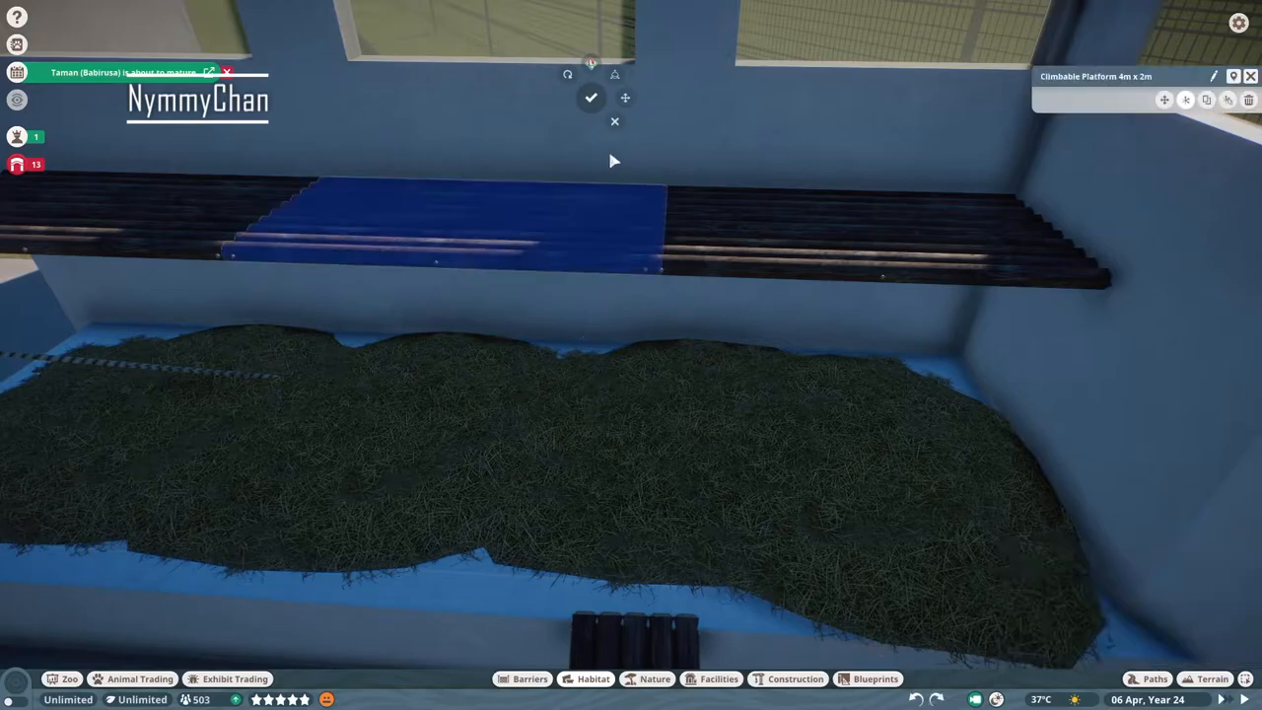
Set the long wall platform, hang ropes beneath it, and add climbing logs outside.
{"action": "left_click", "coordinate": [794, 678]}
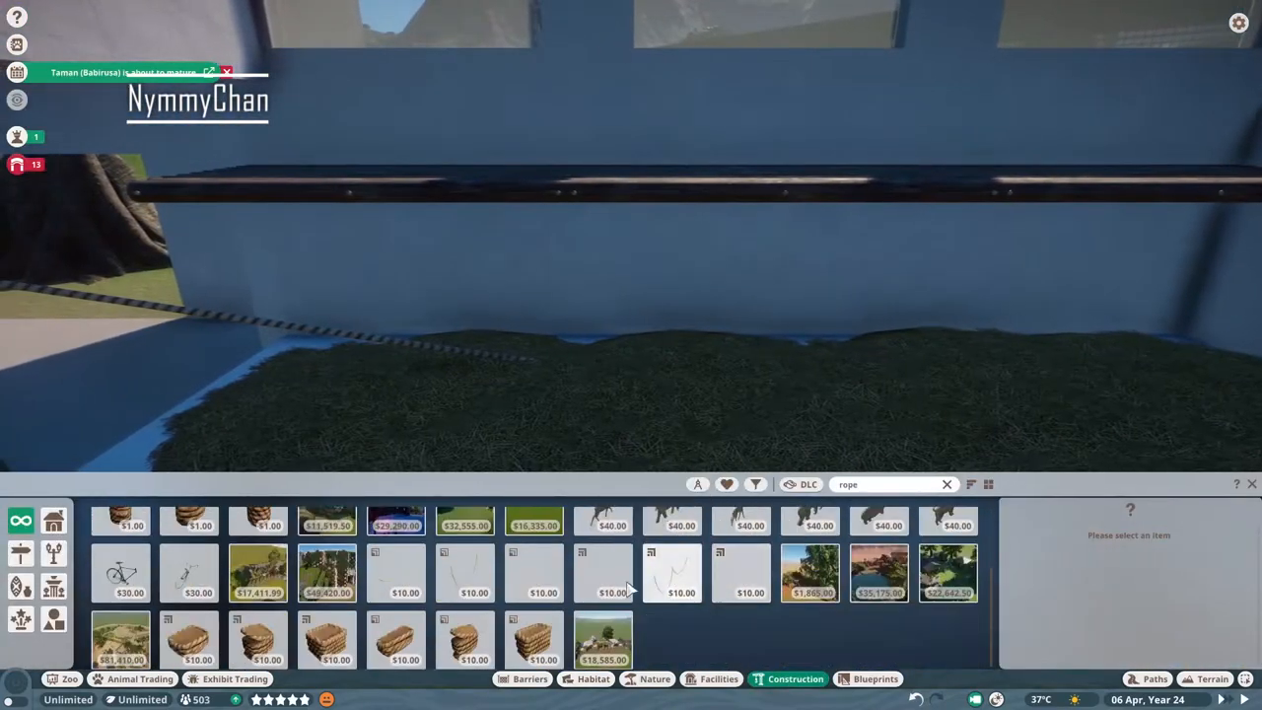
{"action": "left_click", "coordinate": [533, 573]}
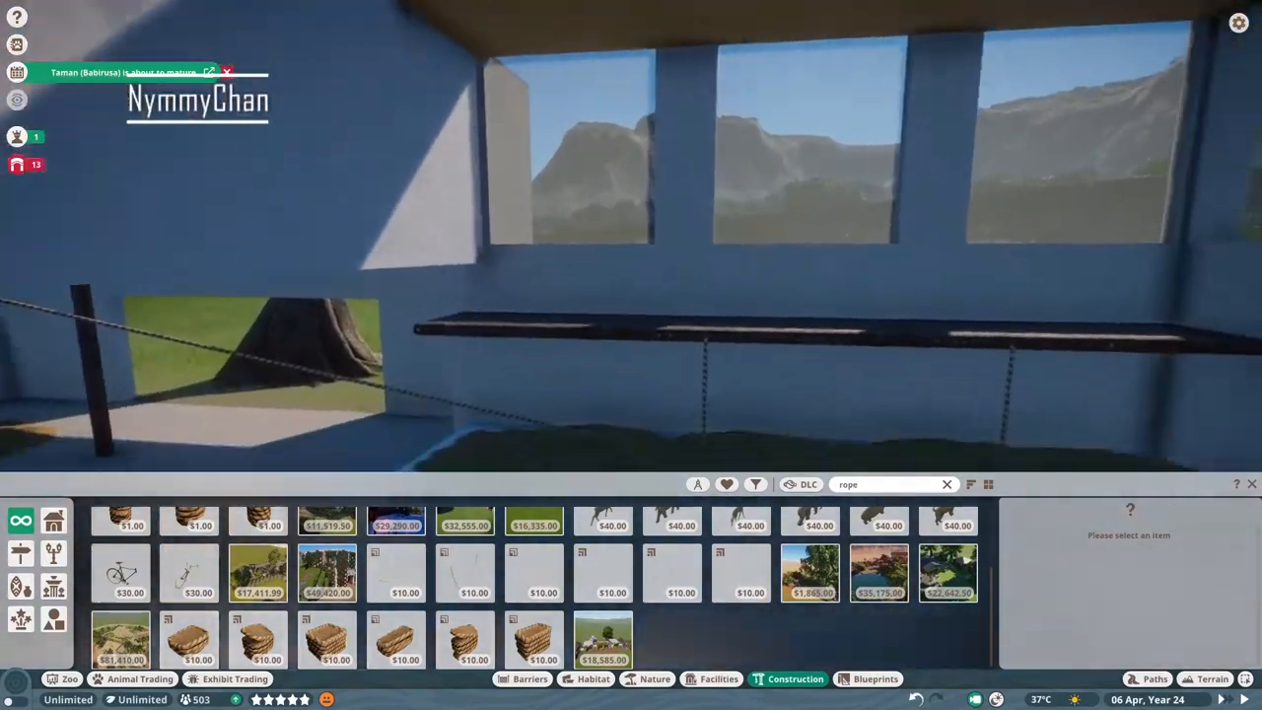
{"action": "left_click", "coordinate": [751, 574]}
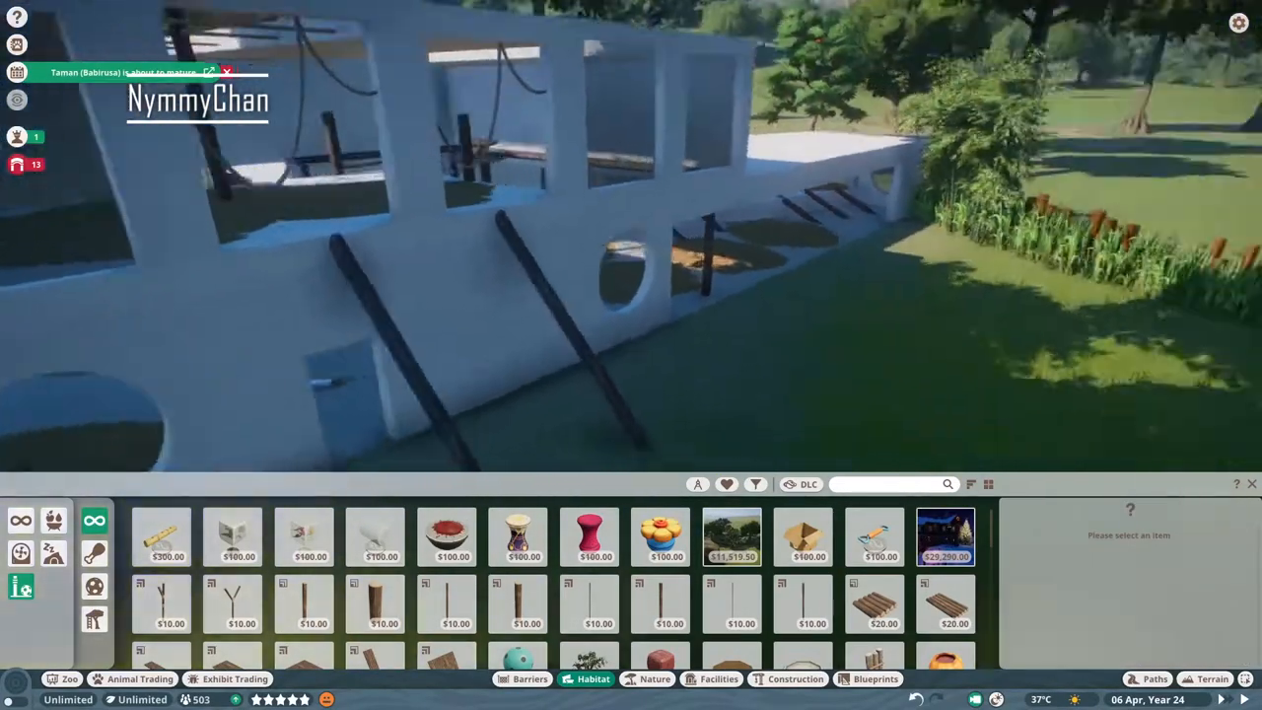
{"action": "left_click", "coordinate": [813, 606]}
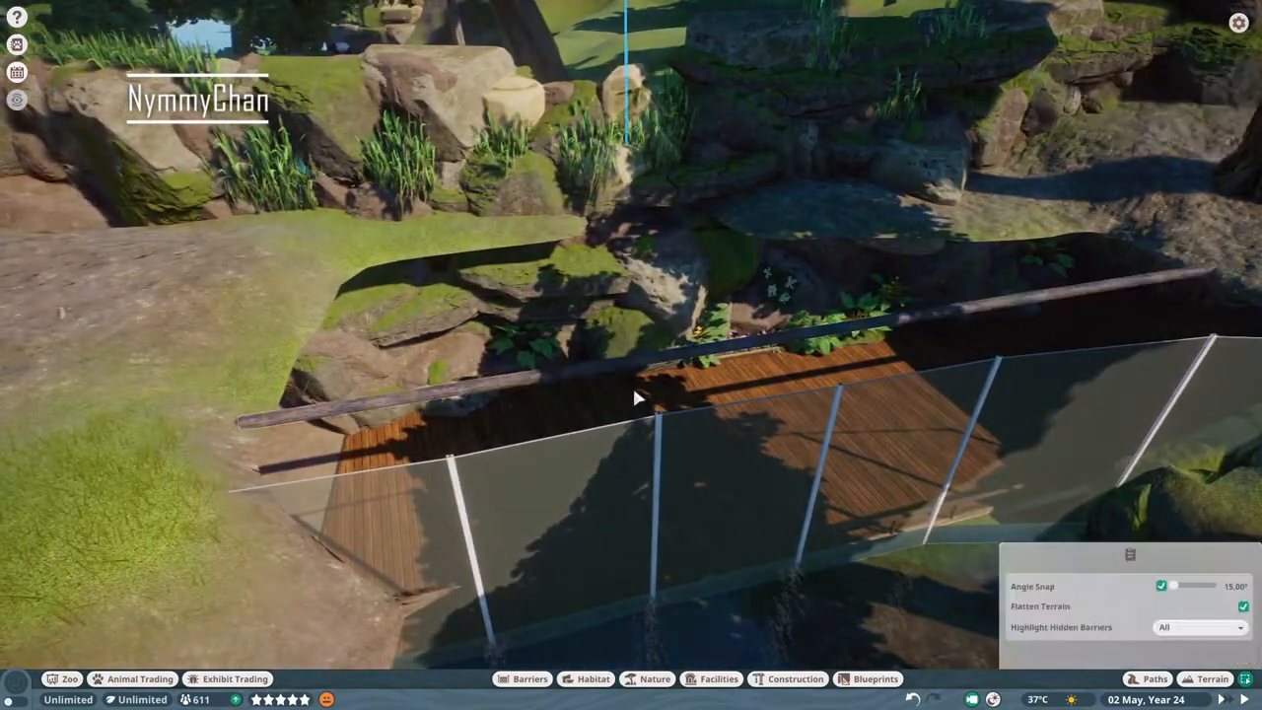
Lay a second log across the gully and check the orangutan's Traversable Area overlay.
{"action": "left_click", "coordinate": [655, 678]}
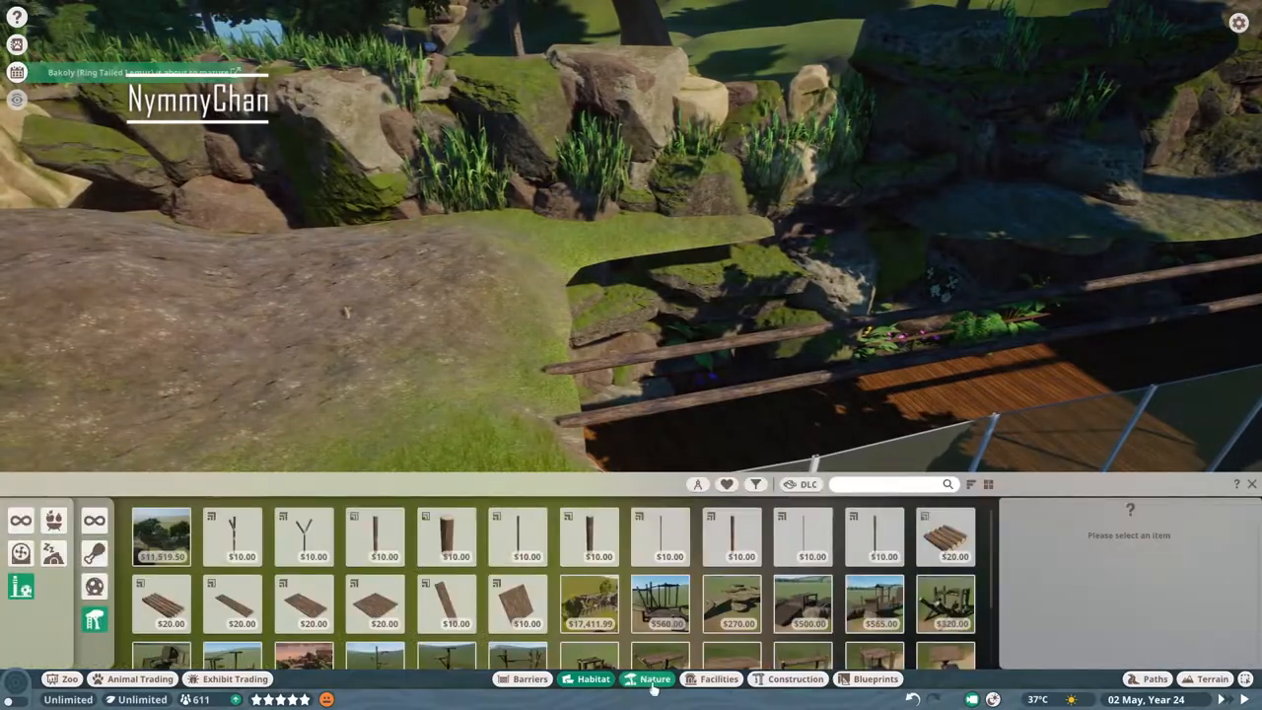
{"action": "left_click", "coordinate": [588, 537]}
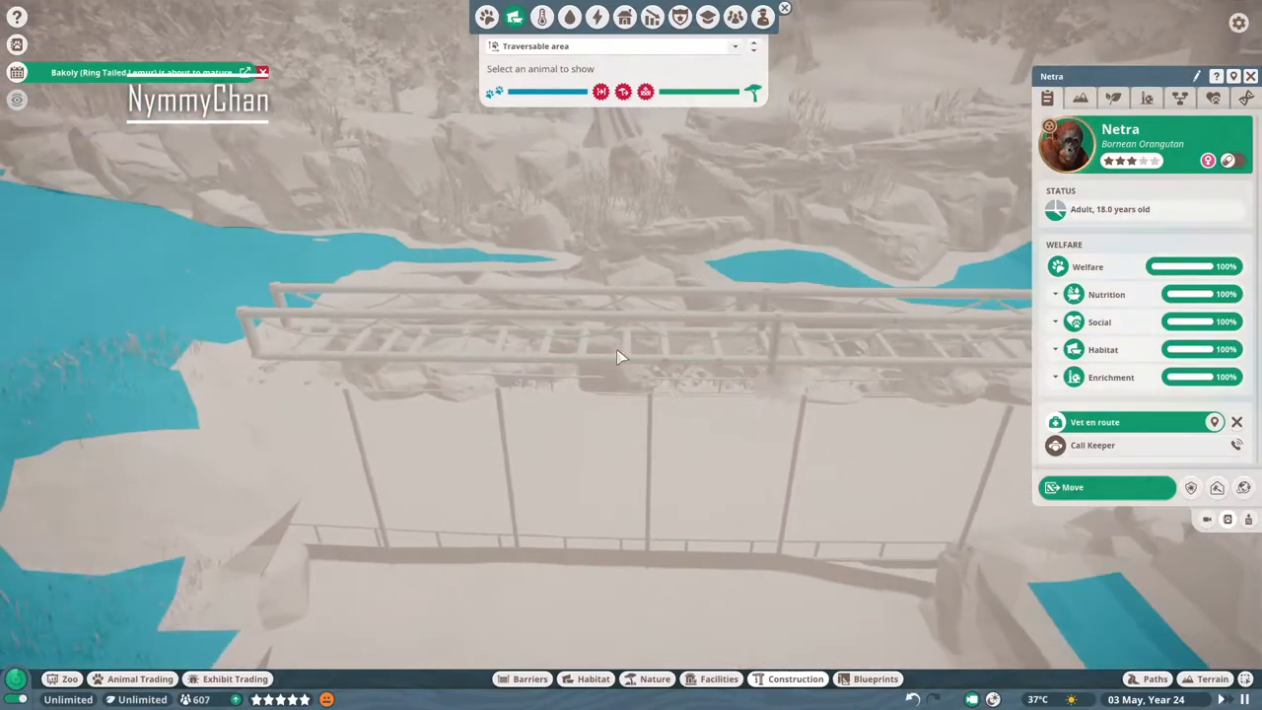
{"action": "left_click", "coordinate": [654, 678]}
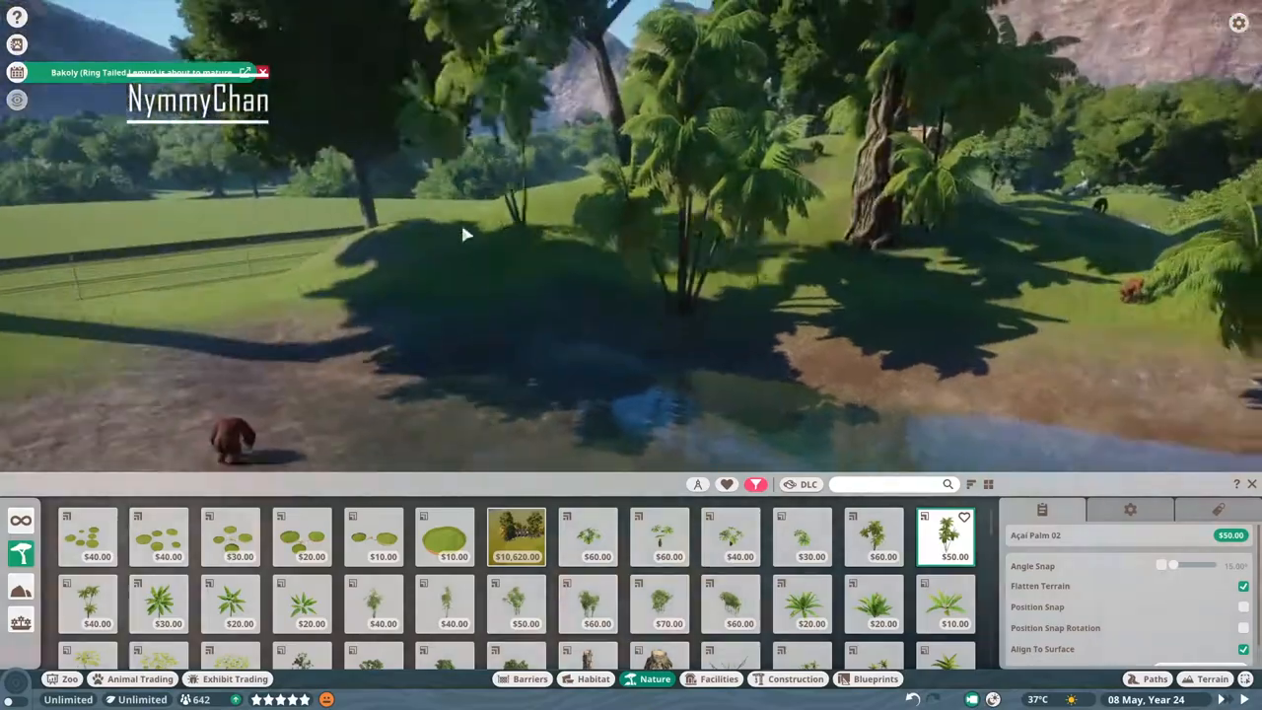
Plant a grove of Acai Palms near the pond.
{"action": "left_click", "coordinate": [872, 536]}
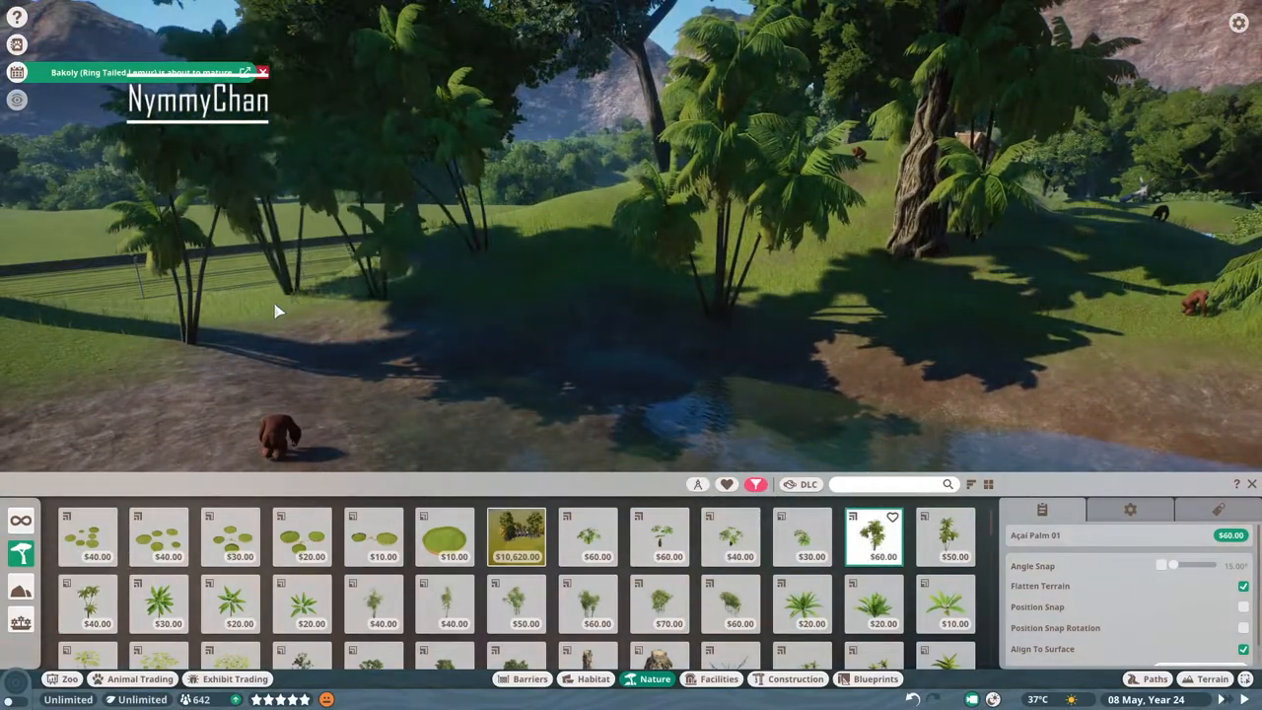
{"action": "left_click", "coordinate": [944, 536]}
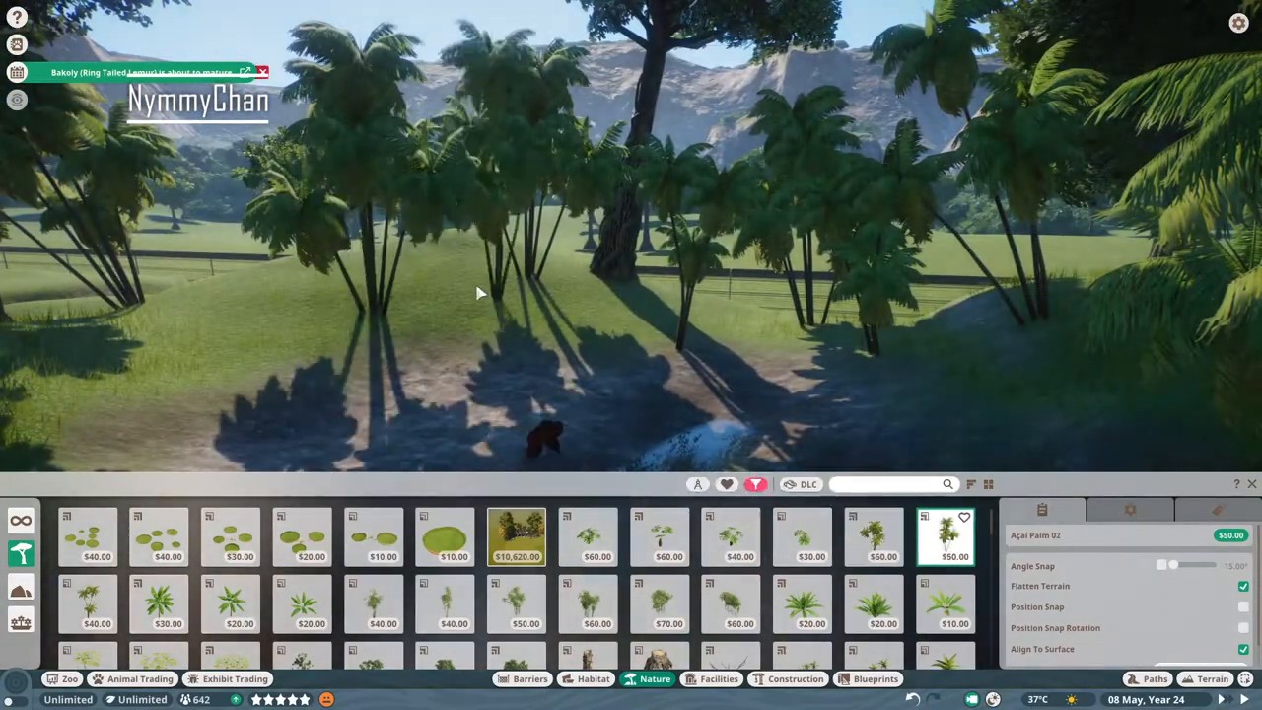
{"action": "left_click", "coordinate": [443, 603]}
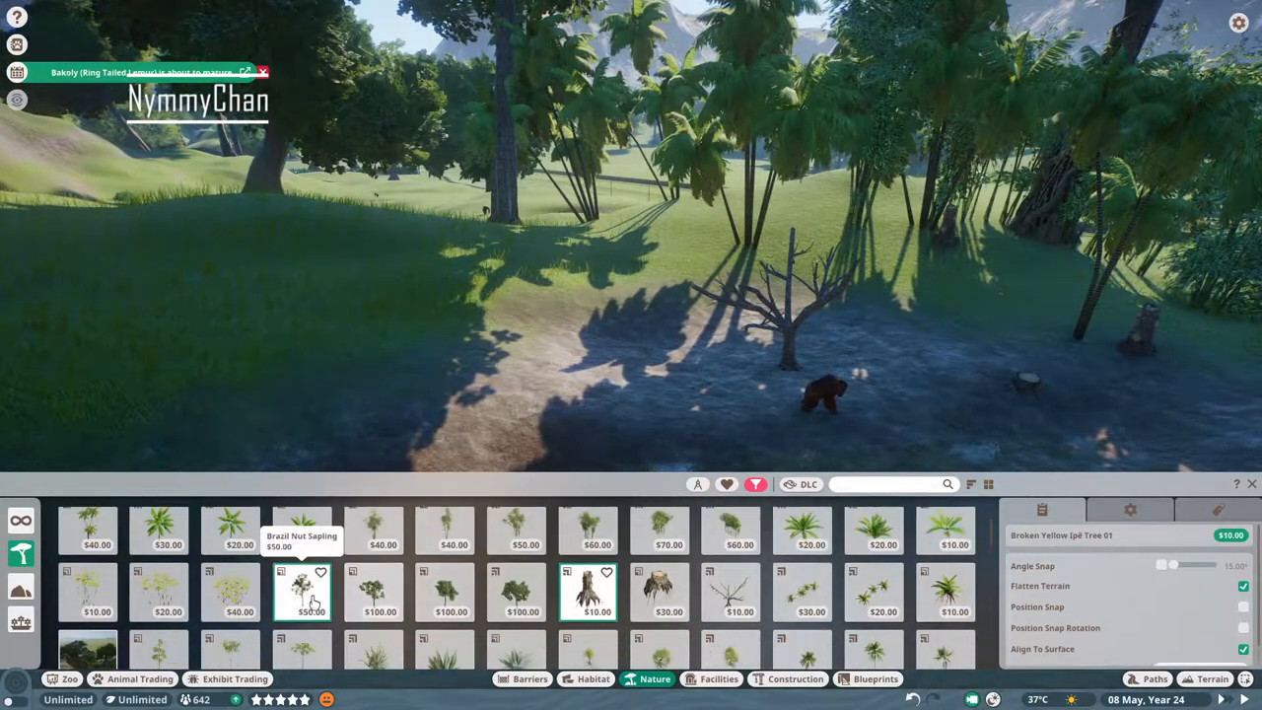
{"action": "left_click", "coordinate": [521, 591]}
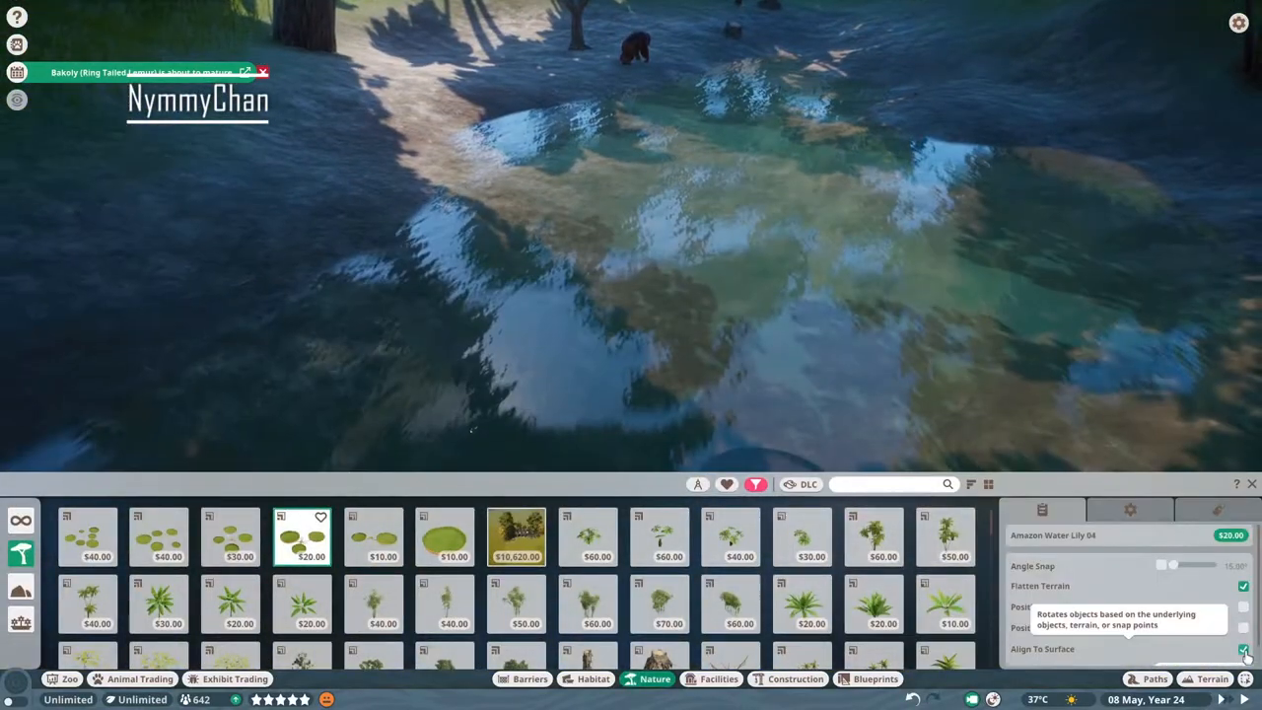
Float Amazon Water Lilies with Align To Surface off, then add water hyacinths and shrubs.
{"action": "left_click", "coordinate": [230, 537]}
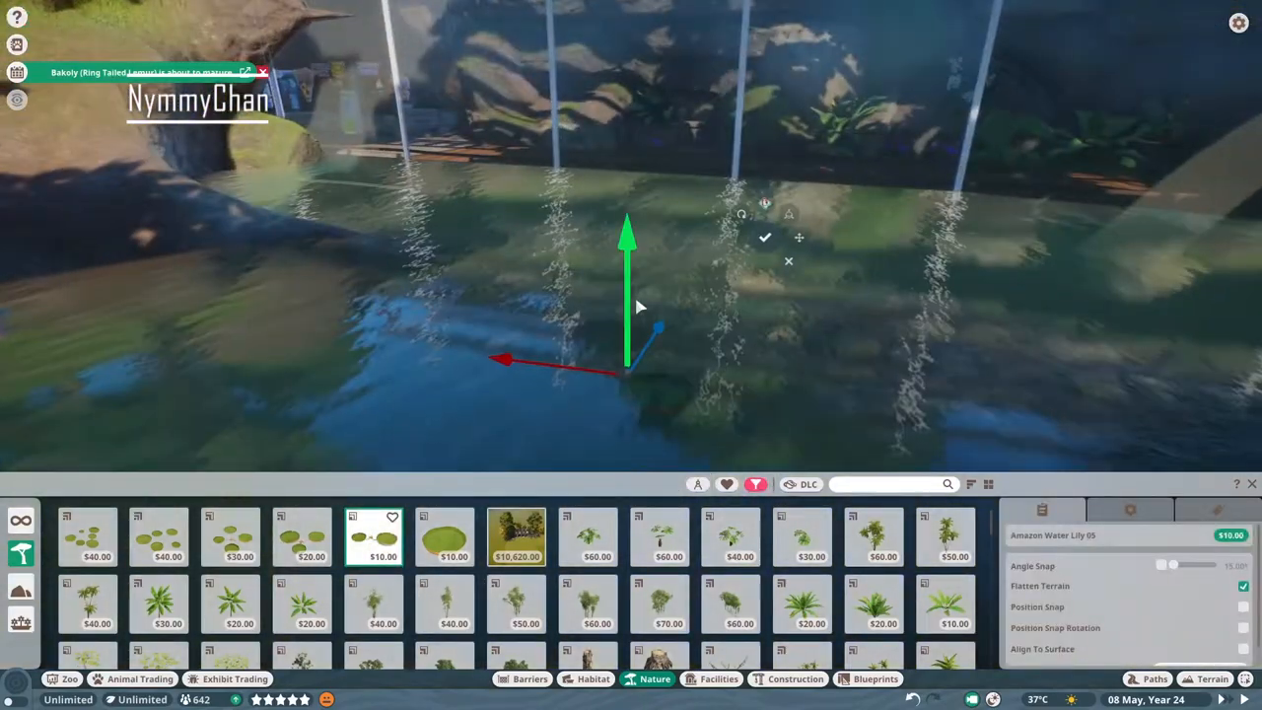
{"action": "left_click", "coordinate": [157, 537]}
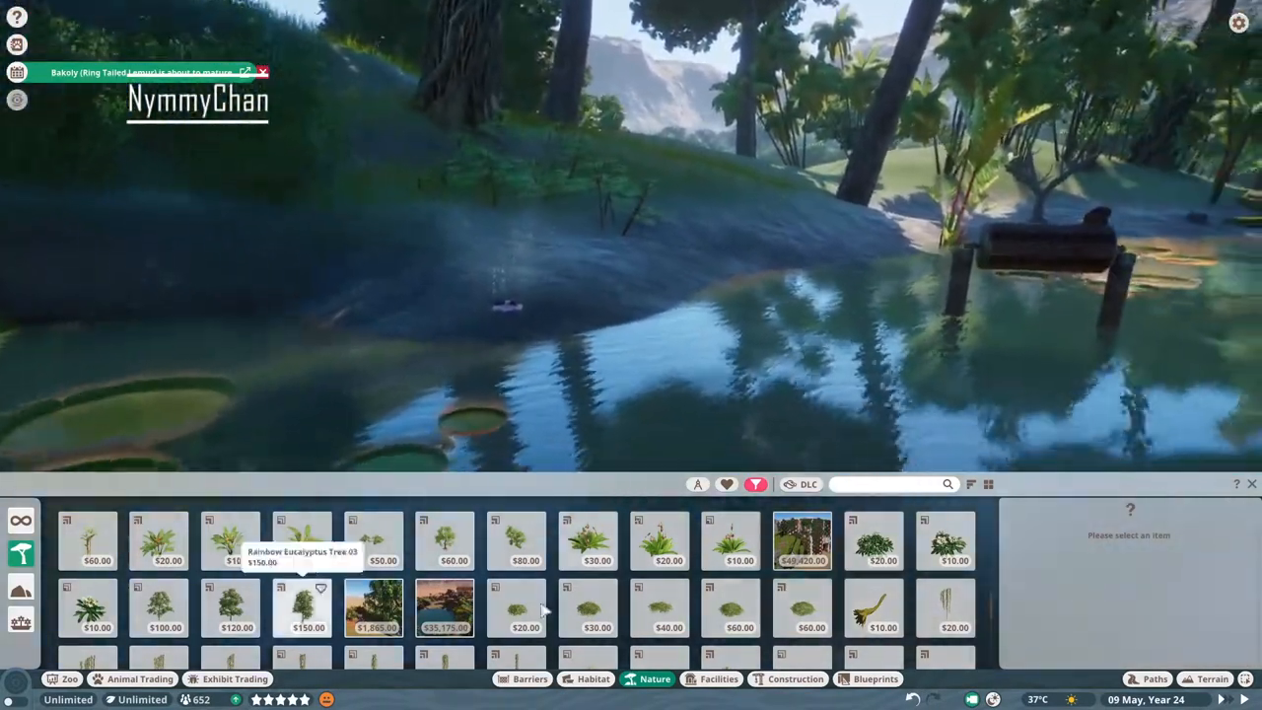
{"action": "left_click", "coordinate": [801, 608]}
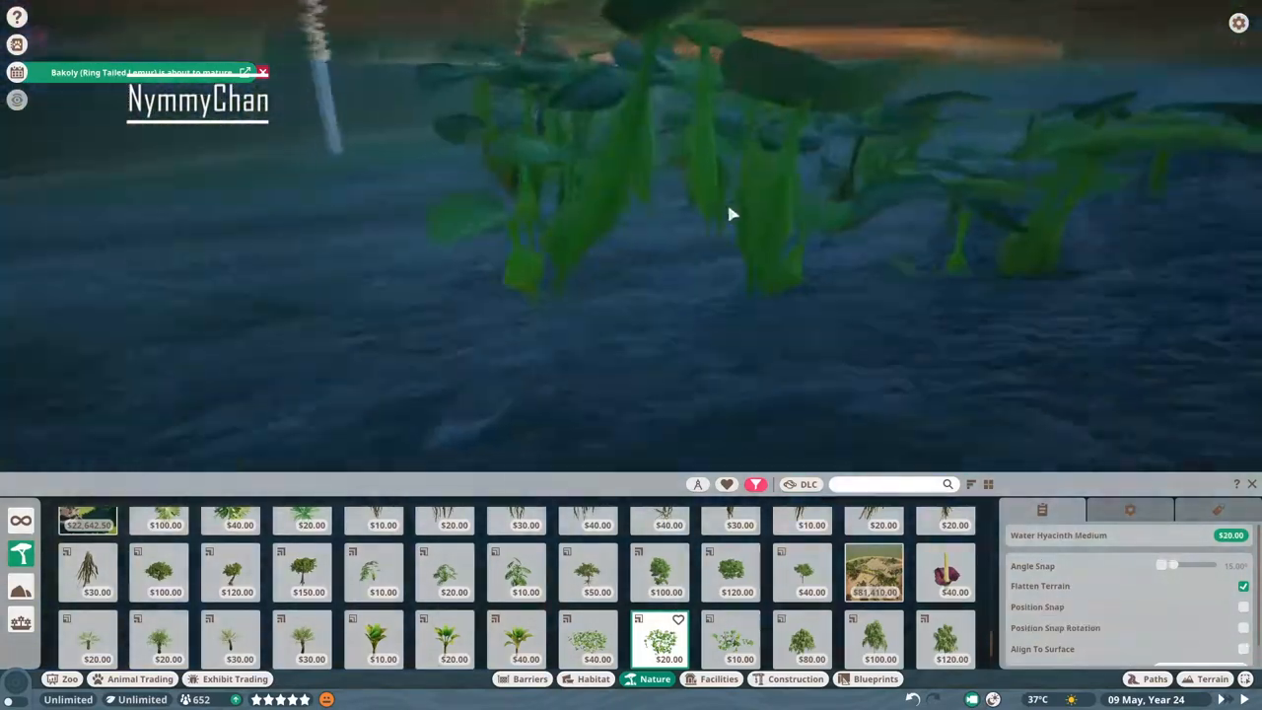
{"action": "left_click", "coordinate": [730, 638]}
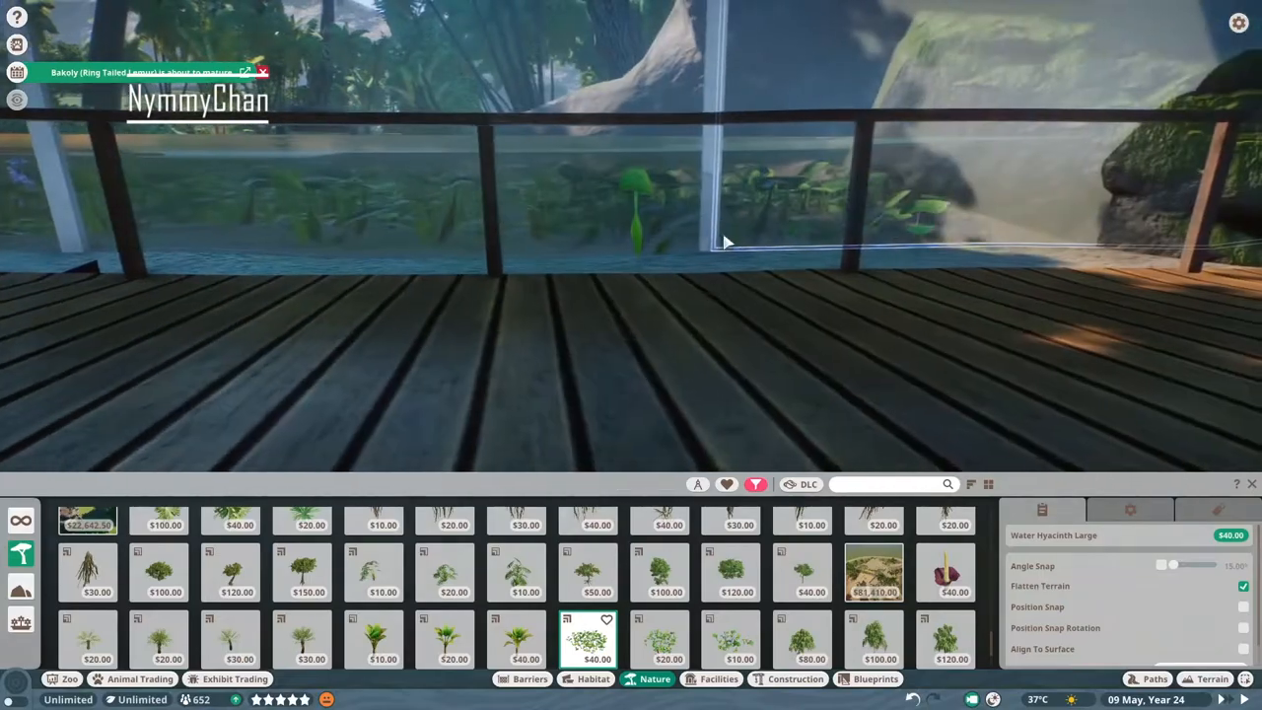
{"action": "left_click", "coordinate": [729, 639]}
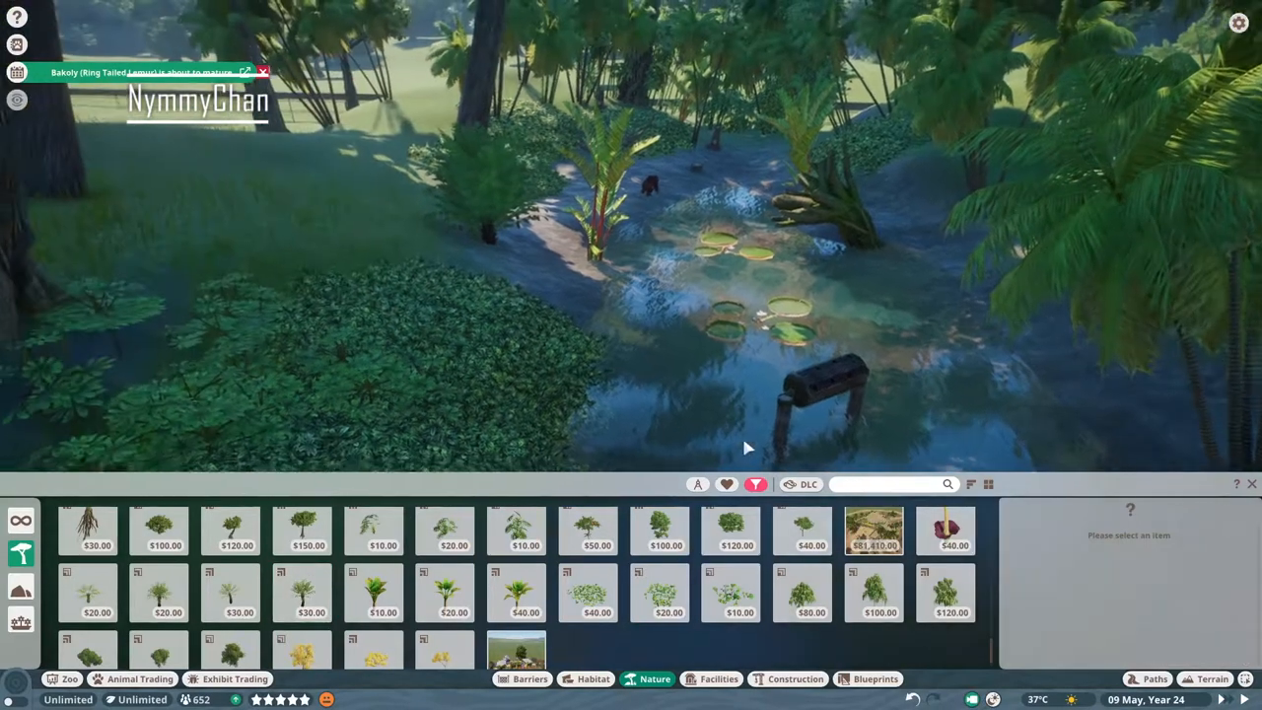
{"action": "left_click", "coordinate": [802, 530]}
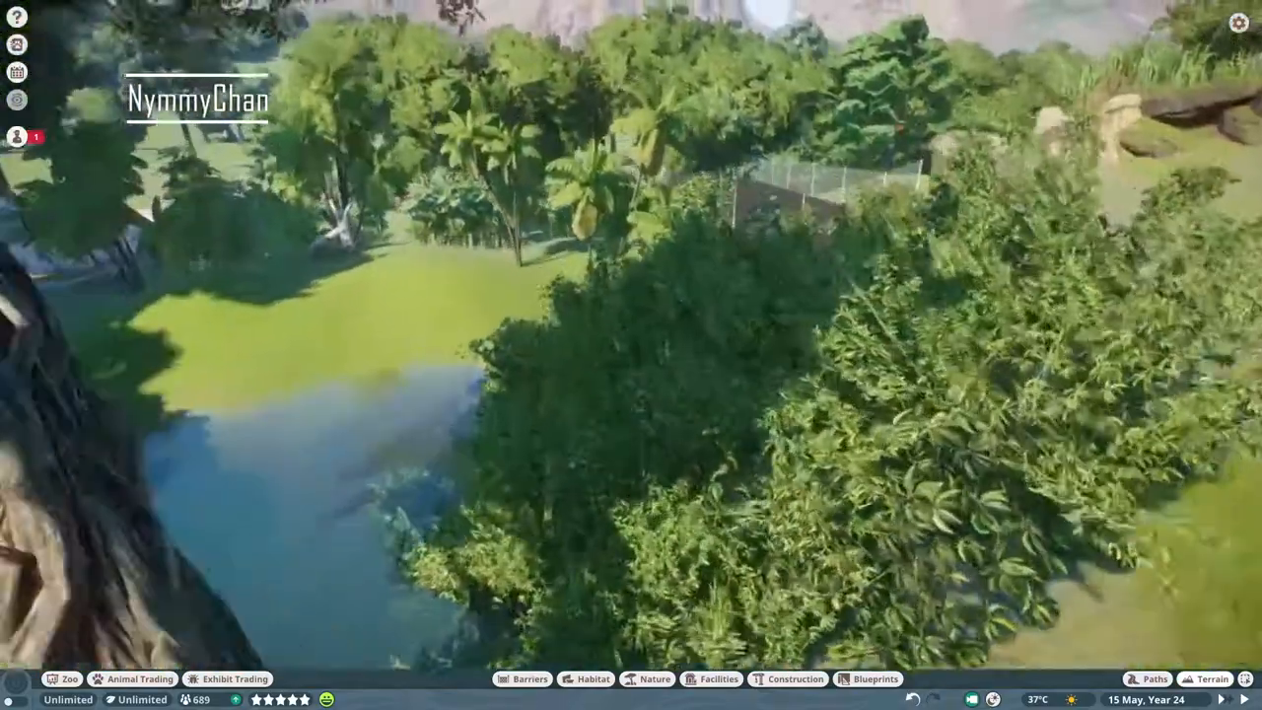
{"action": "left_click", "coordinate": [1212, 678]}
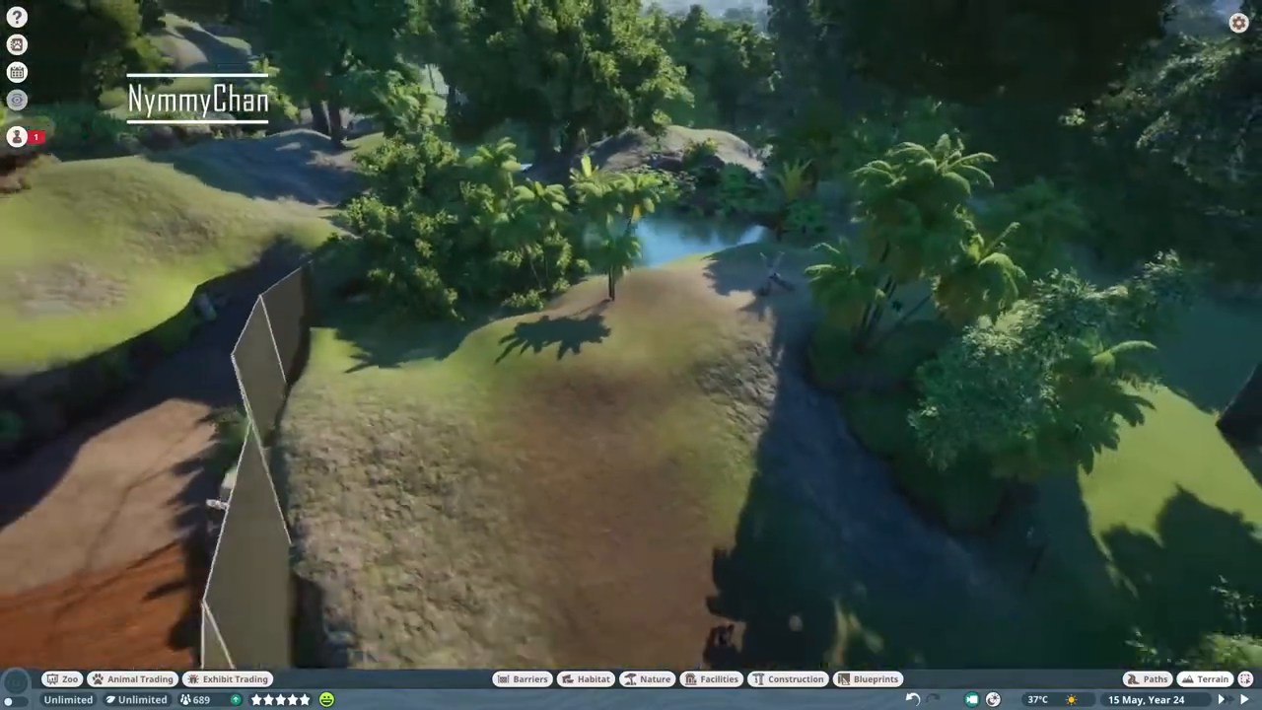
Paint grass onto the mound and plant shrubs and small trees like Corkwood Tree 02.
{"action": "left_click", "coordinate": [1211, 678]}
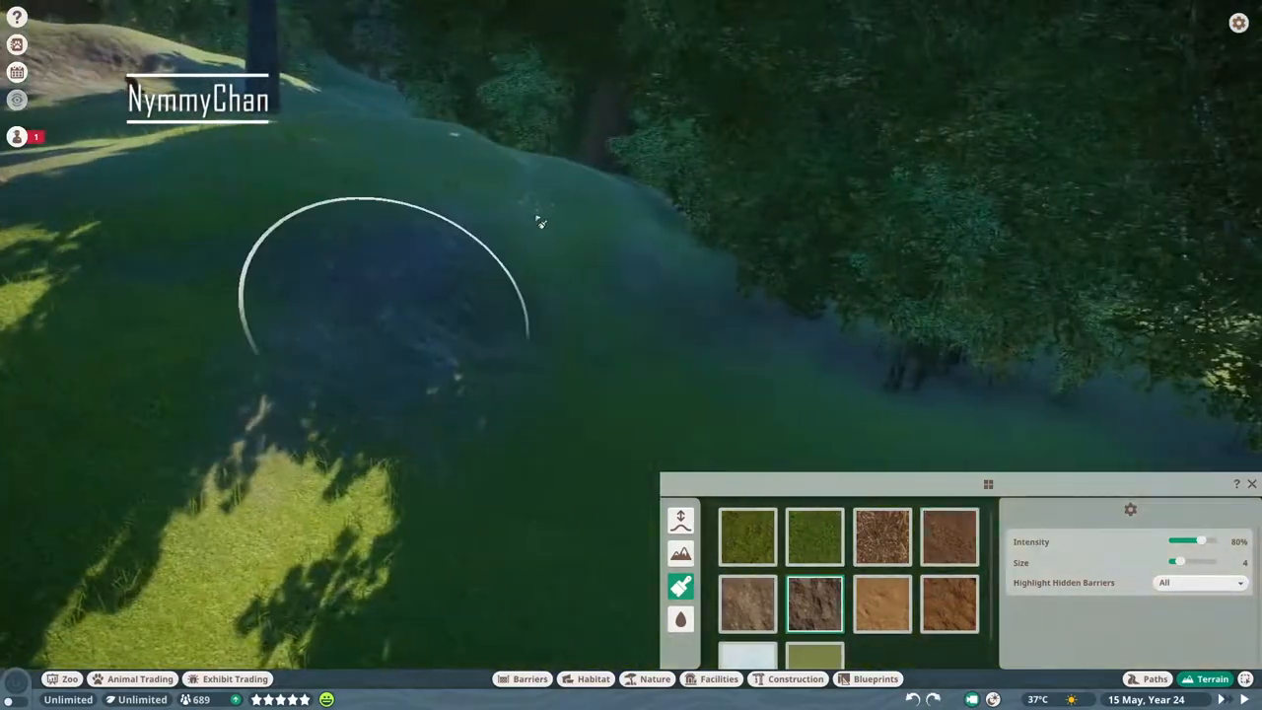
{"action": "left_click", "coordinate": [746, 535]}
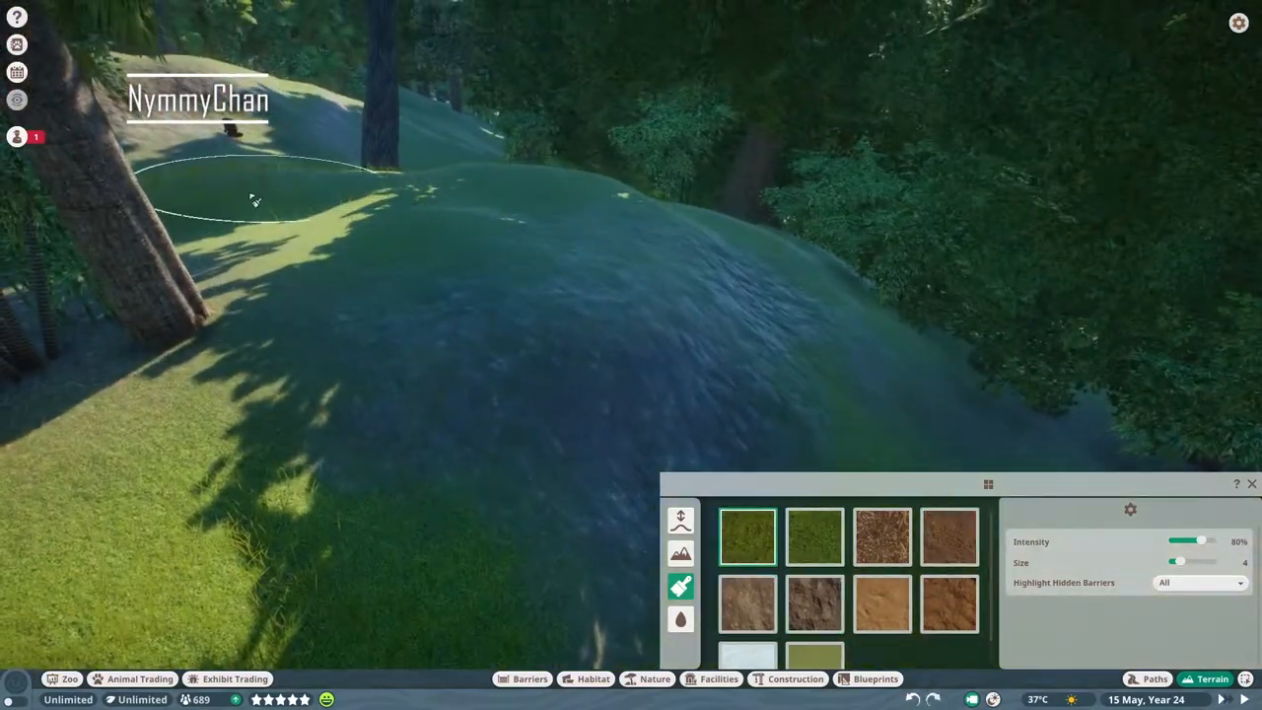
{"action": "left_click", "coordinate": [655, 678]}
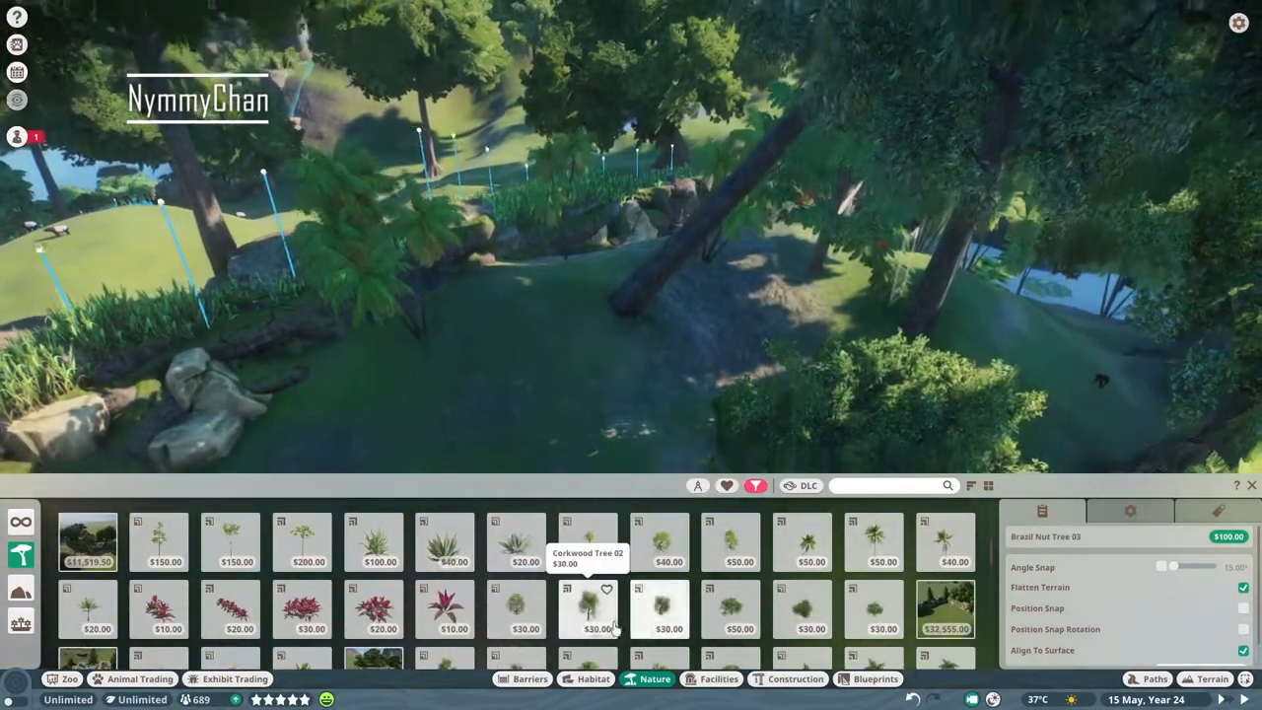
{"action": "left_click", "coordinate": [586, 609]}
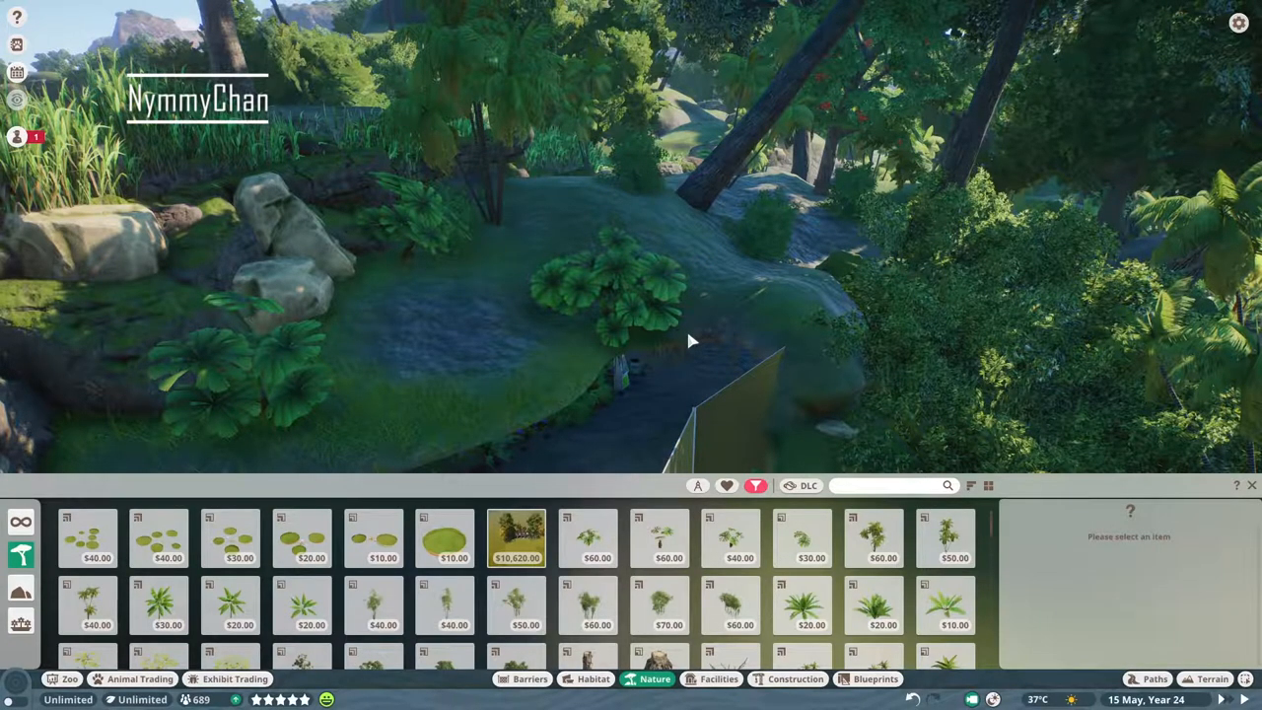
{"action": "left_click", "coordinate": [875, 537]}
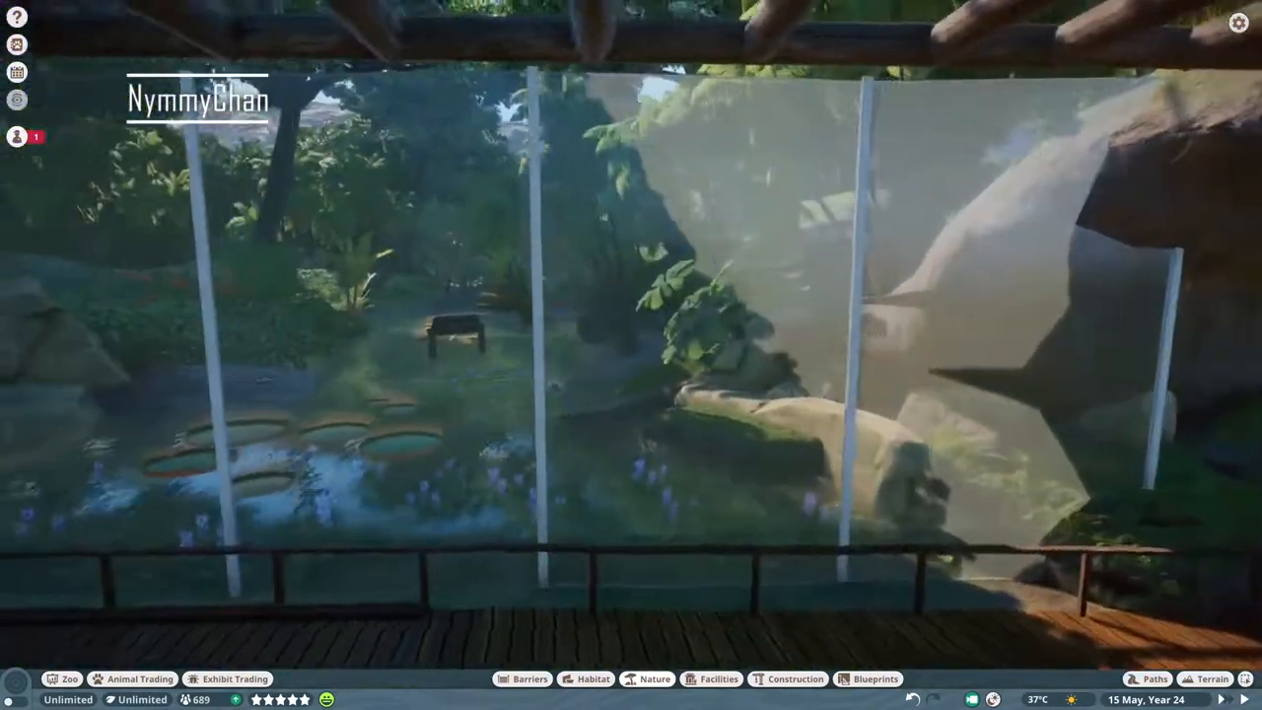
{"action": "left_click", "coordinate": [1210, 678]}
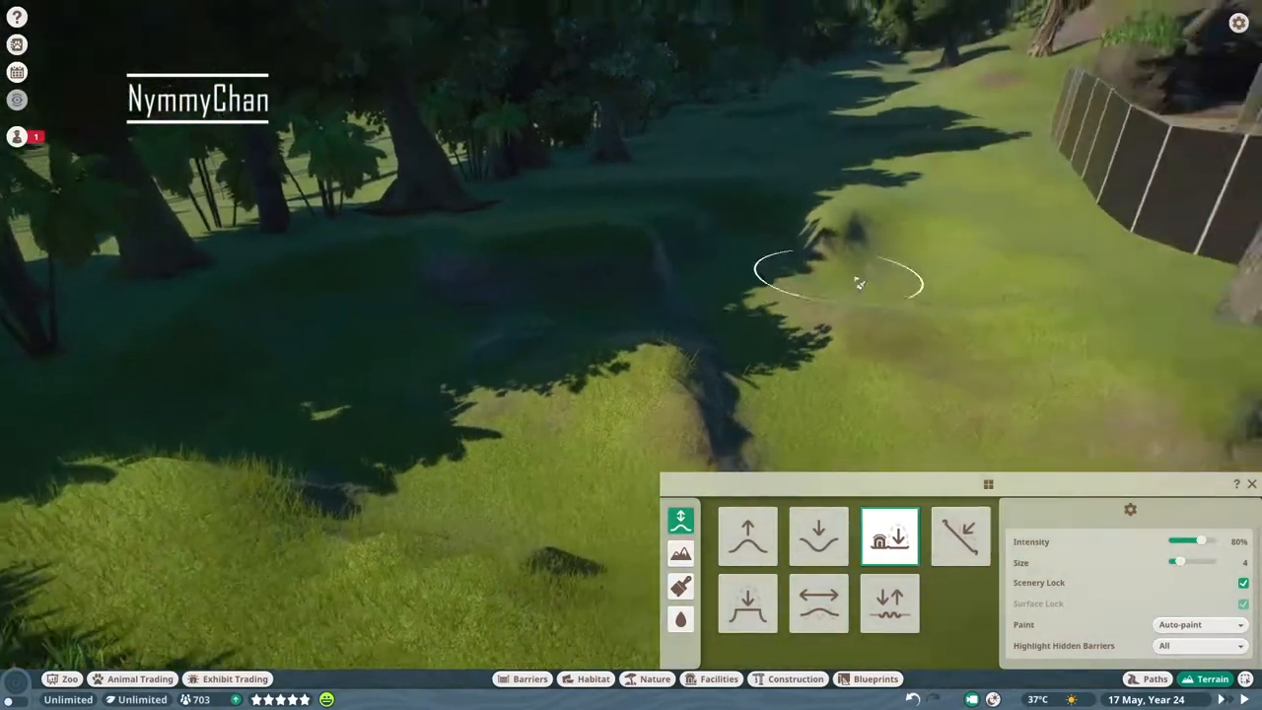
Lower a winding trench into the grass and level a pond basin beside the trees.
{"action": "left_click", "coordinate": [818, 535]}
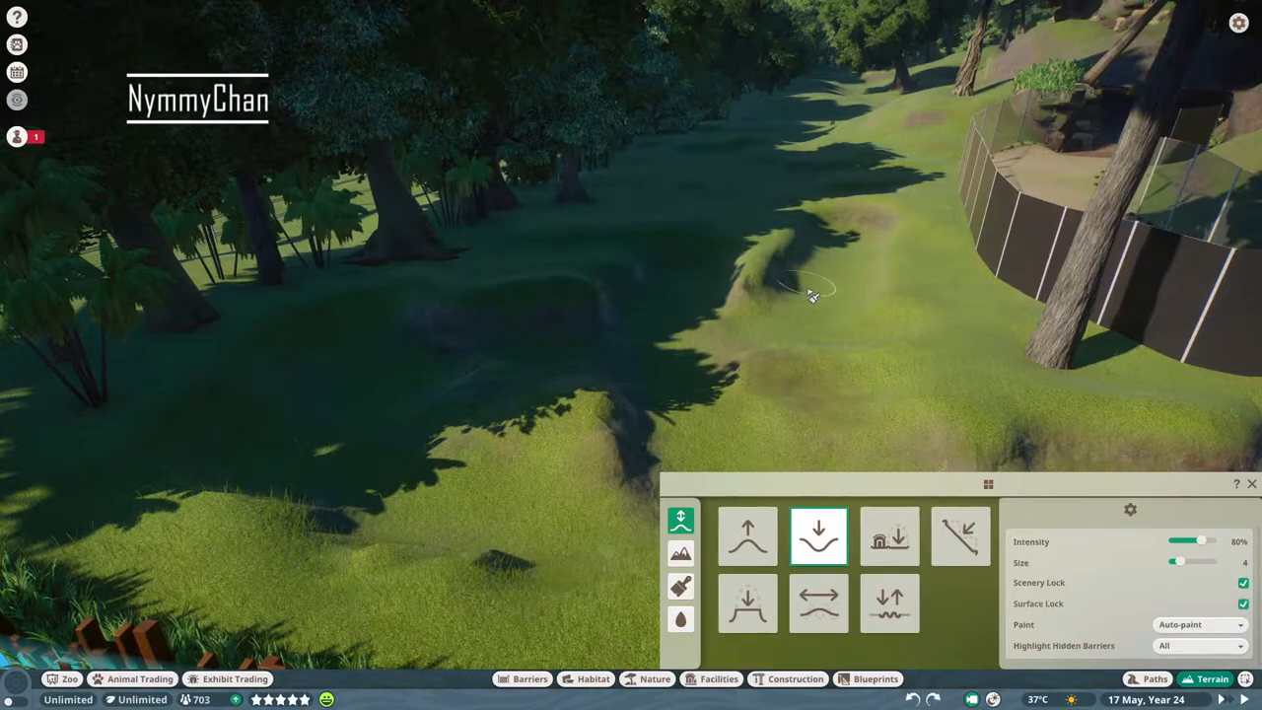
{"action": "left_click", "coordinate": [889, 535]}
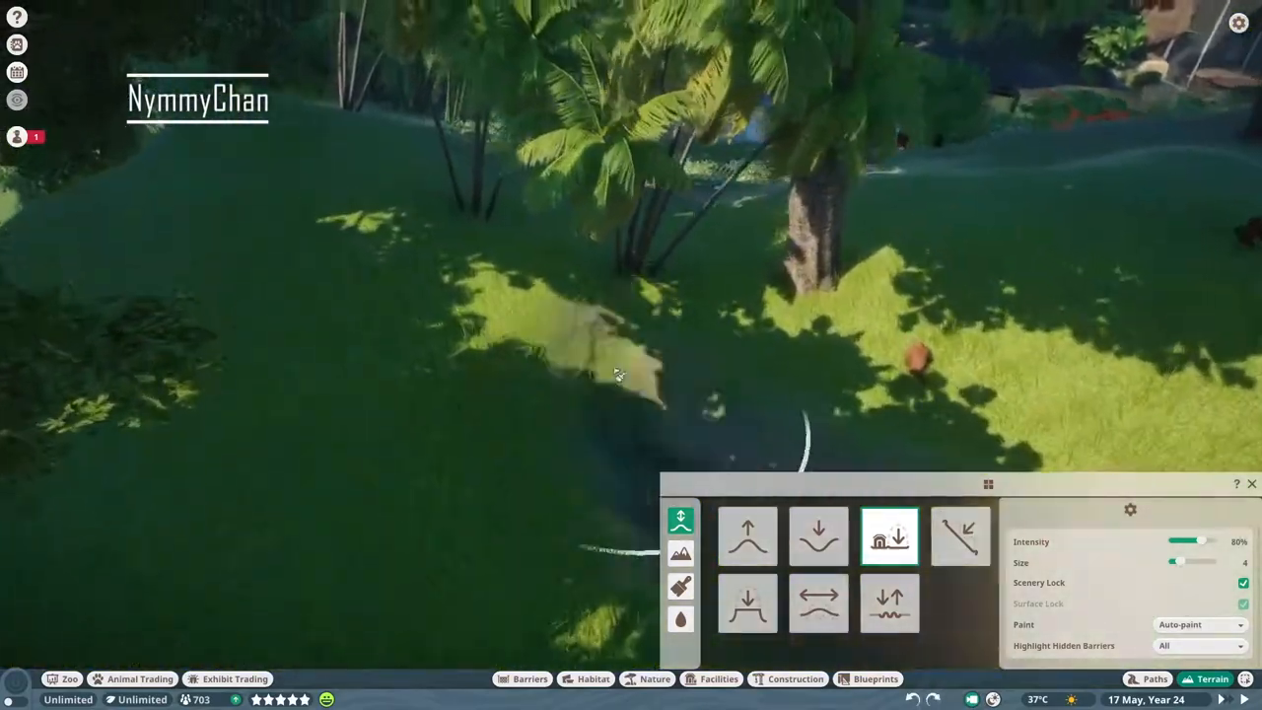
{"action": "left_click", "coordinate": [680, 618]}
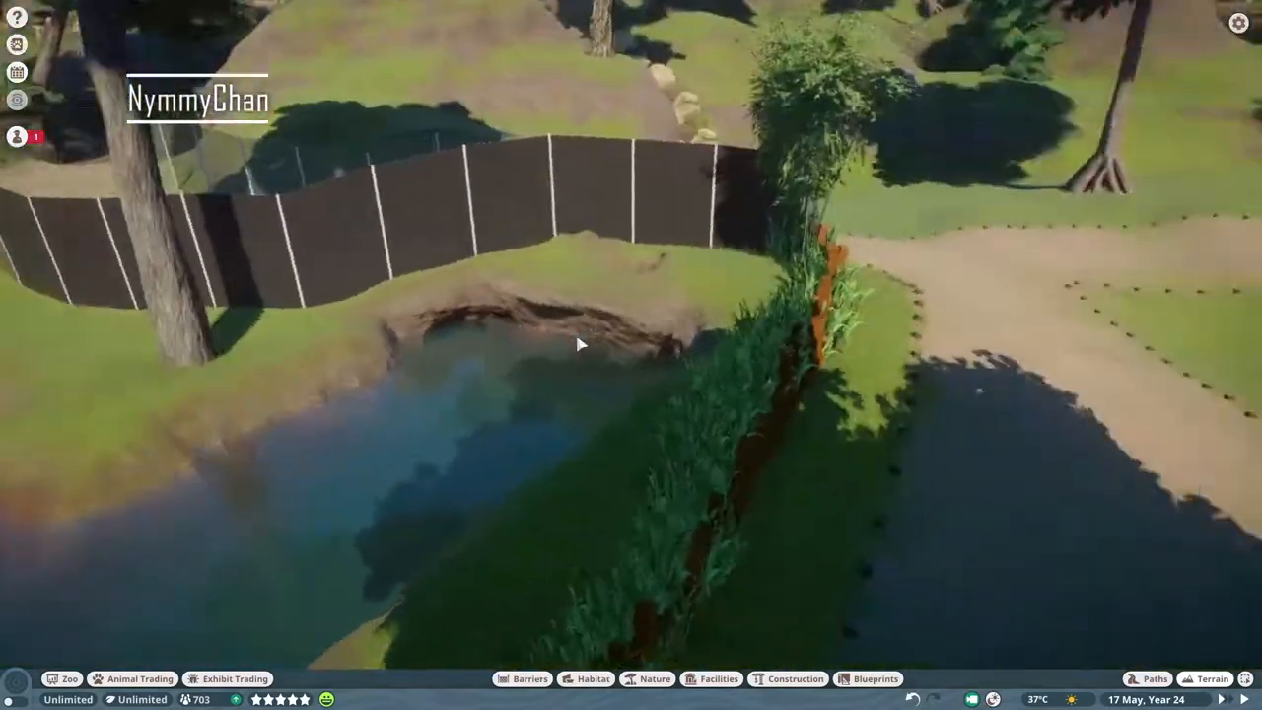
Find the murky waterfalls and place Waterfall Murky Top 5m at the notch in the bank.
{"action": "left_click", "coordinate": [793, 678]}
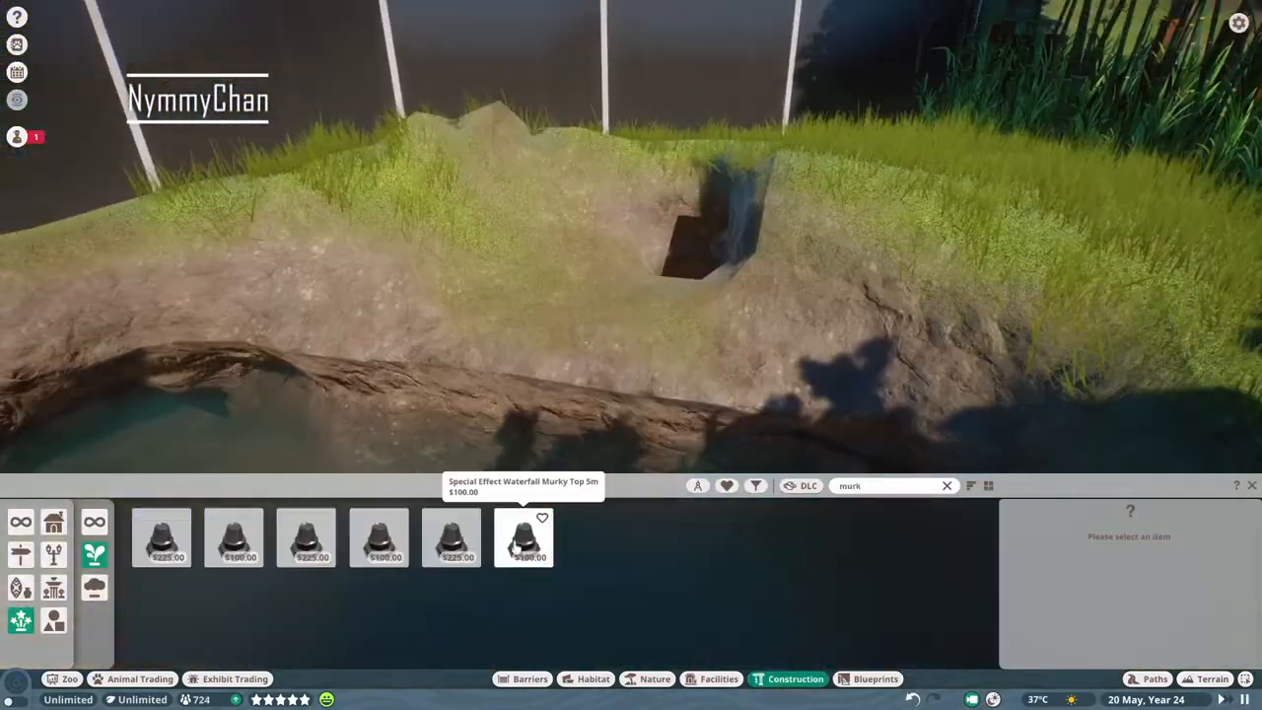
{"action": "left_click", "coordinate": [523, 537]}
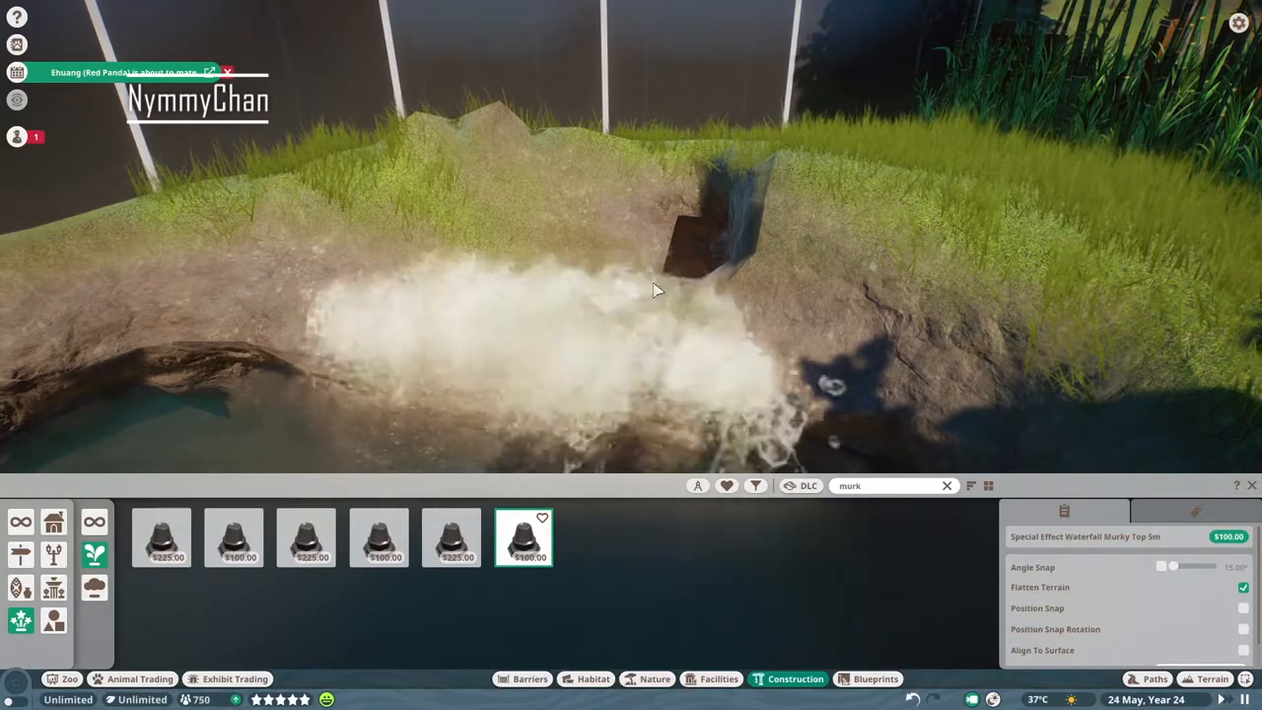
{"action": "left_click", "coordinate": [378, 538]}
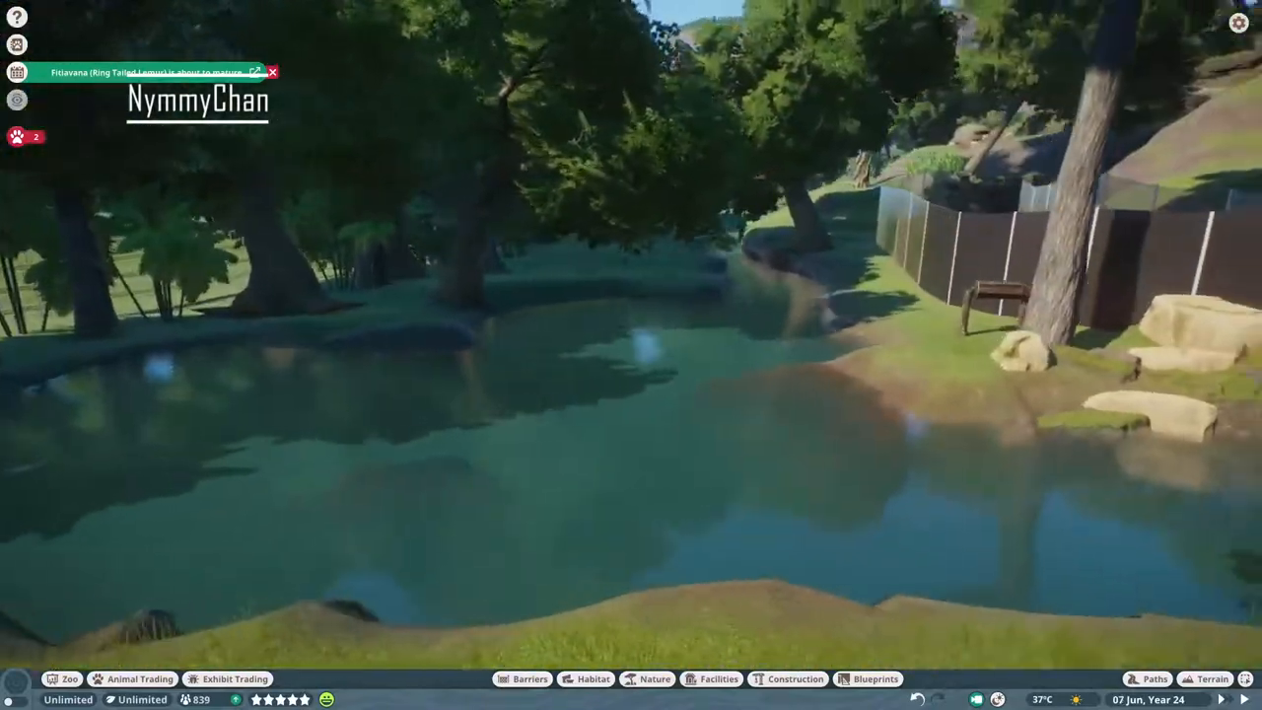
Choose the Large Ball from the Habitat enrichment toys for the pond area.
{"action": "left_click", "coordinate": [593, 678]}
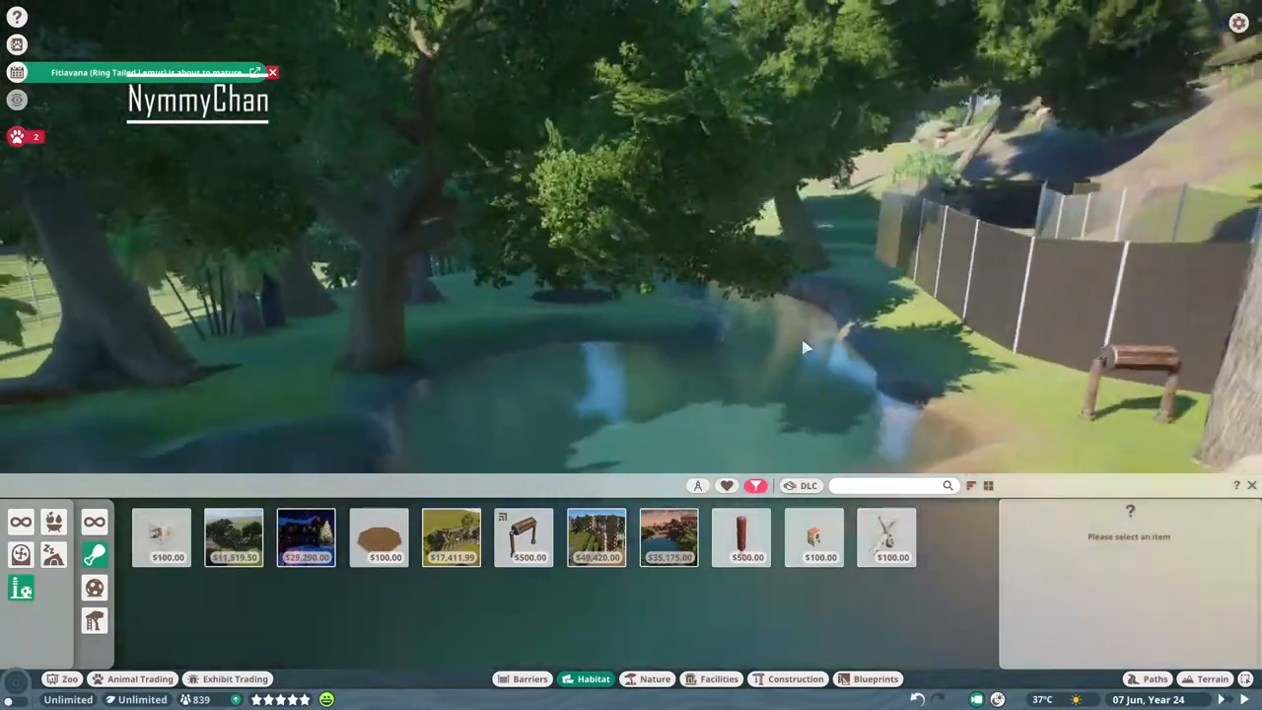
{"action": "left_click", "coordinate": [385, 603]}
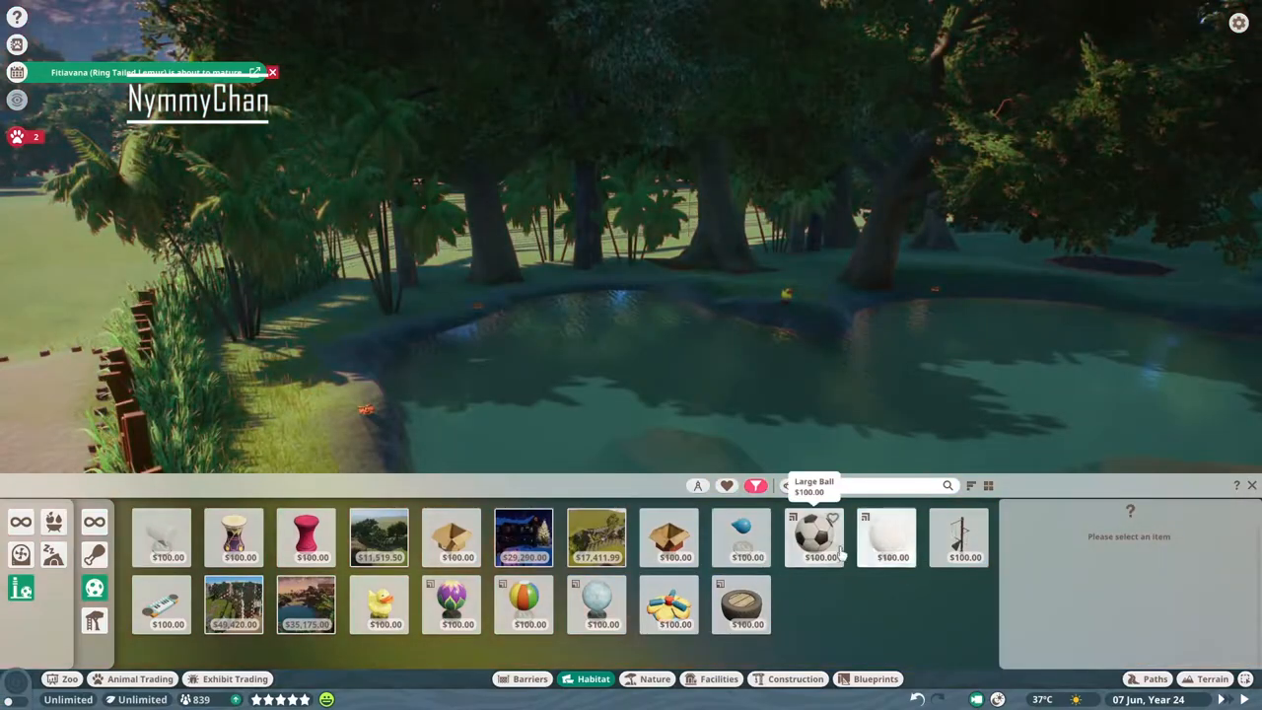
{"action": "left_click", "coordinate": [160, 604]}
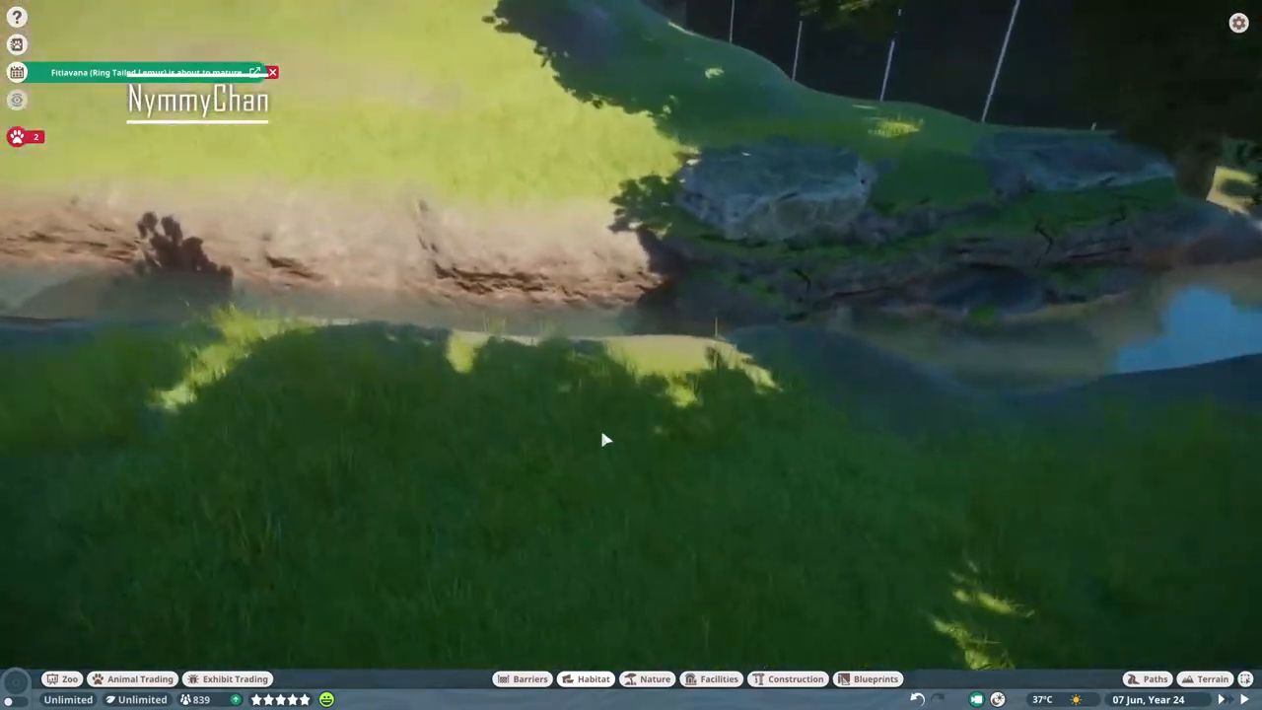
Place a Climbable Ramp 4x2m 60 Degrees log spanning the stream.
{"action": "left_click", "coordinate": [592, 678]}
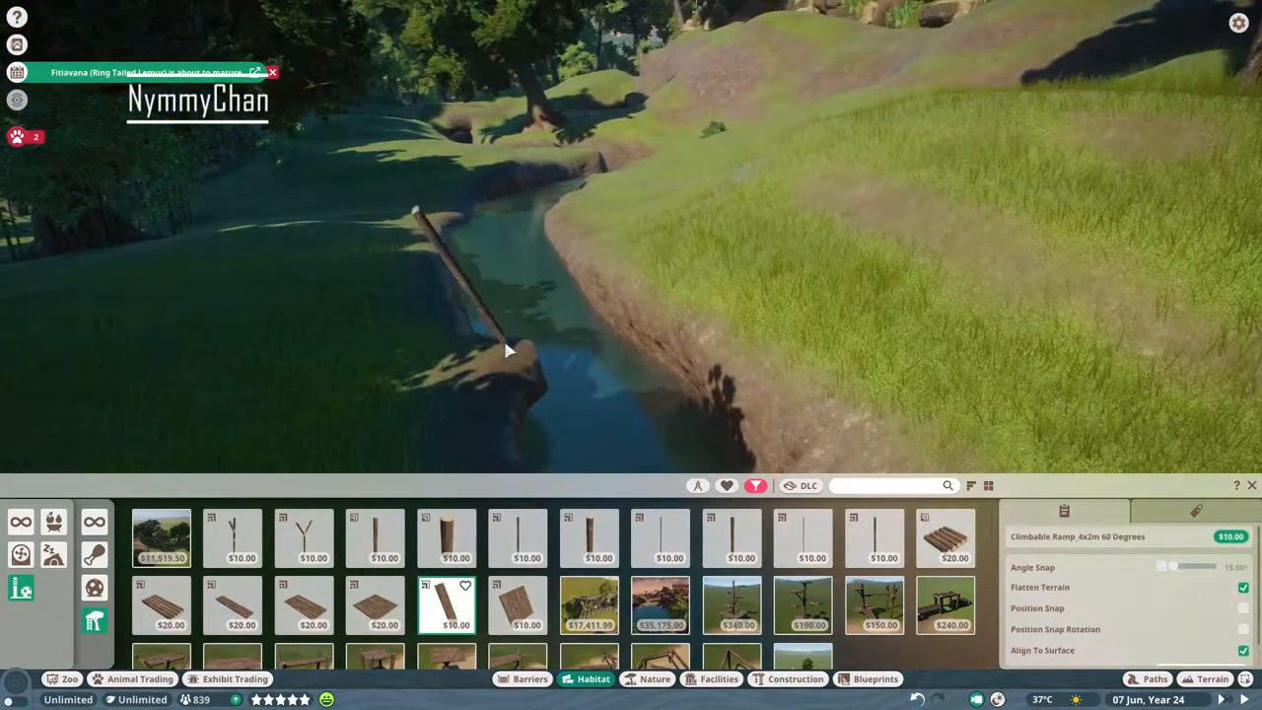
{"action": "left_click", "coordinate": [304, 605]}
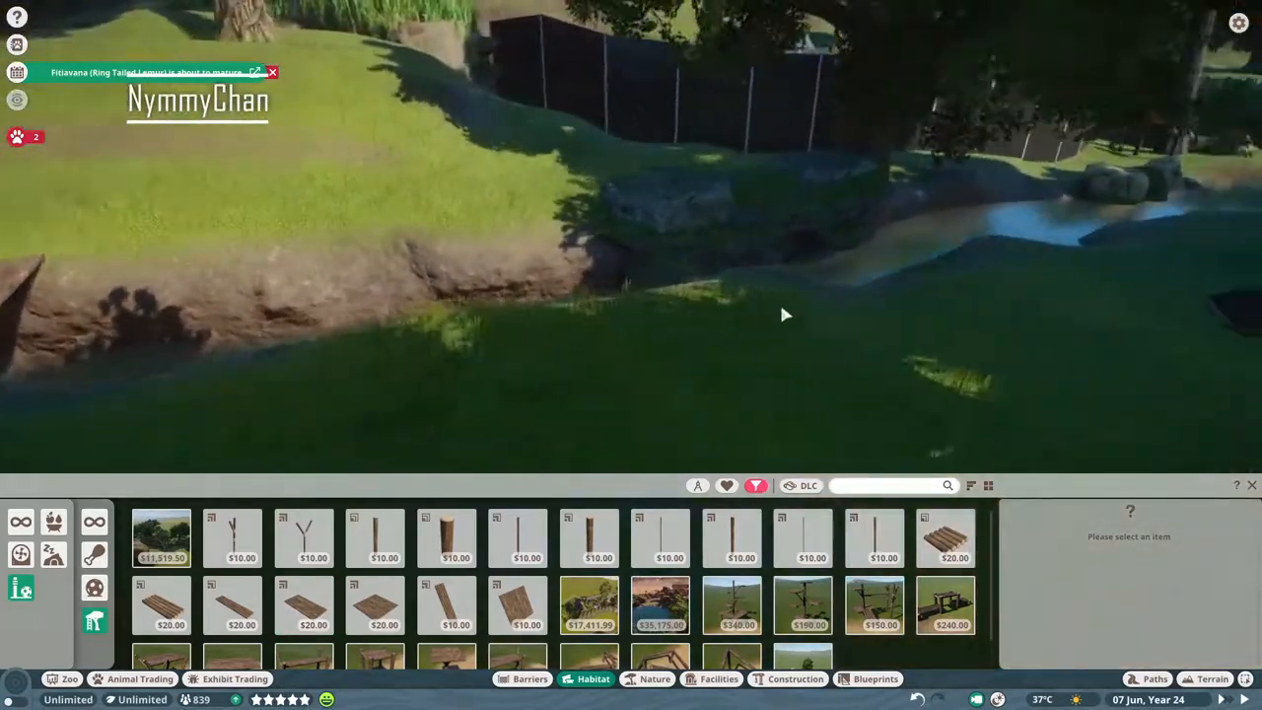
{"action": "left_click", "coordinate": [304, 605]}
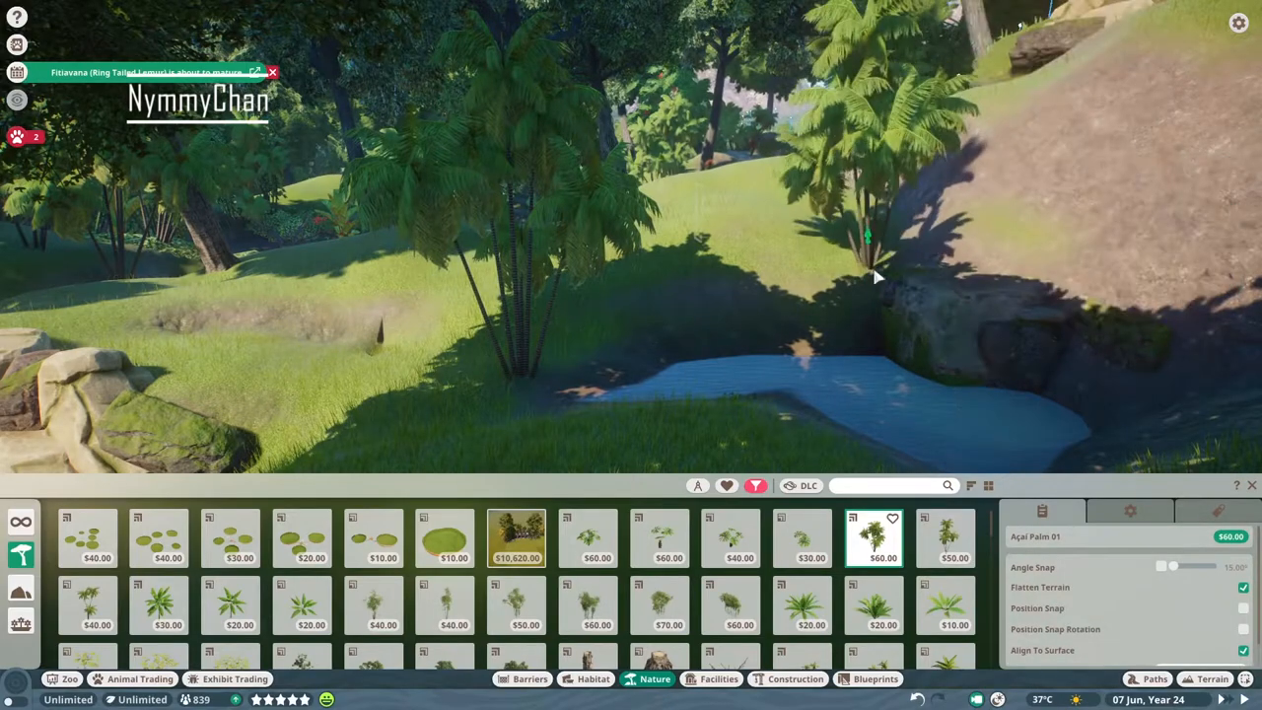
Plant Açaí Palms 01 and 02, a Bengal Bamboo strip and a broken Ipê tree by the pool.
{"action": "left_click", "coordinate": [945, 537]}
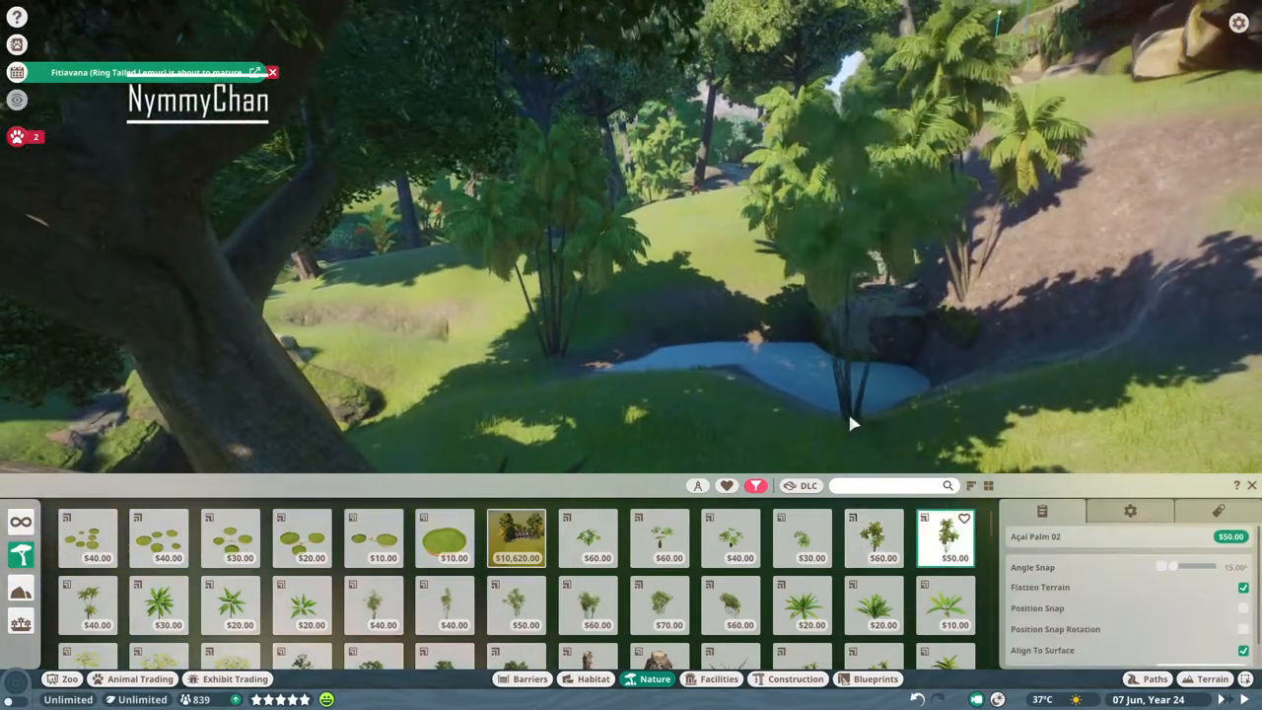
{"action": "left_click", "coordinate": [586, 606]}
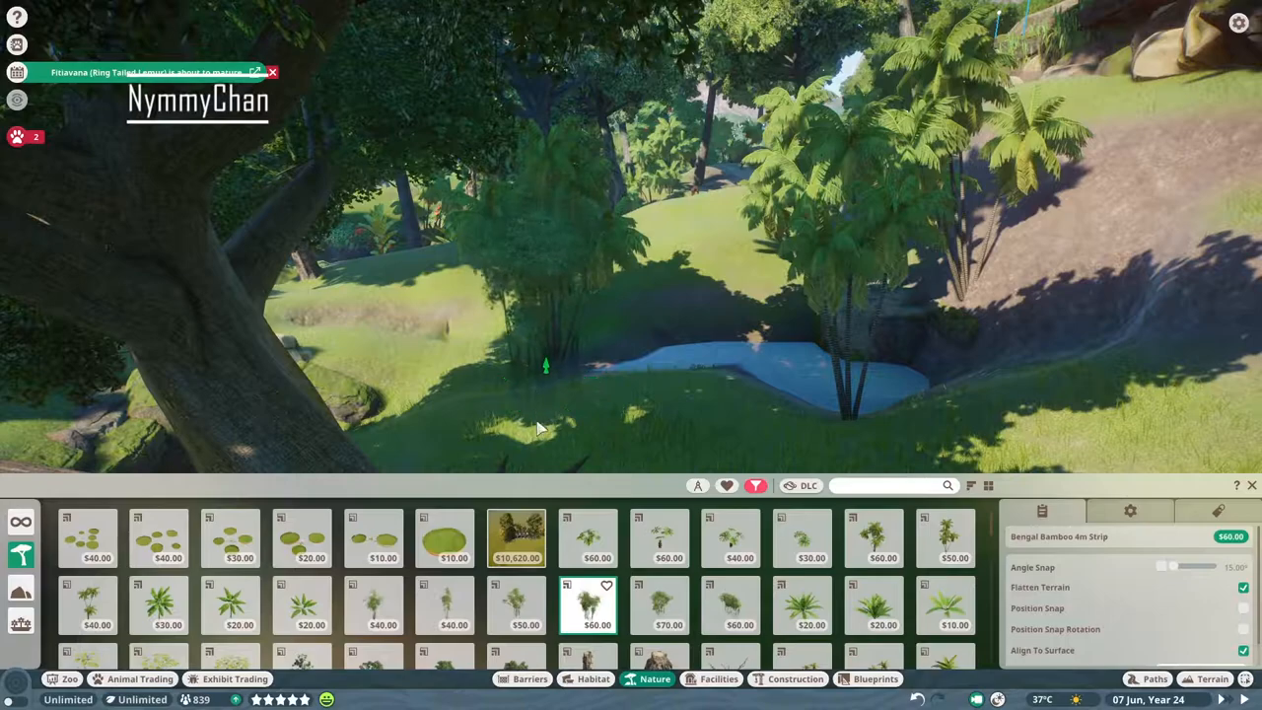
{"action": "left_click", "coordinate": [373, 605]}
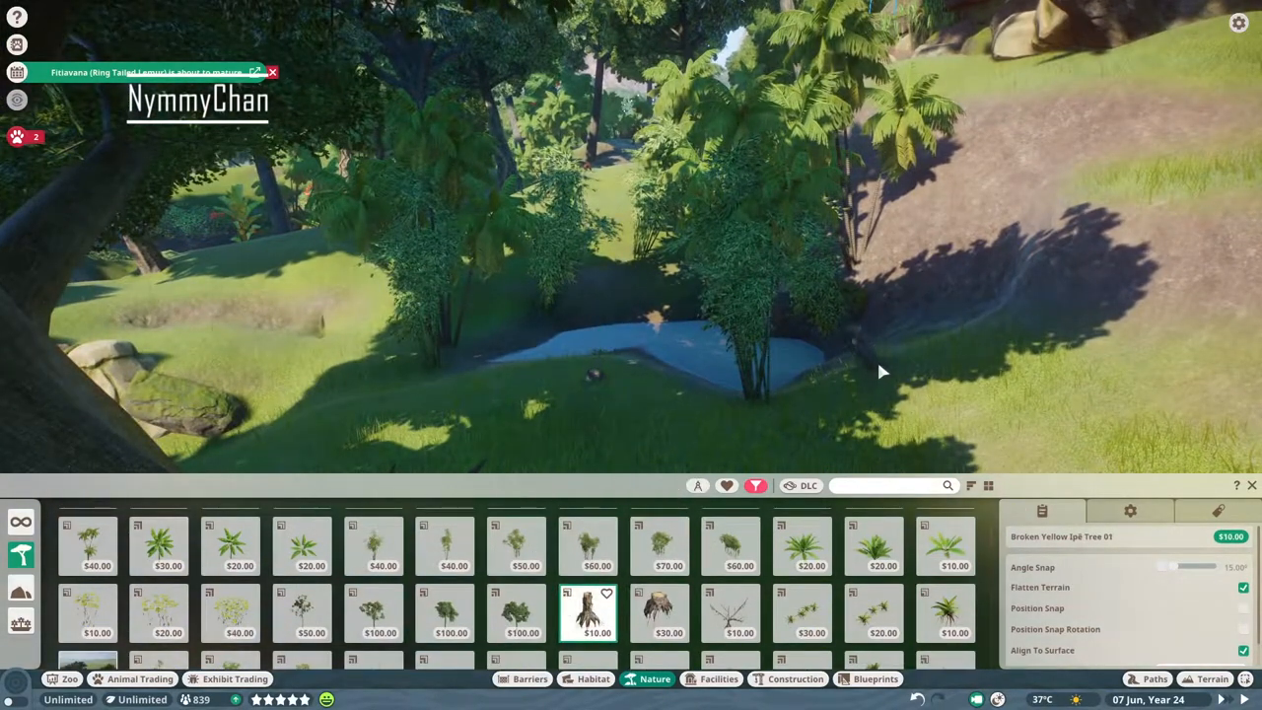
{"action": "left_click", "coordinate": [516, 613]}
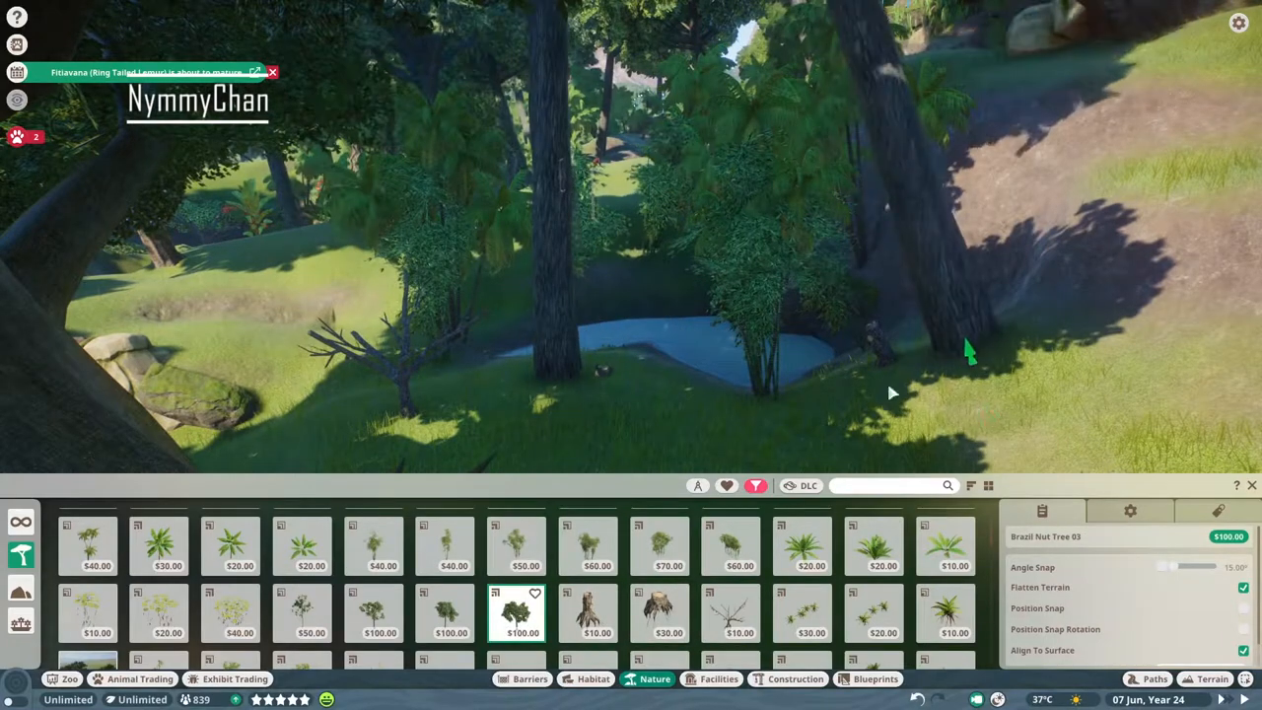
Add a Brazil Nut Tree, a Scaevola bush and a fallen mossy tree at the pond edge.
{"action": "type", "text": "s"}
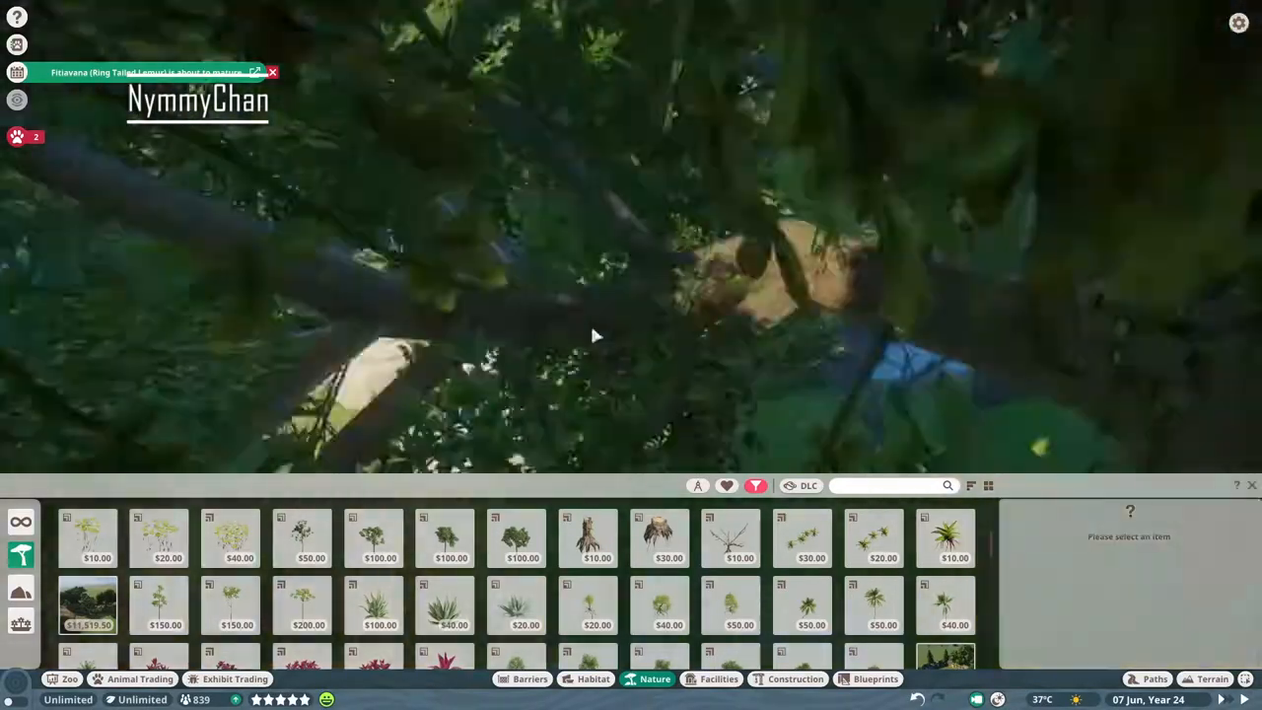
{"action": "left_click", "coordinate": [1213, 678]}
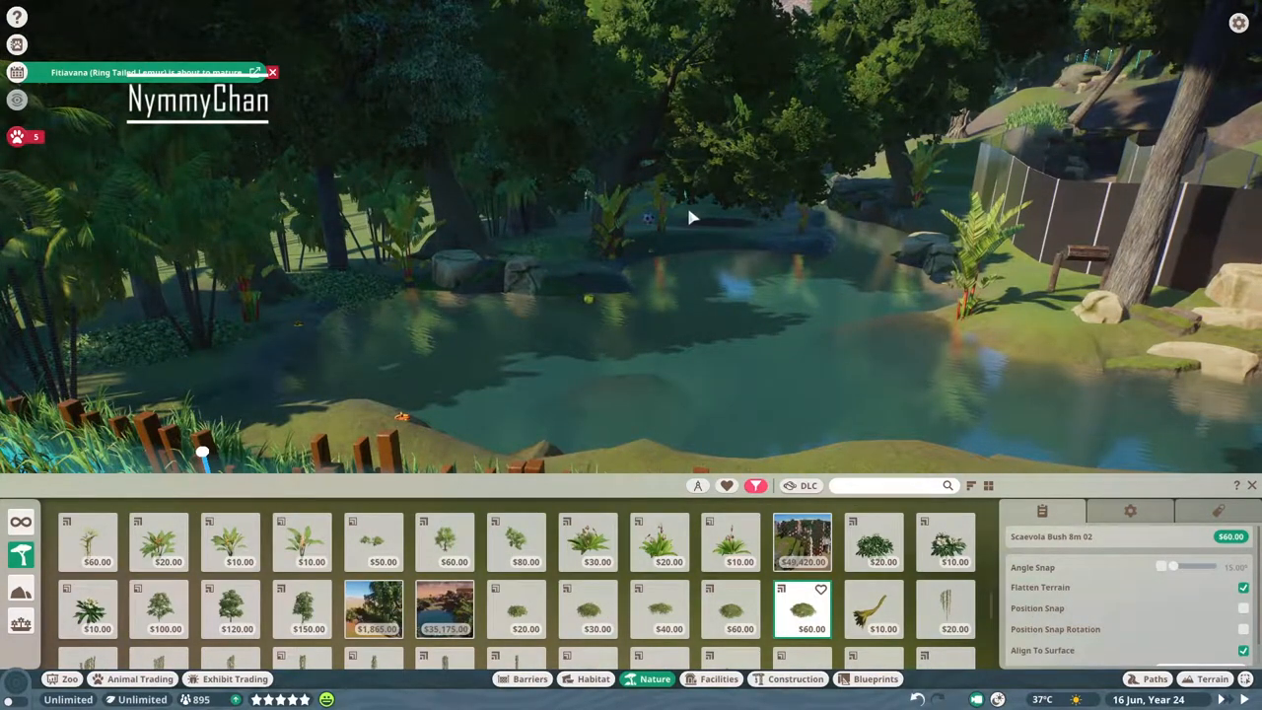
{"action": "left_click", "coordinate": [874, 609]}
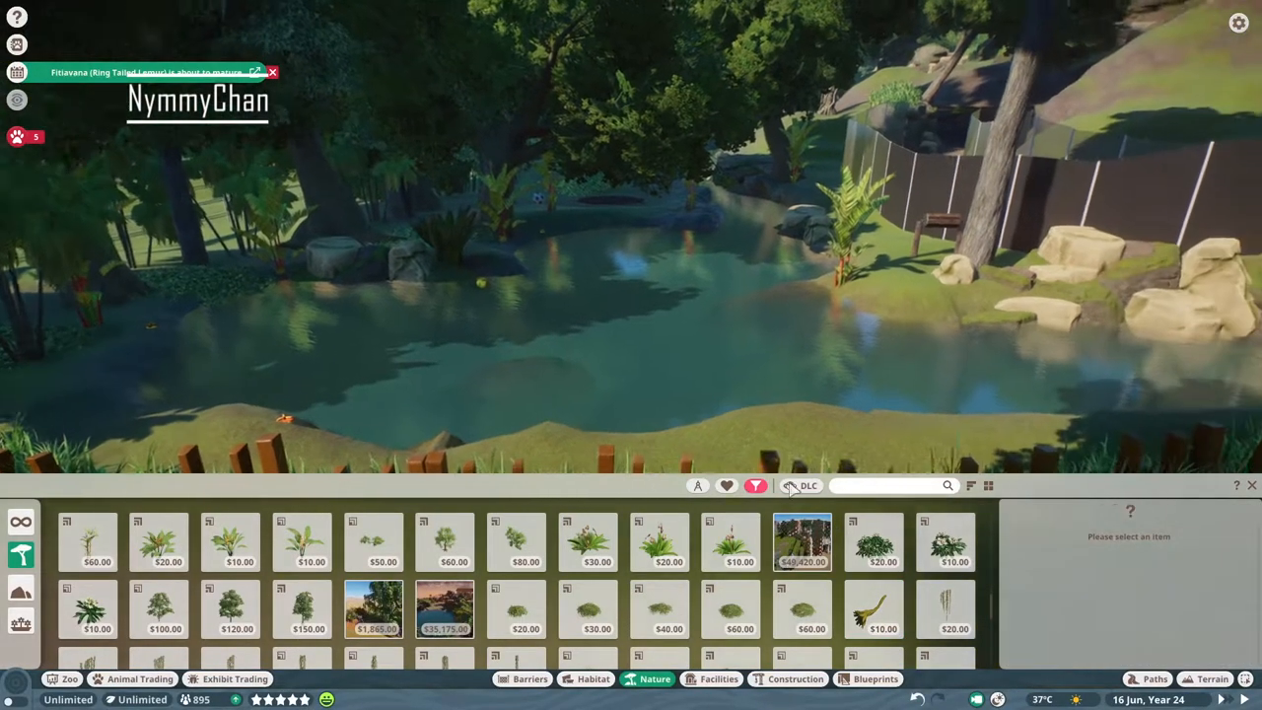
{"action": "left_click", "coordinate": [873, 608]}
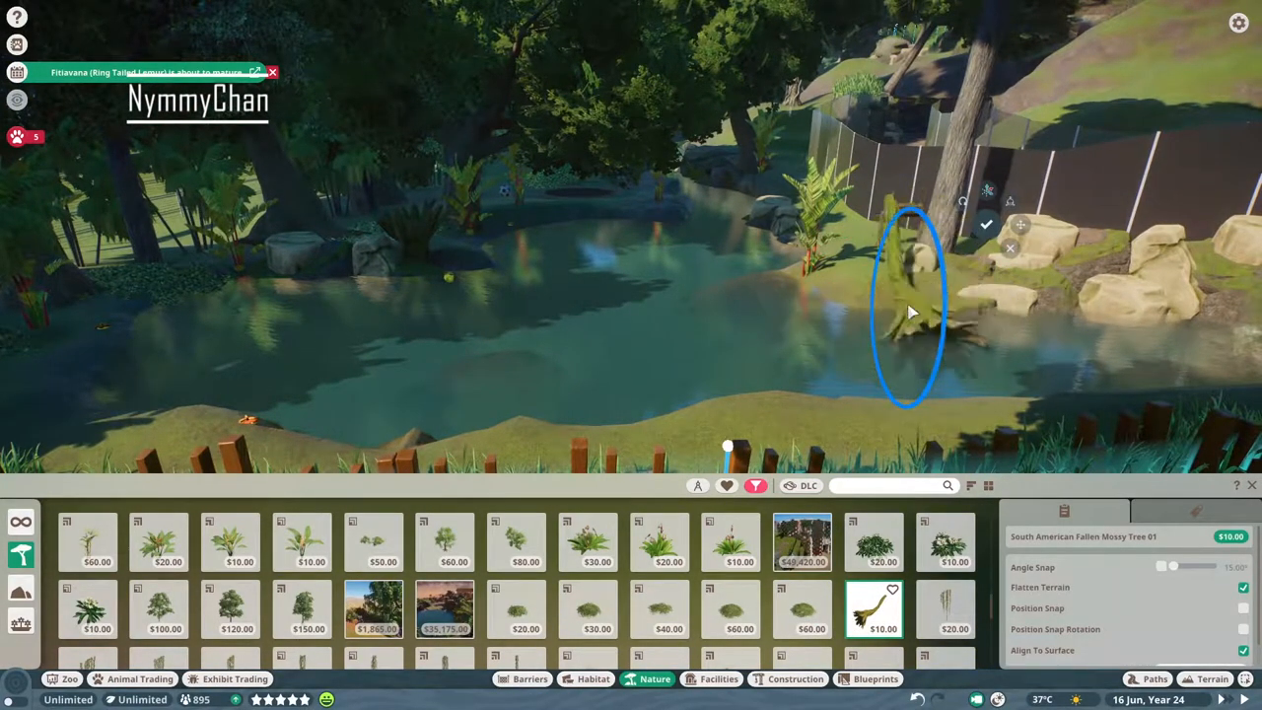